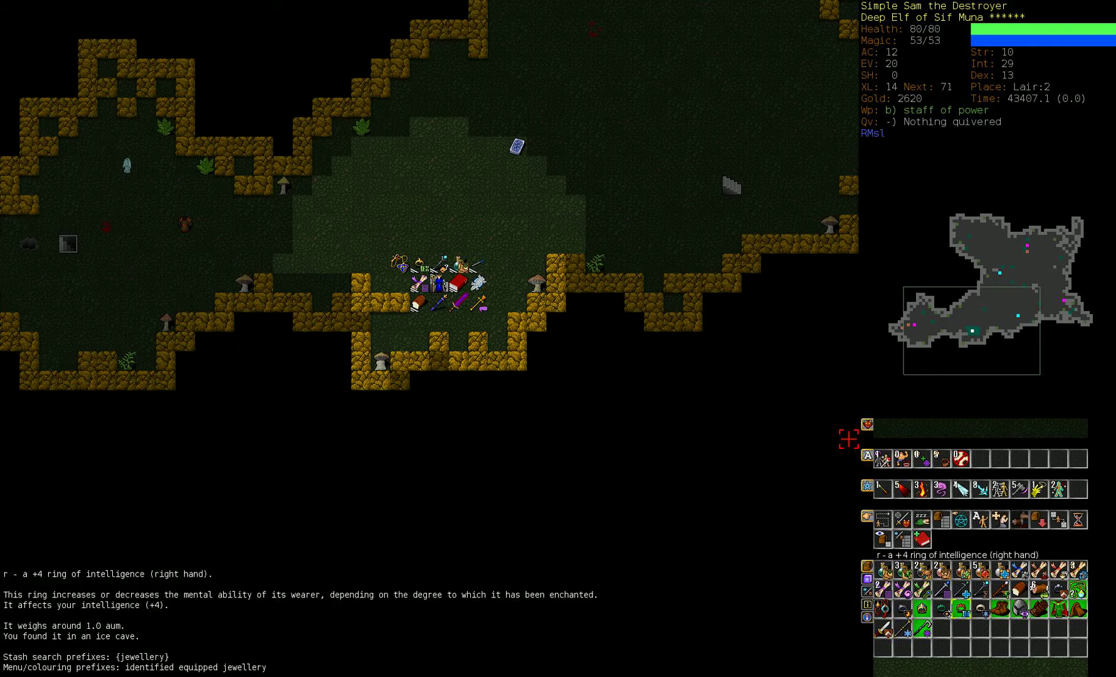
Review the ring details and worn equipment, resistances and abilities, then close the overview.
left_click(910, 608)
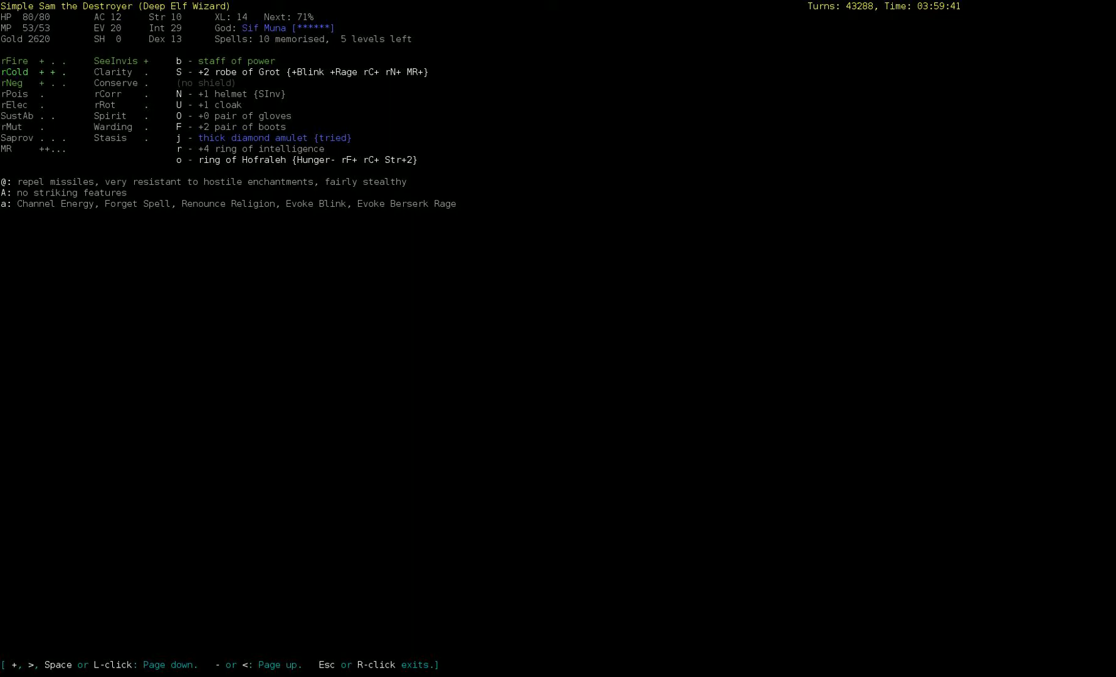
key("Escape")
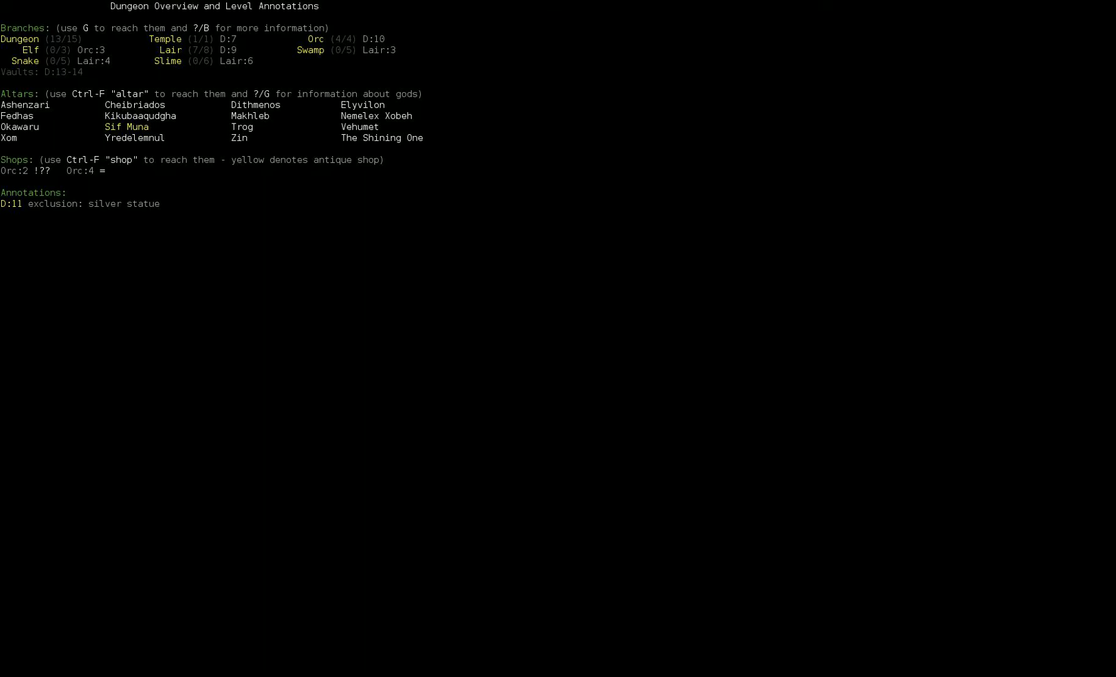
Close the dungeon overview and bring up the branch travel destination prompt.
key("Escape")
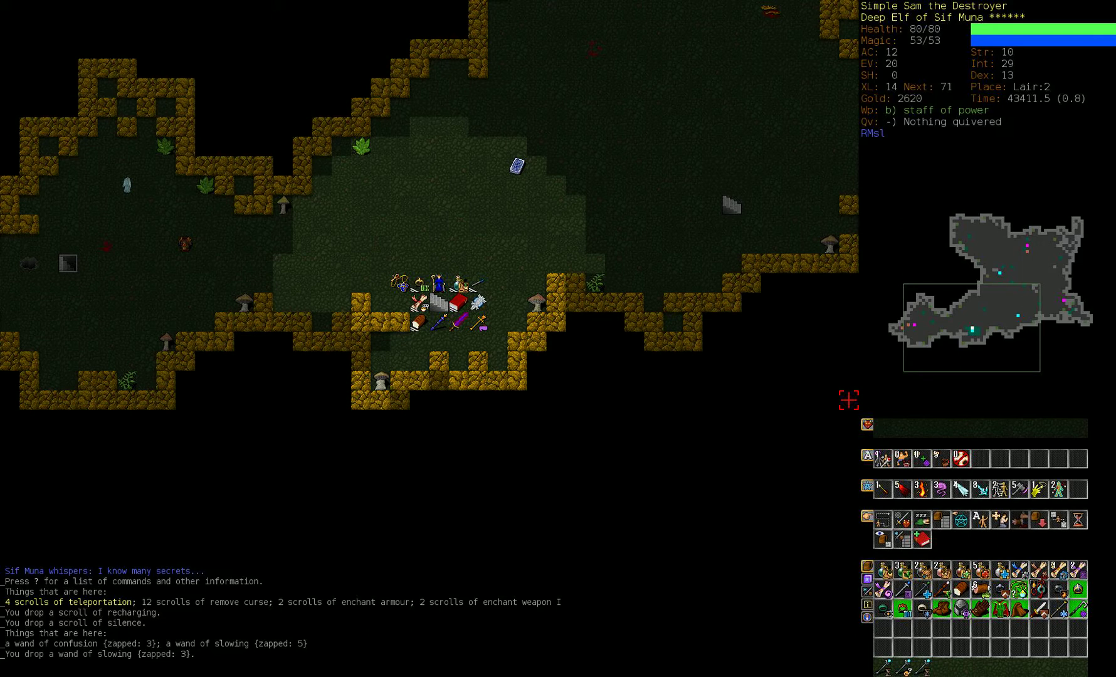
key("G")
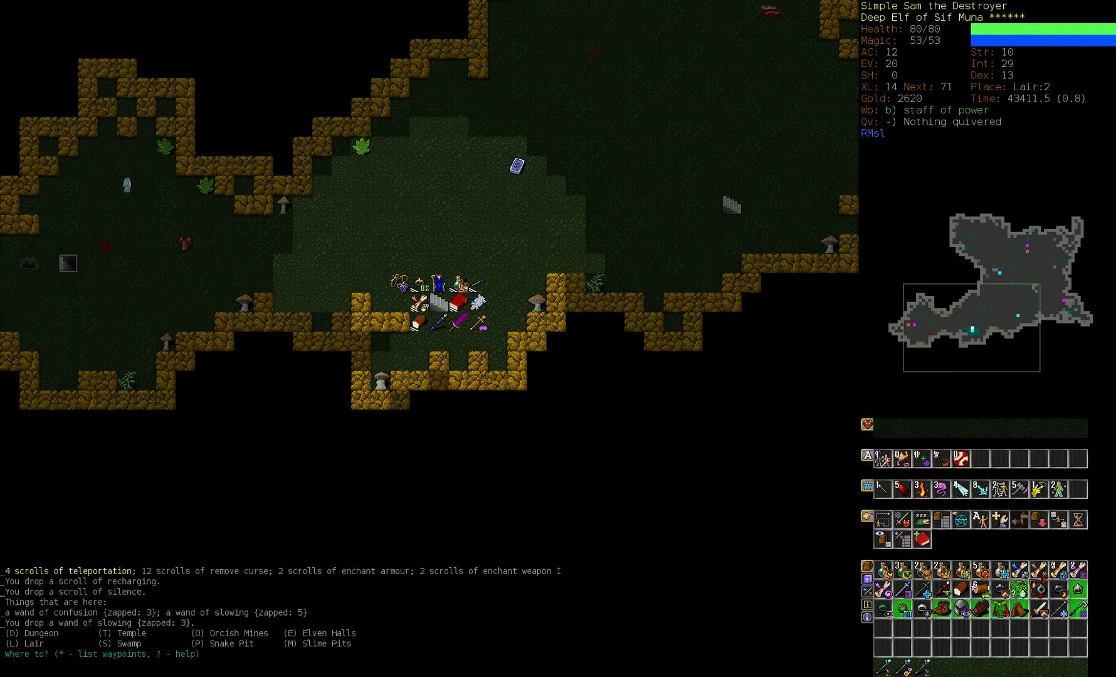
Travel to the Swamp branch and explore Swamp:1 toward the swamp drake.
key("S")
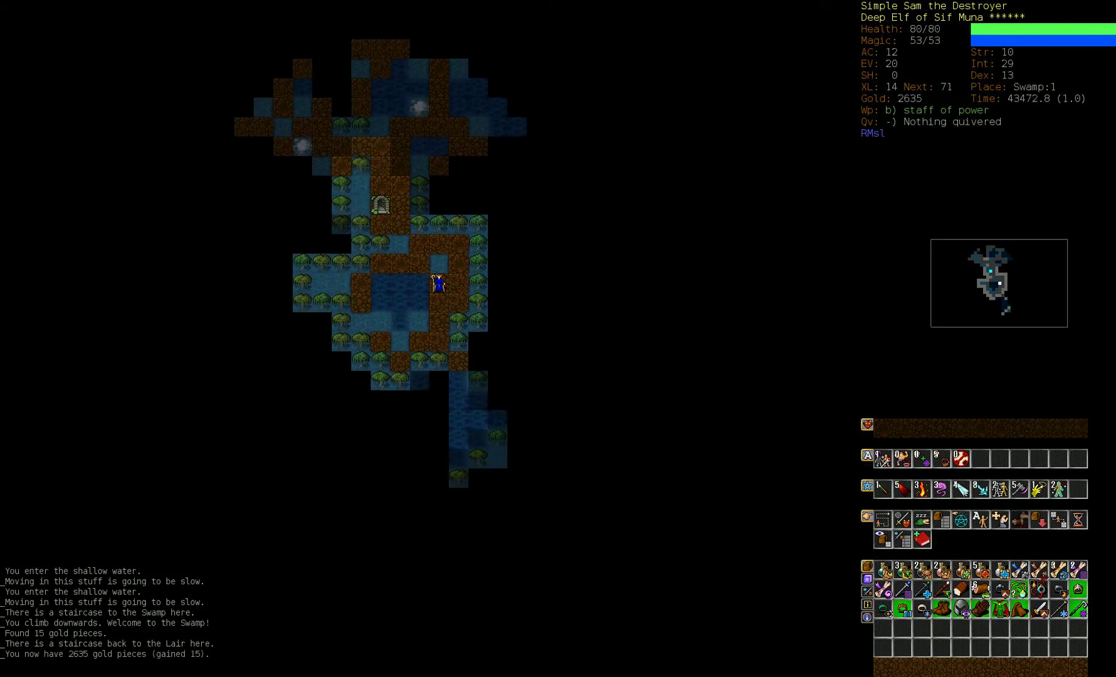
key("Up")
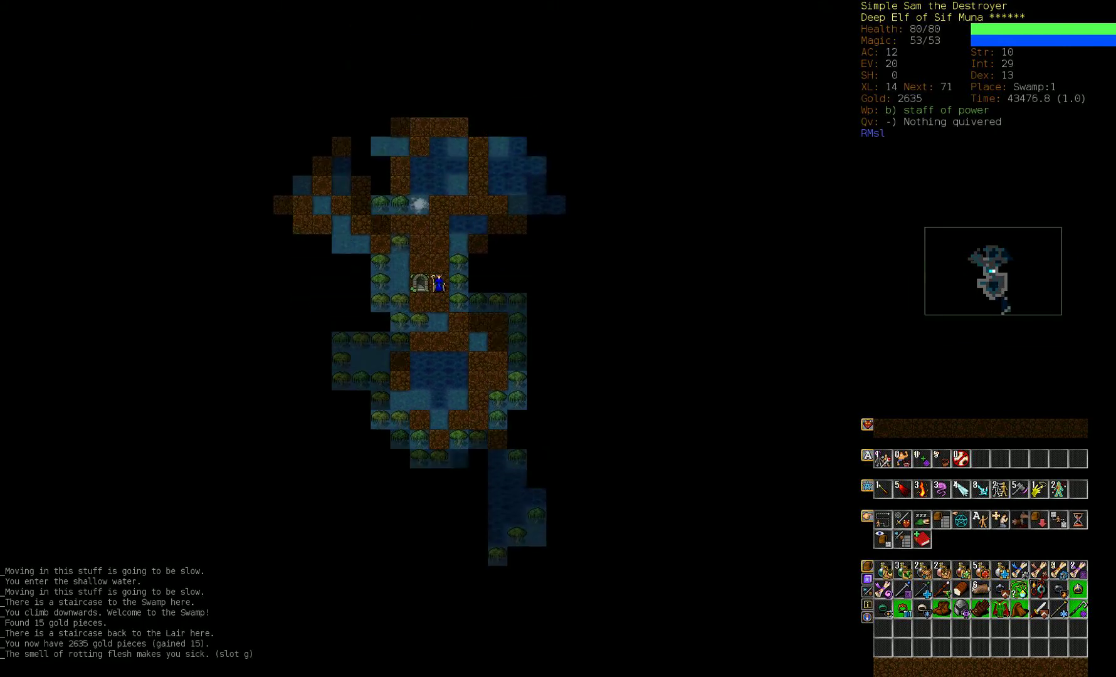
key("up")
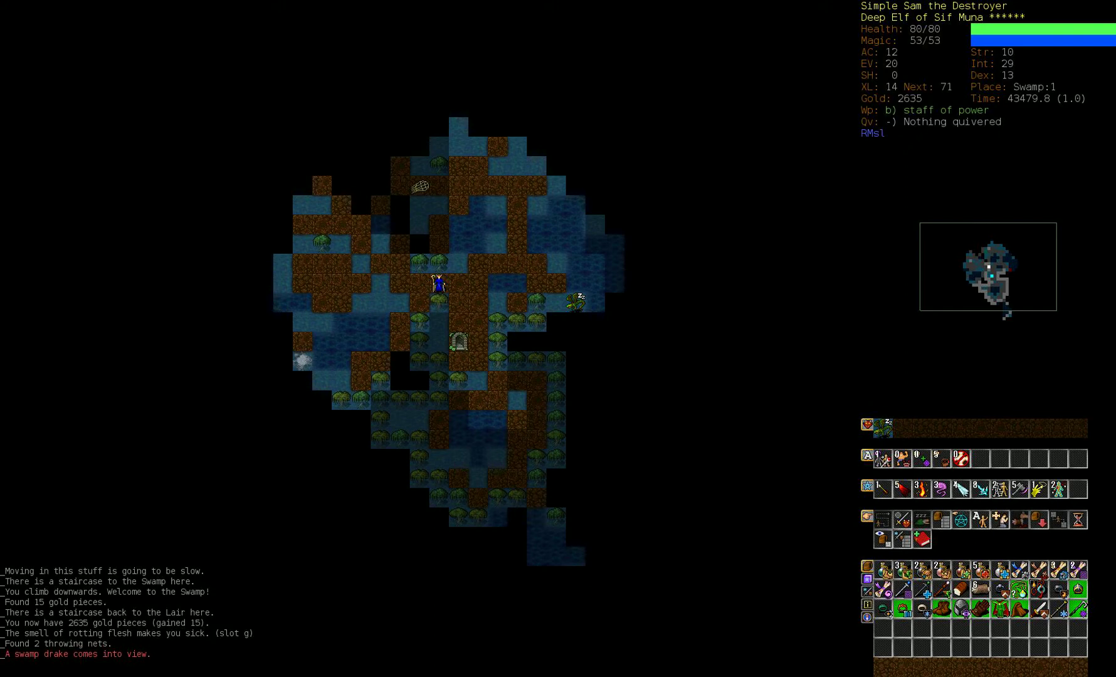
key("I")
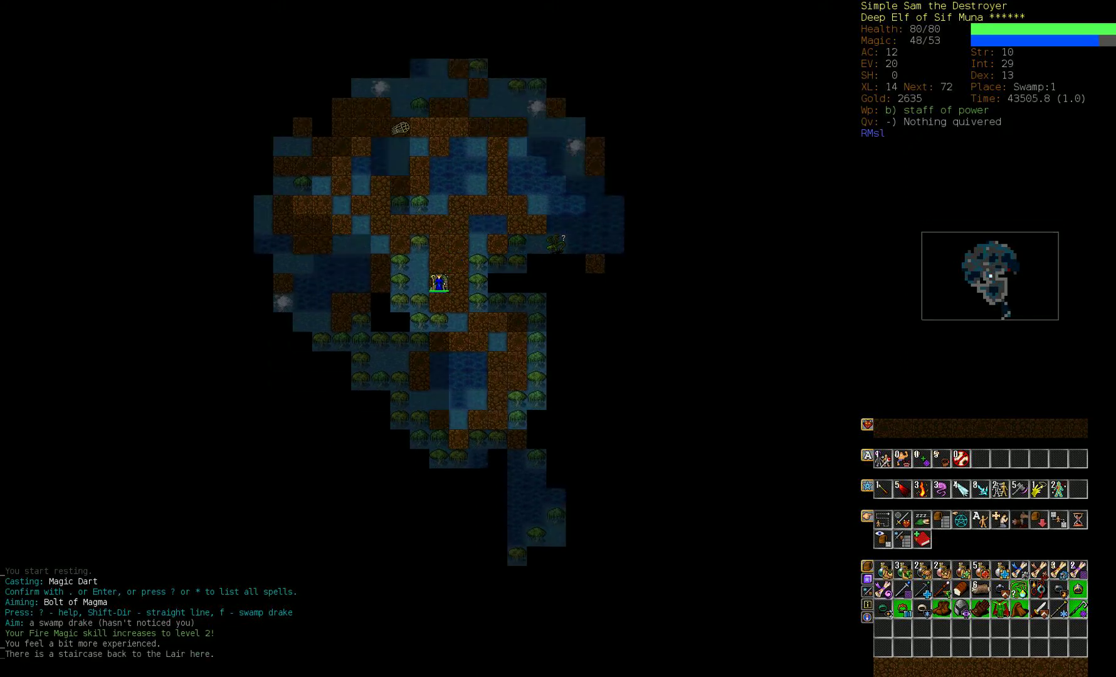
Check the skills and character overview screens, then rest and resume exploring Swamp:1.
key("m")
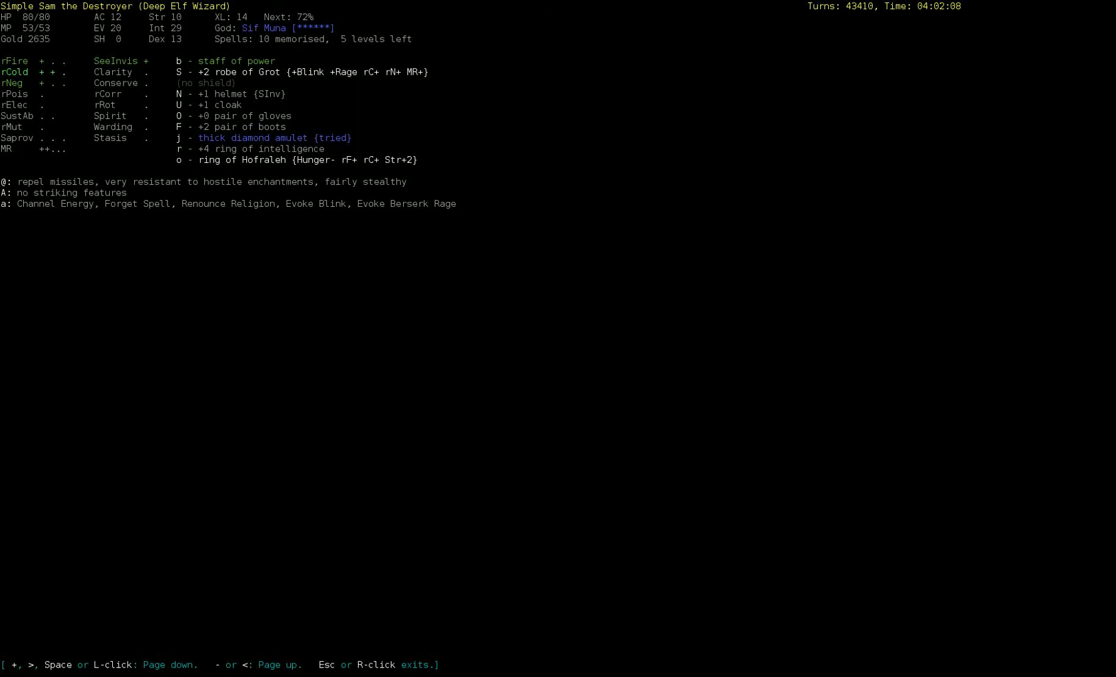
key("Escape")
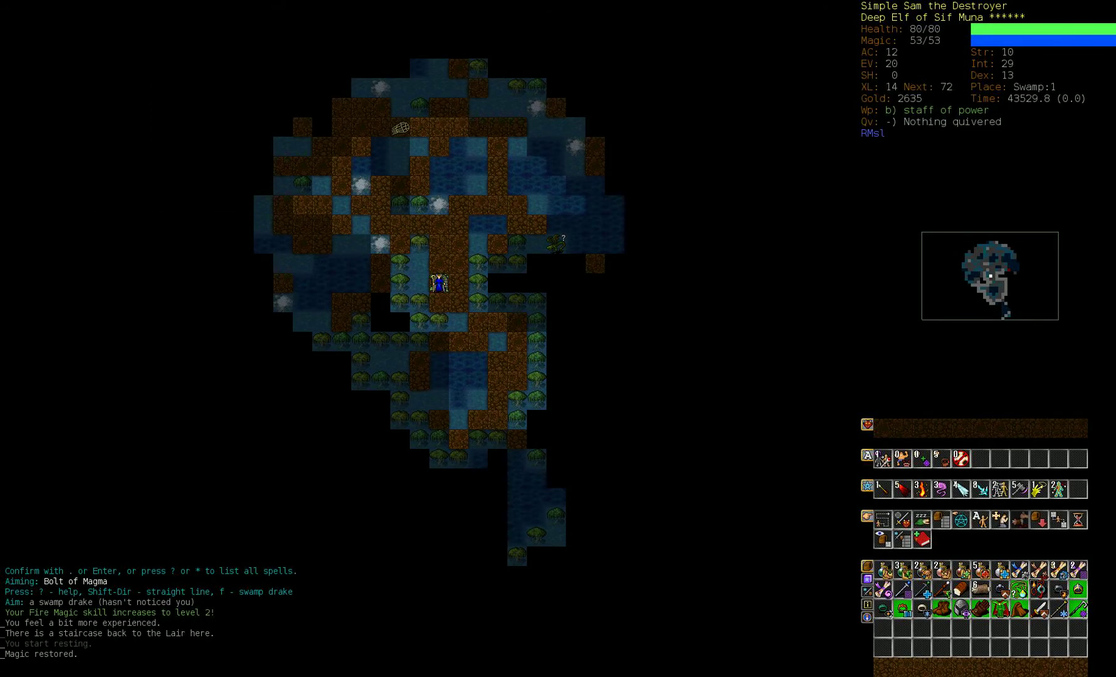
key("A")
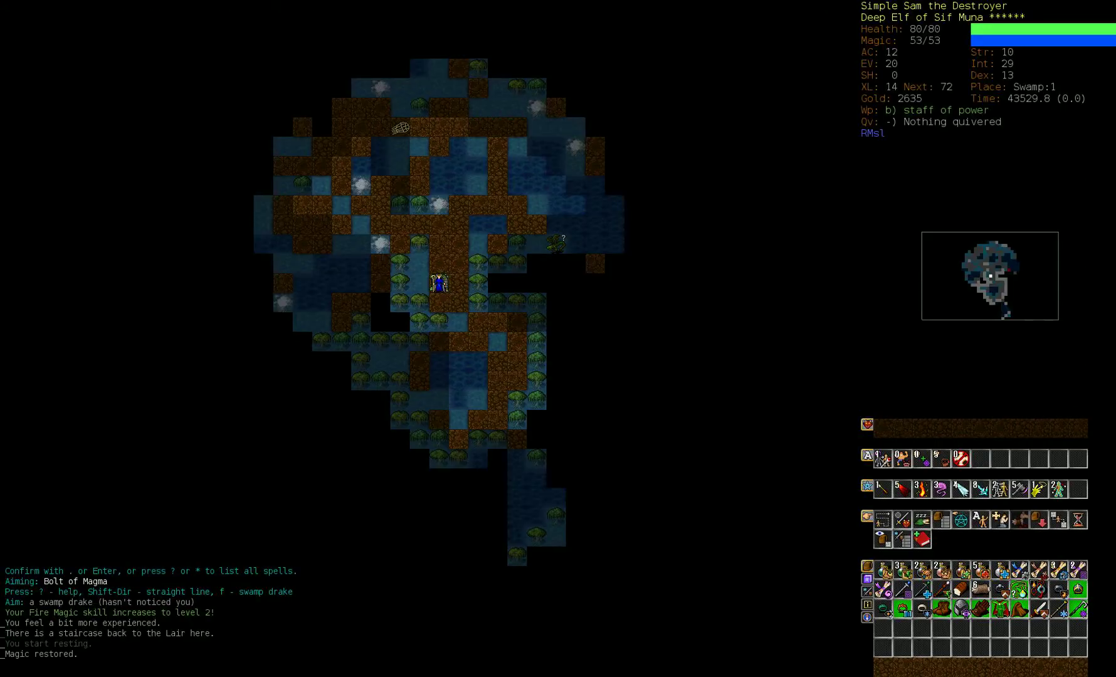
key("m")
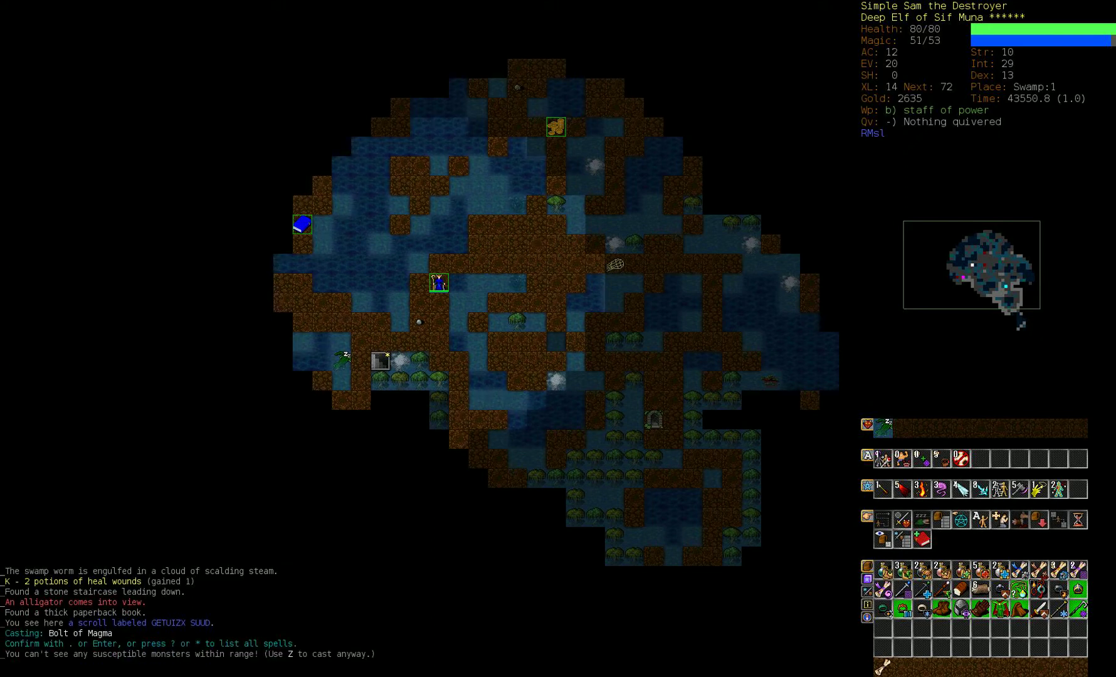
Cast Bolt of Magma and fire it at the alligator.
key("Z")
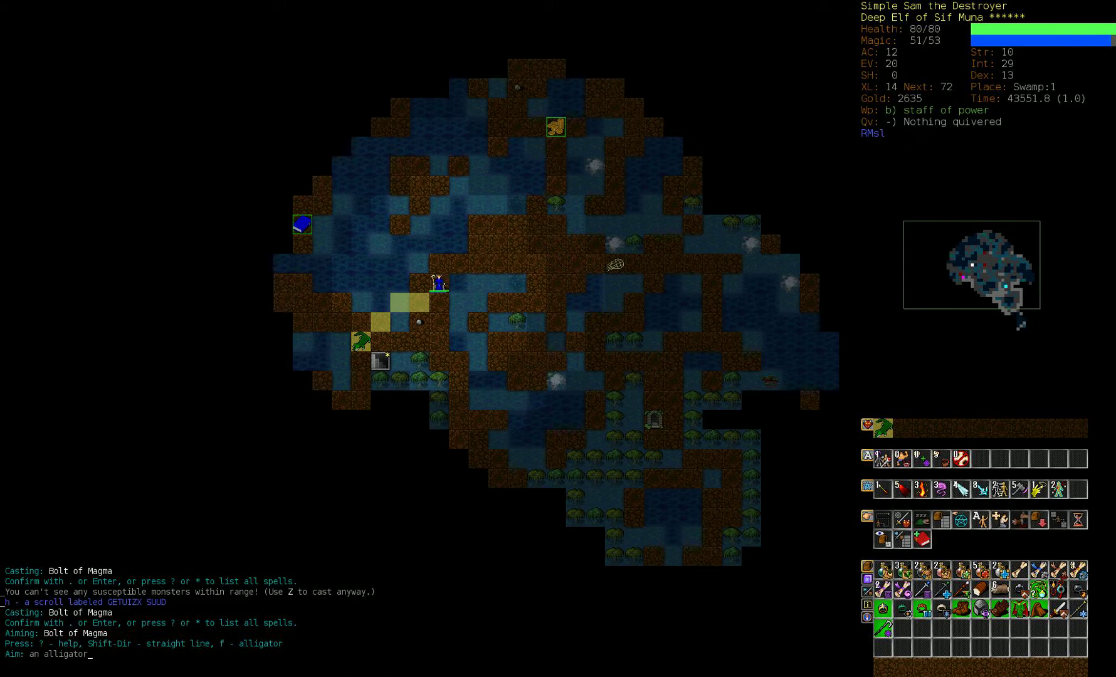
key("f")
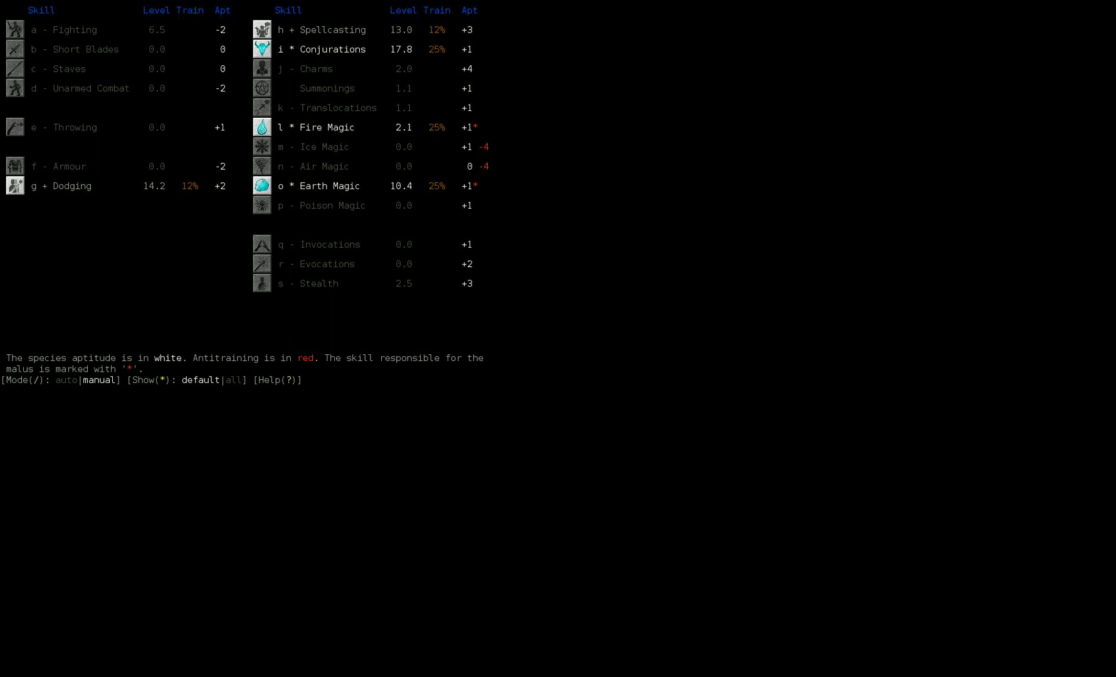
Leave the skills screen to butcher the alligator and target the swamp worm.
key("Escape")
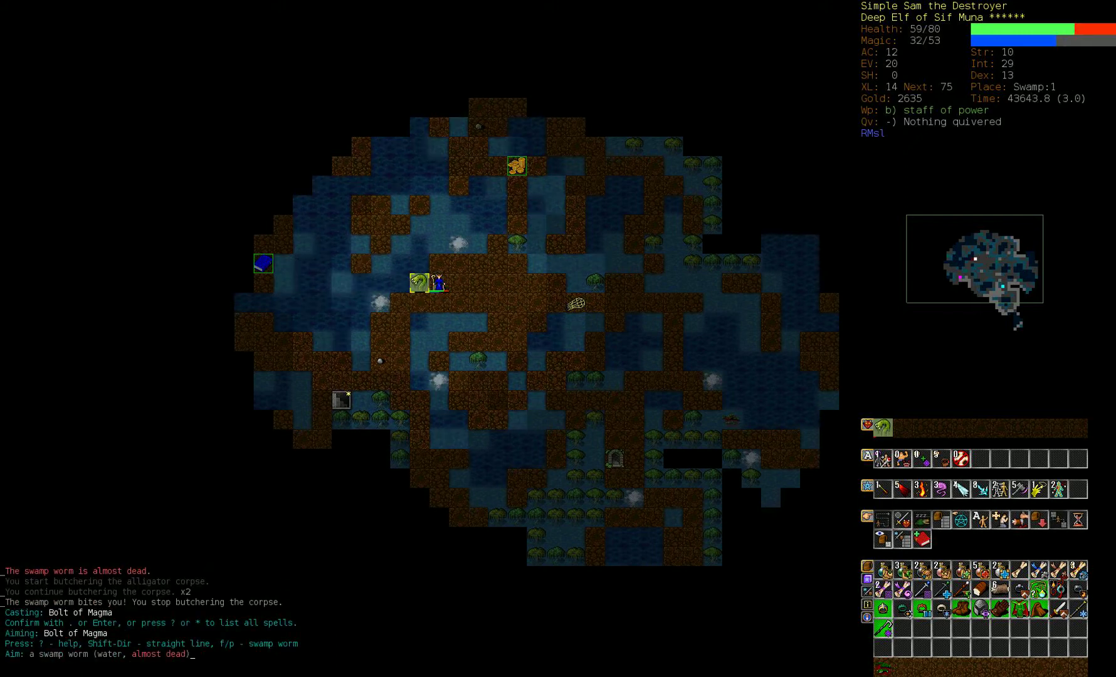
Kill the swamp worm with a magma bolt, then rest to finish butchering.
key("Return")
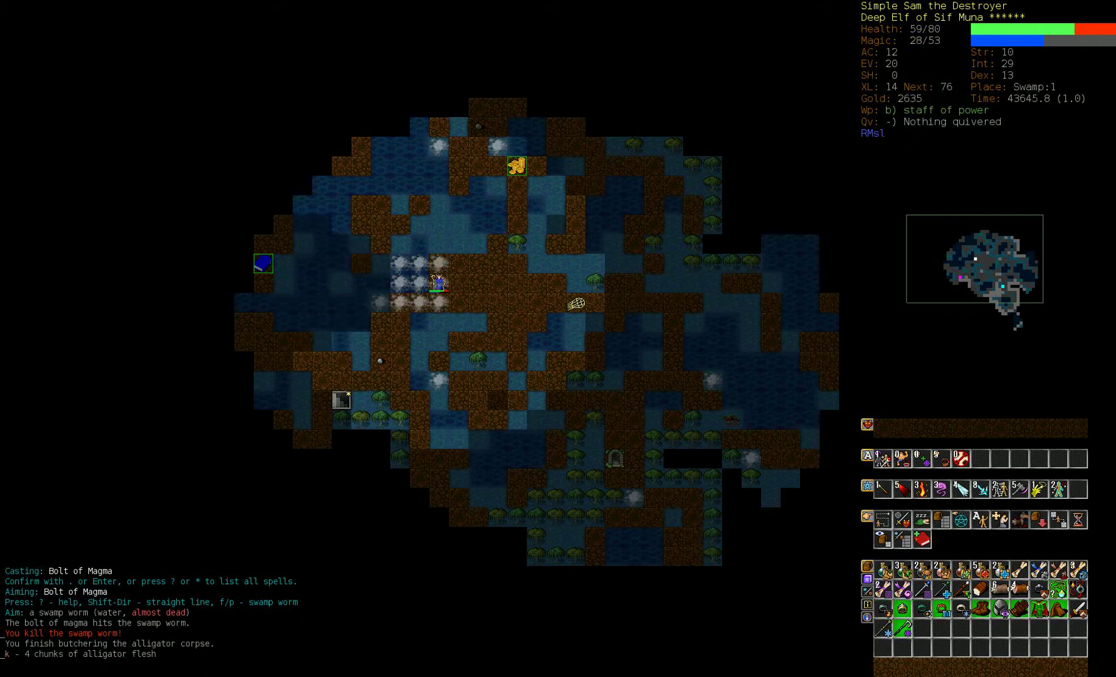
key("5")
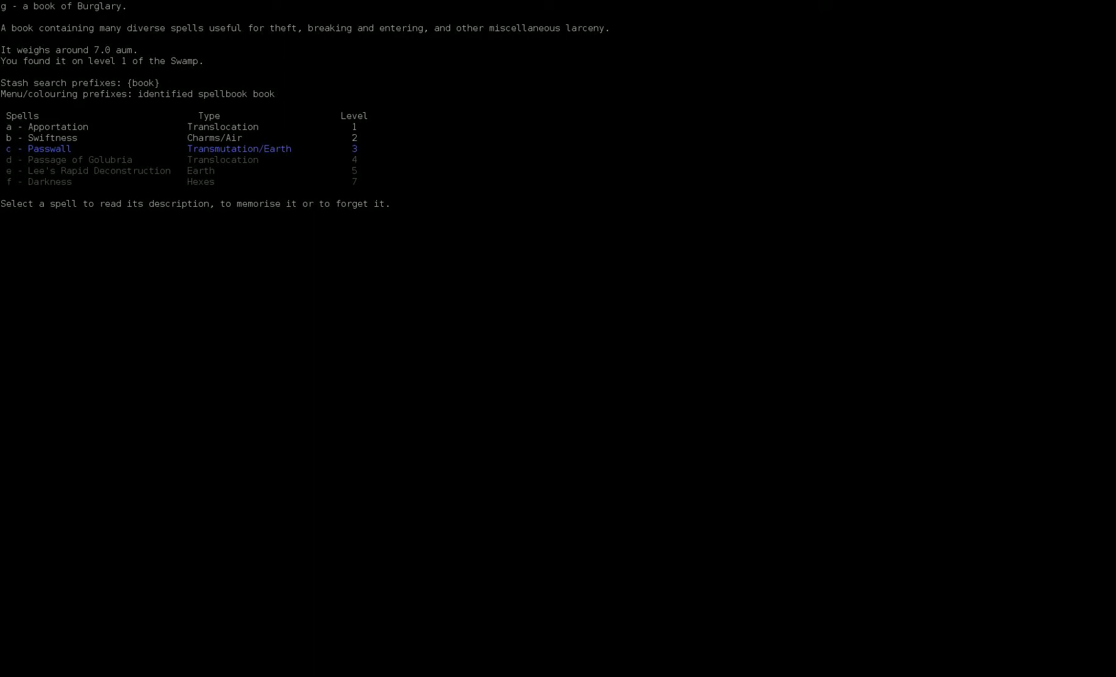
Memorise Swiftness from the book of Burglary and rest until magic is full.
key("b")
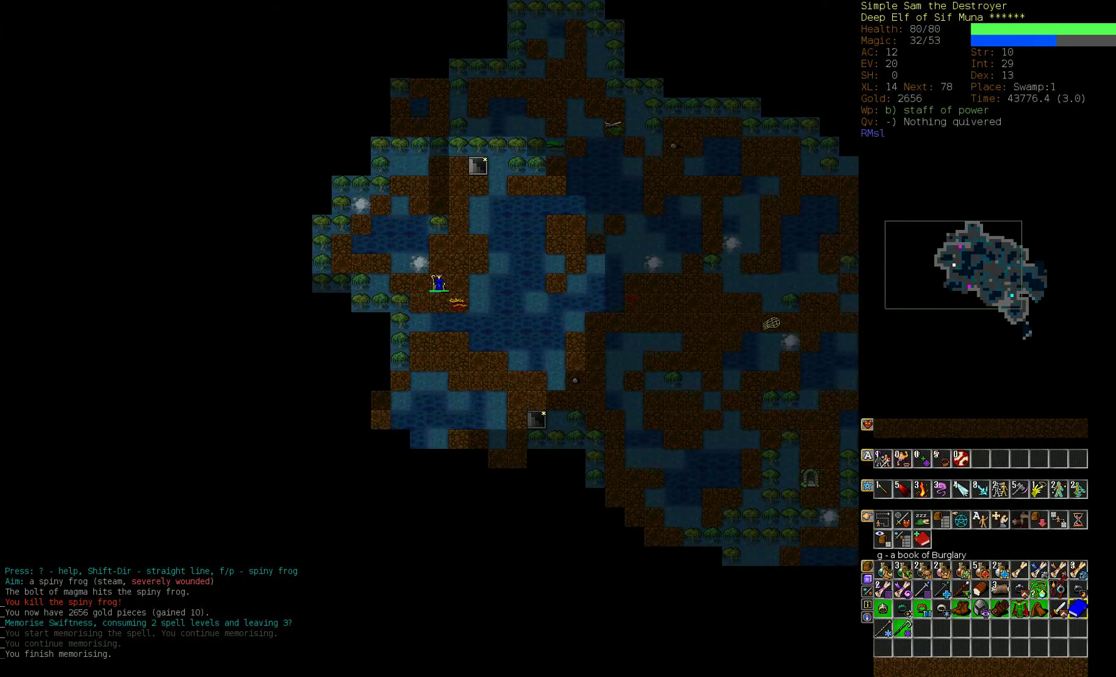
key("5")
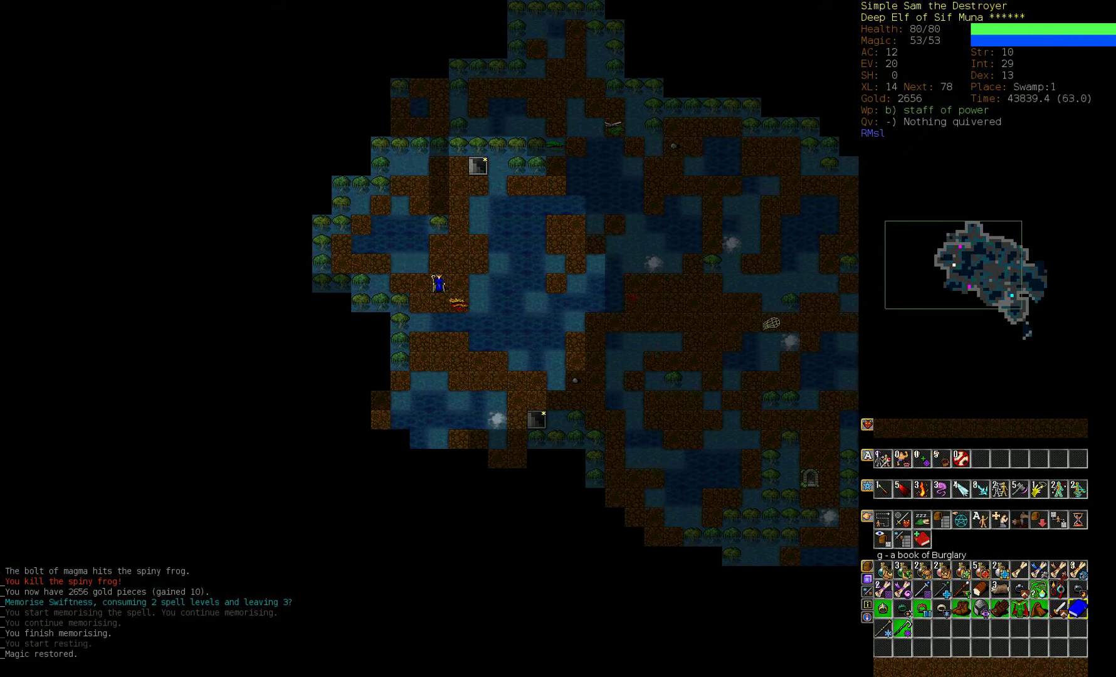
Explore deeper into the swamp, killing a water moccasin and vampire mosquito, resting between fights.
key("Down")
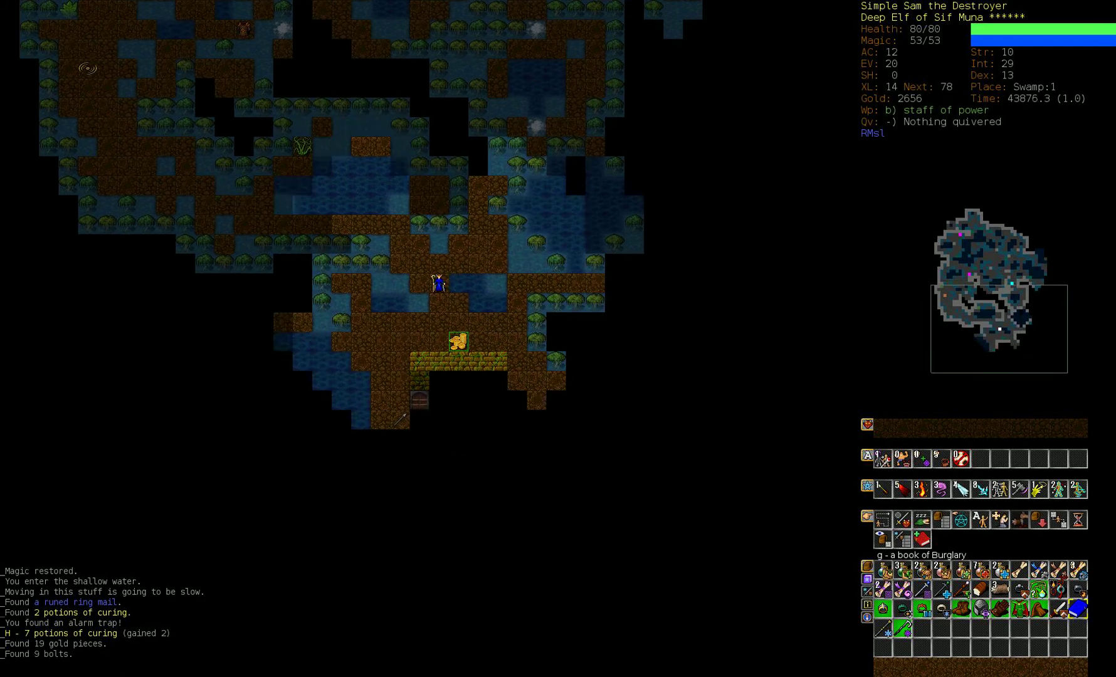
key("Up")
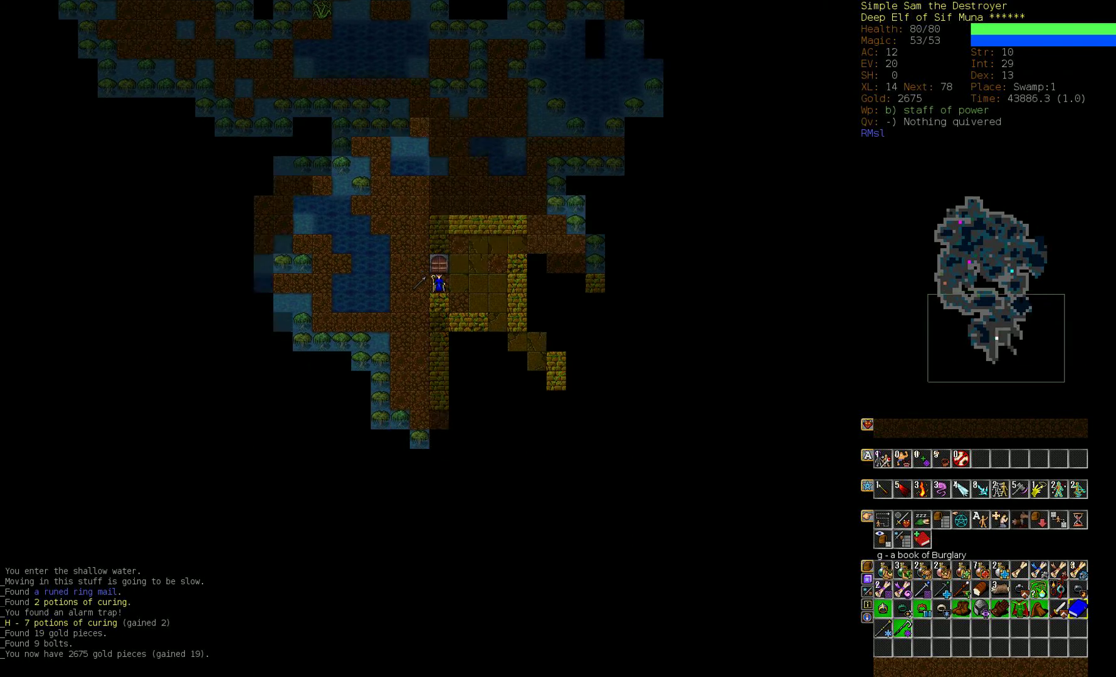
key("up")
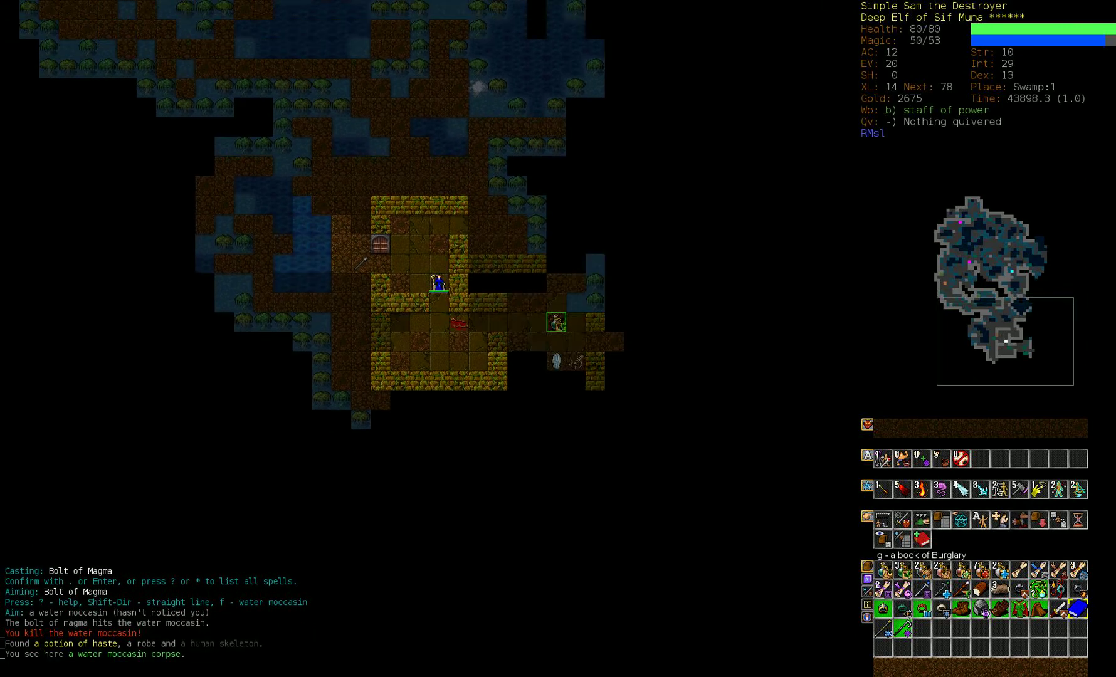
key("5")
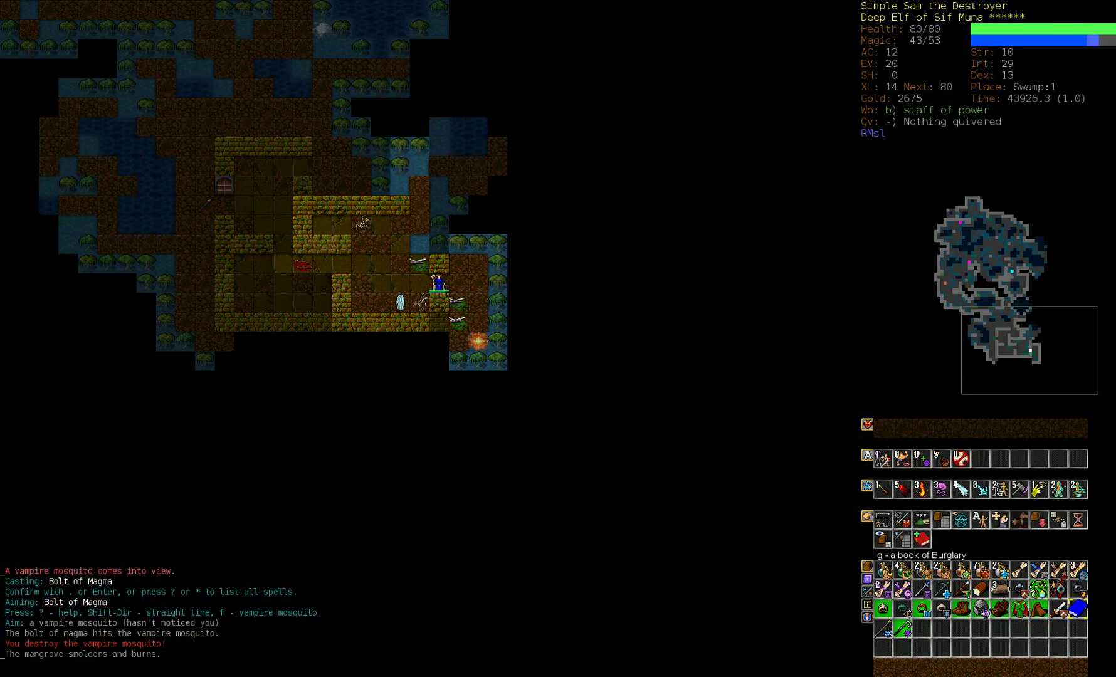
key("5")
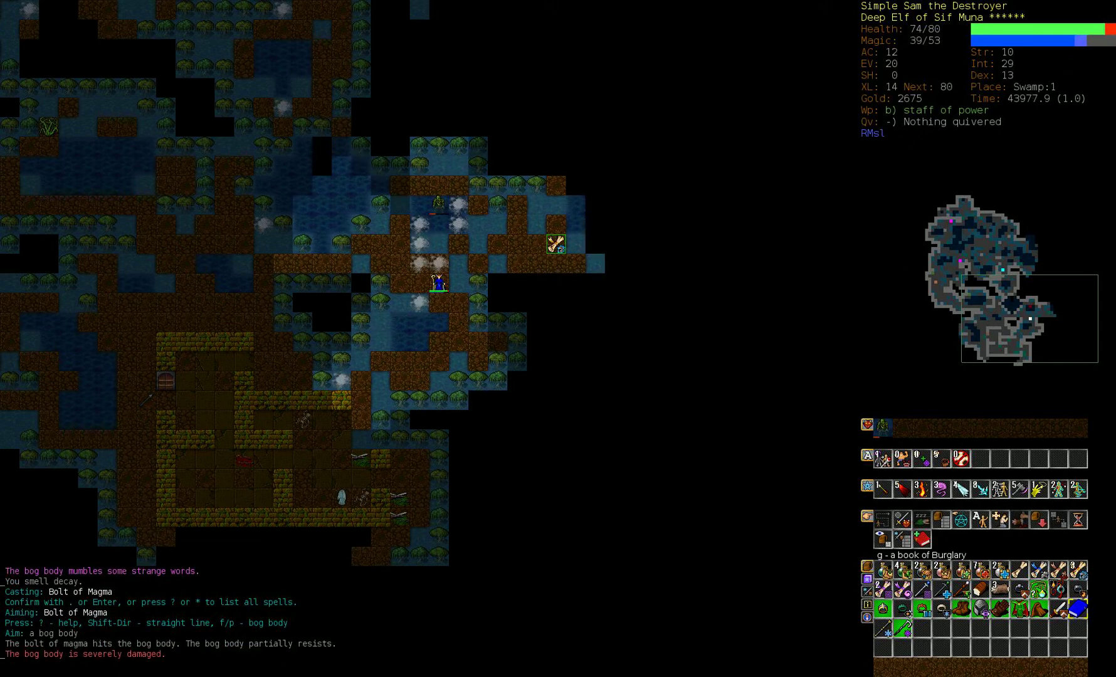
Destroy the bog body with magma, rest, then kill the big fish.
key("Return")
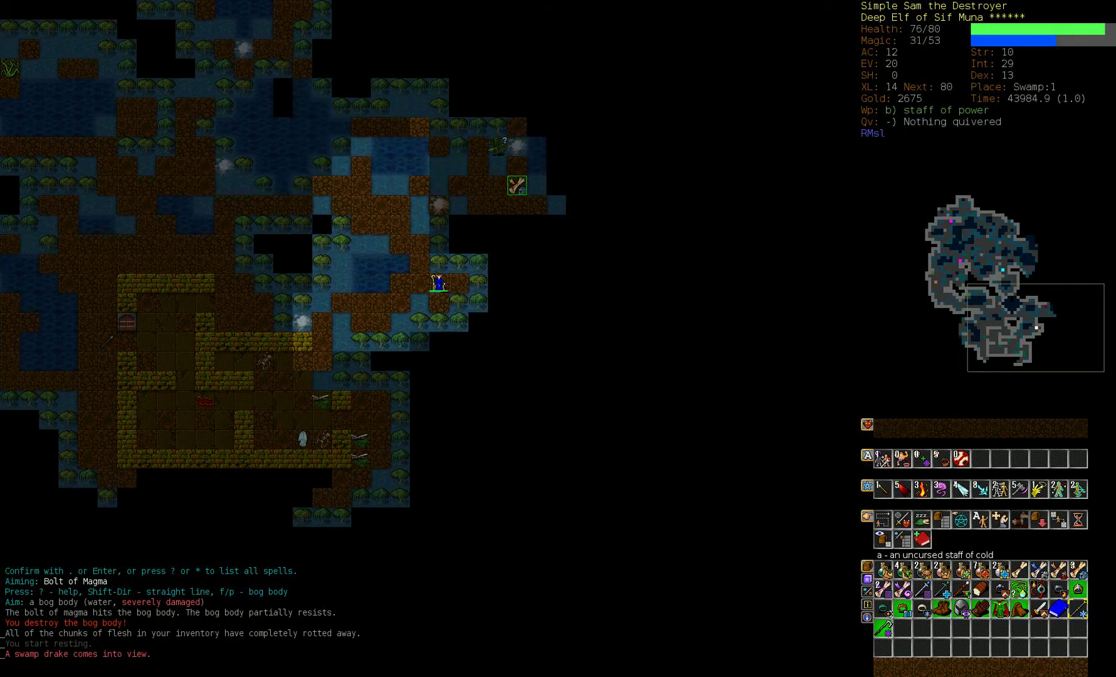
key("5")
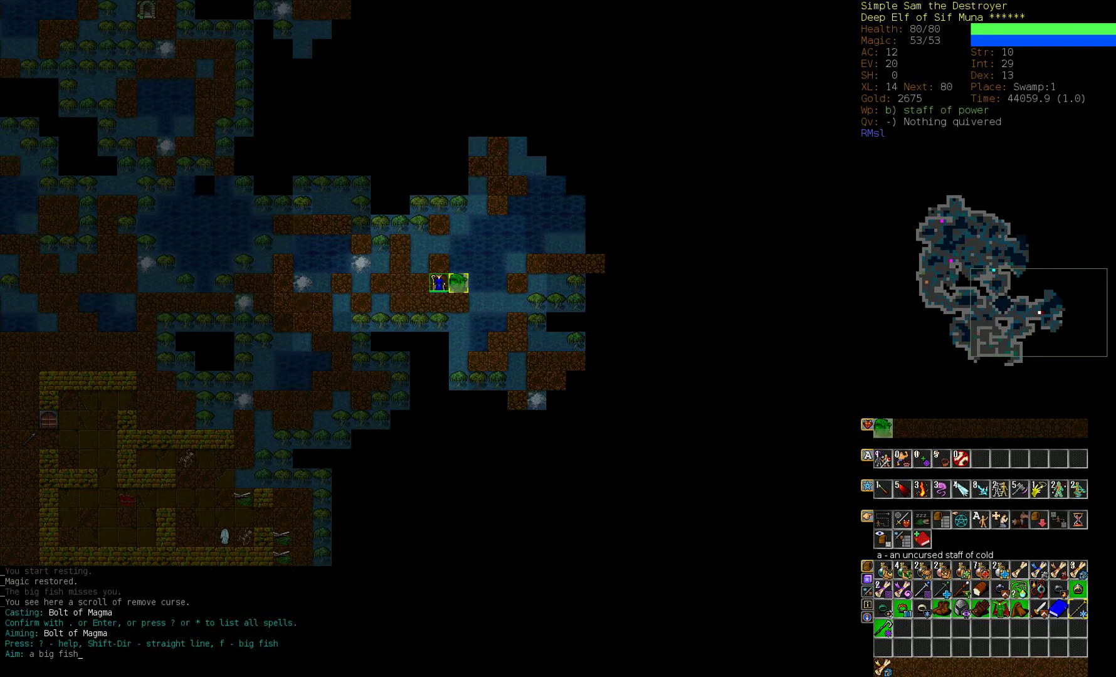
key("Return")
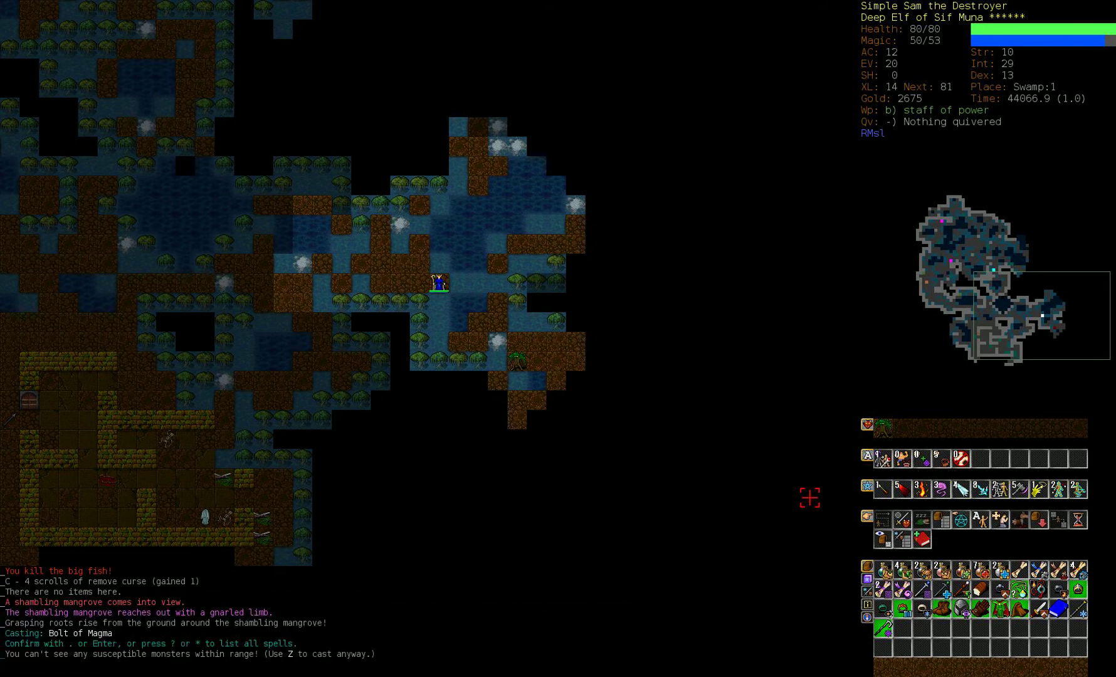
mouse_move(788, 361)
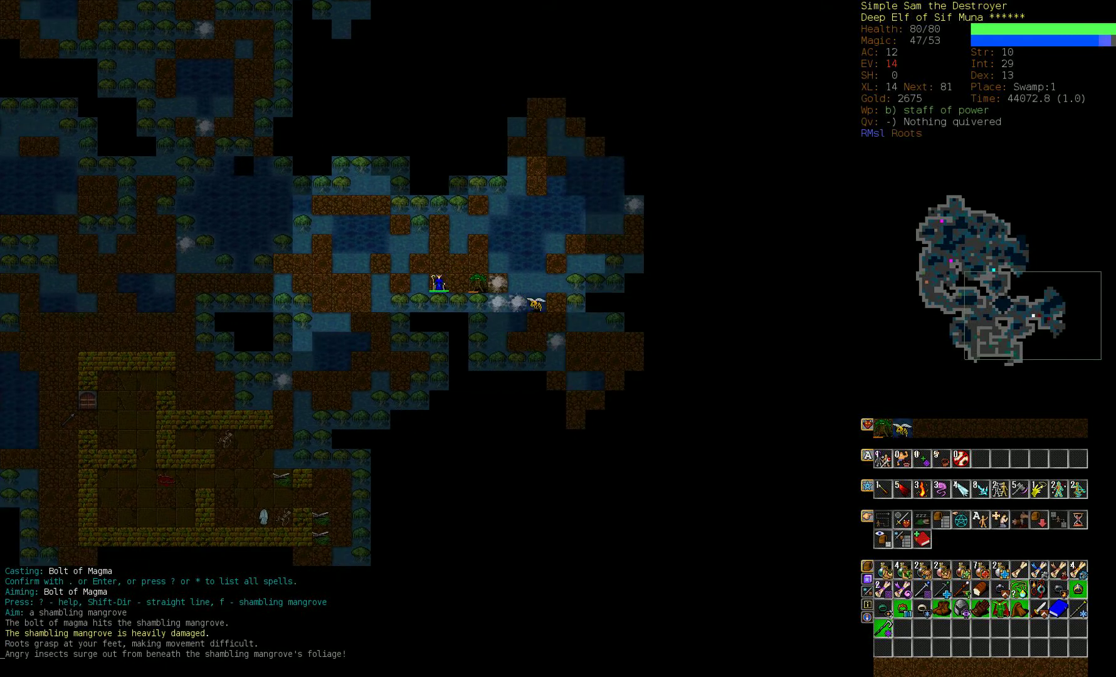
Blast the yellow wasps surging from the mangrove with repeated Bolt of Magma casts.
key("Return")
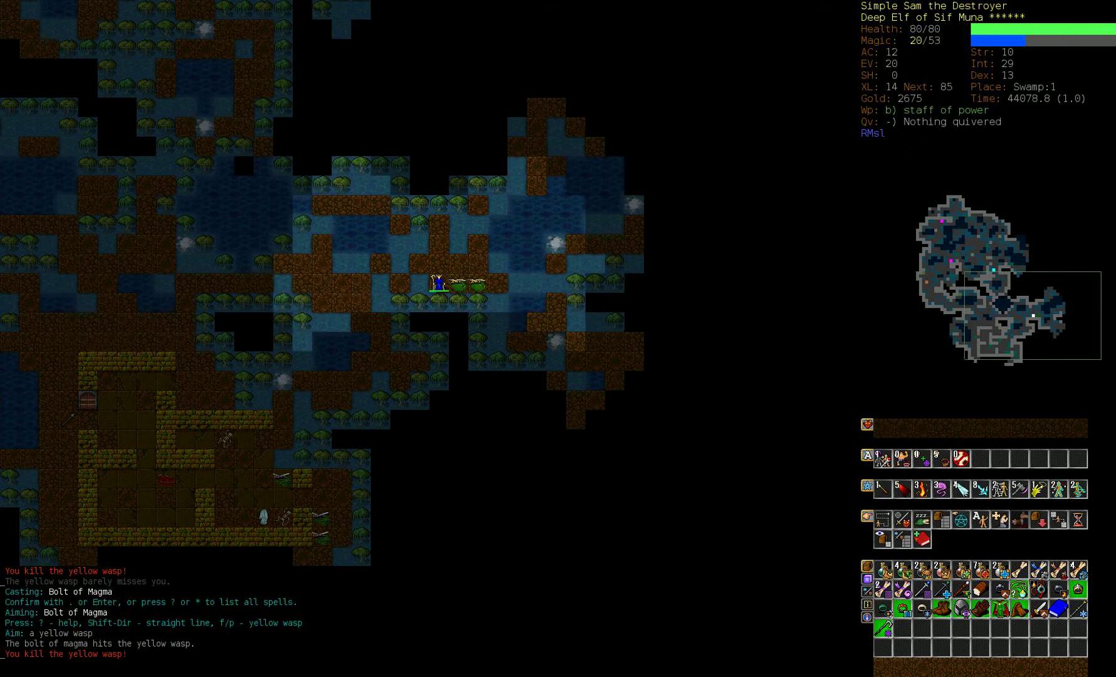
key("5")
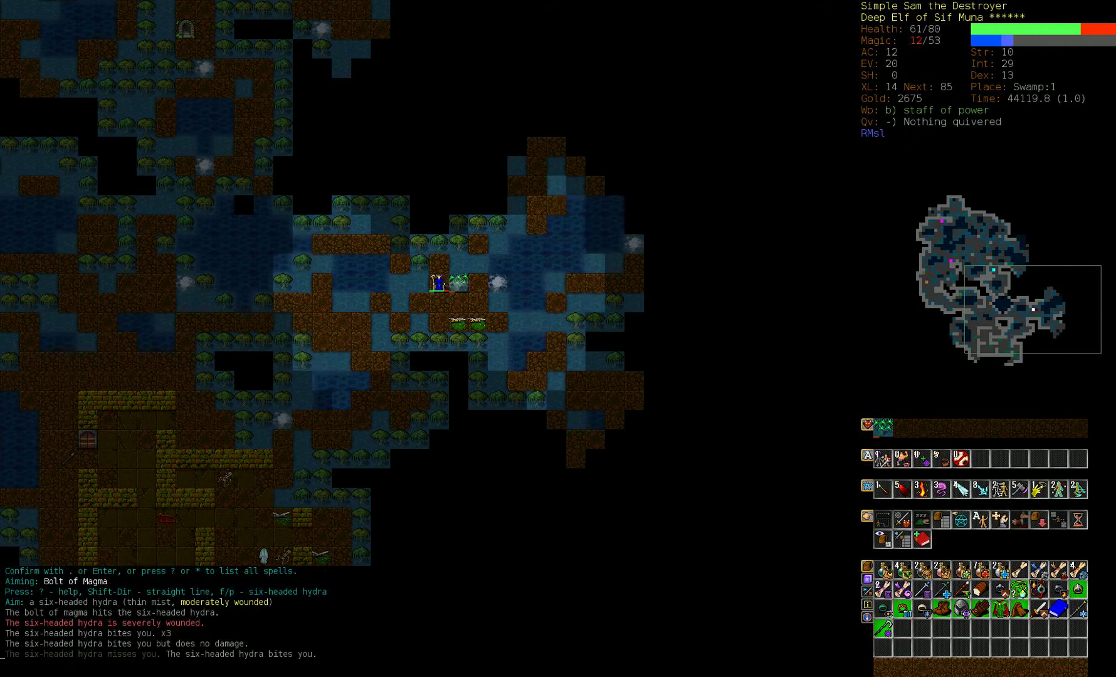
Blast the six-headed hydra with repeated magma bolts, then badly wound a baby alligator.
key("Return")
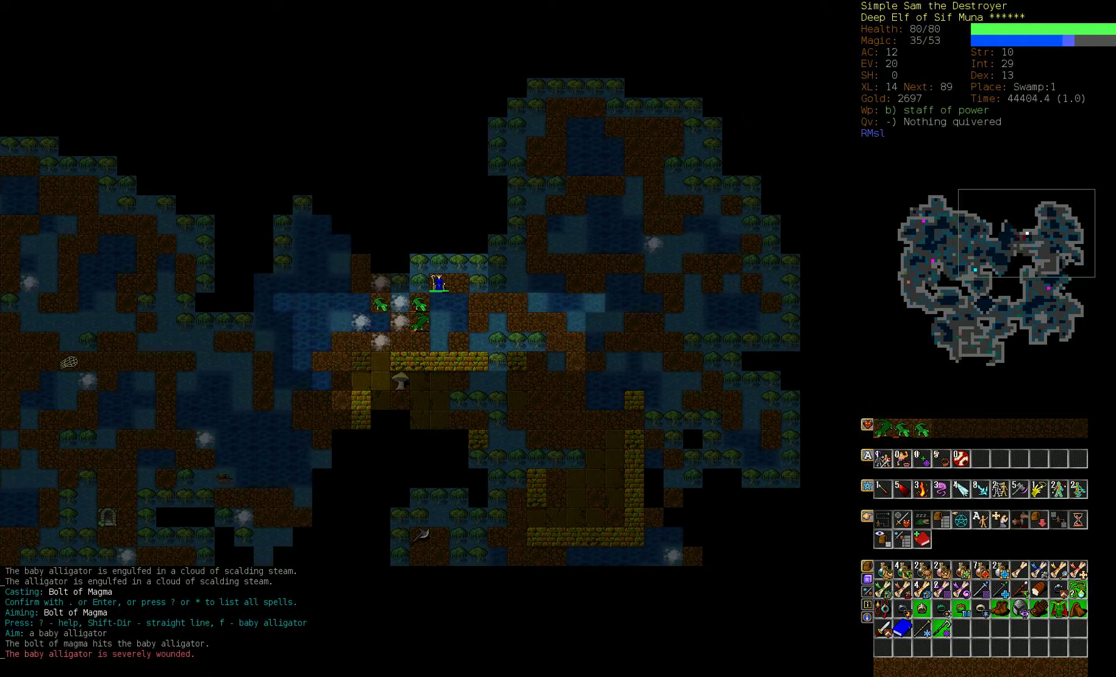
Finish off the baby alligators with magma bolts and resume exploring the swamp.
key("Return")
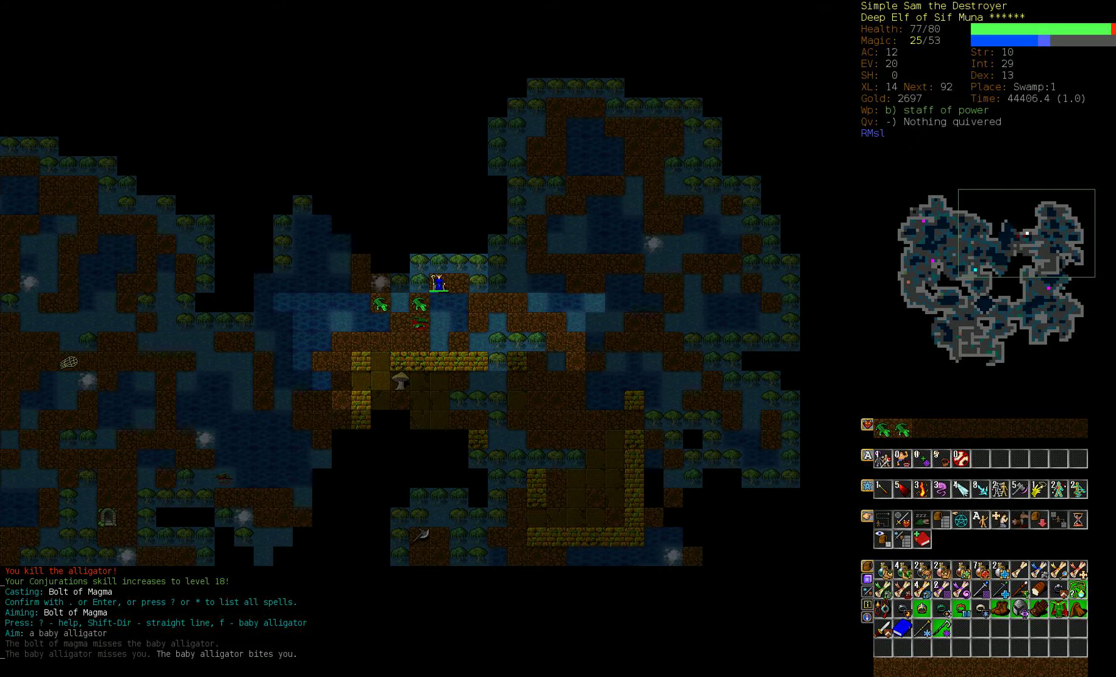
key("Return")
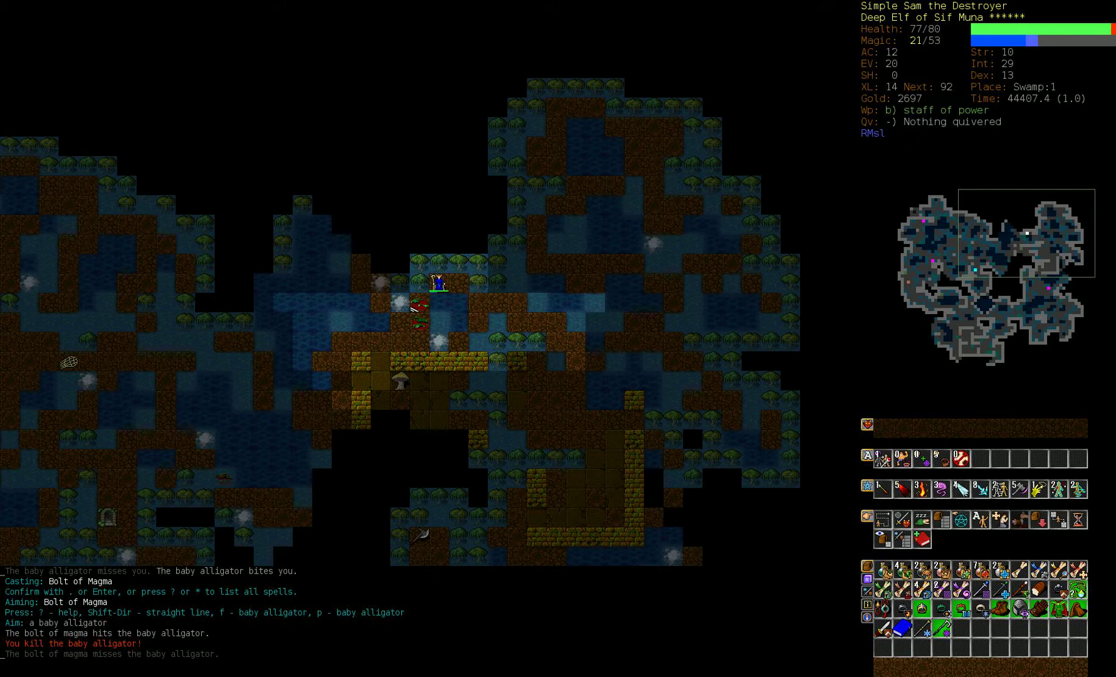
key("5")
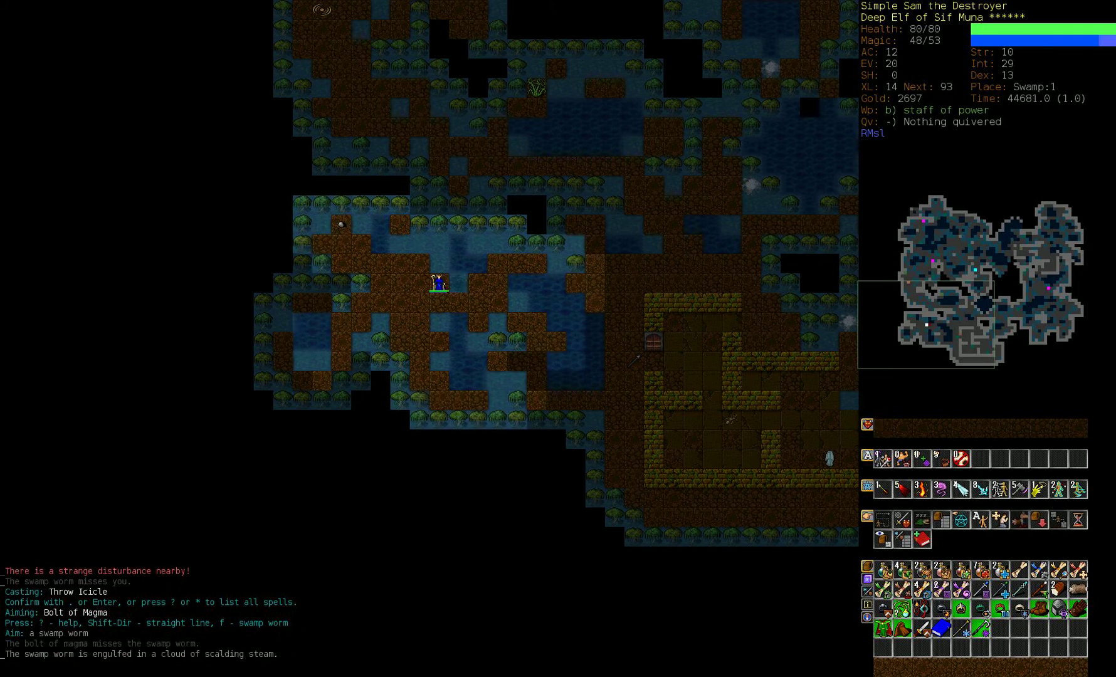
Kill the swamp worm with a magma bolt and resume exploring the level.
key("Return")
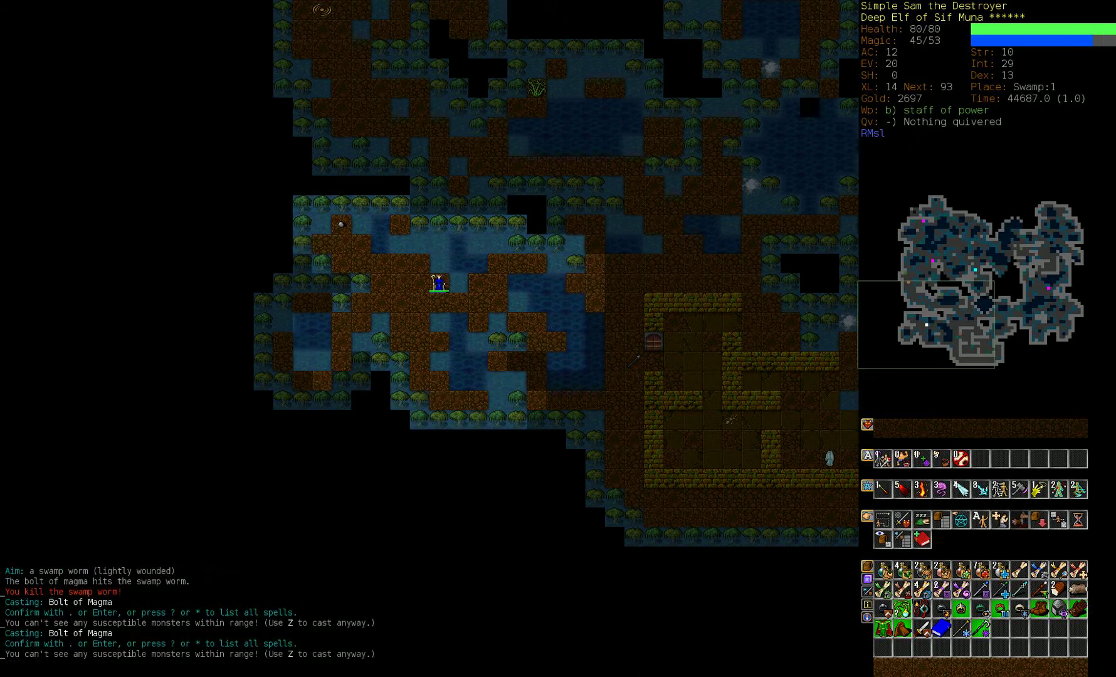
key("5")
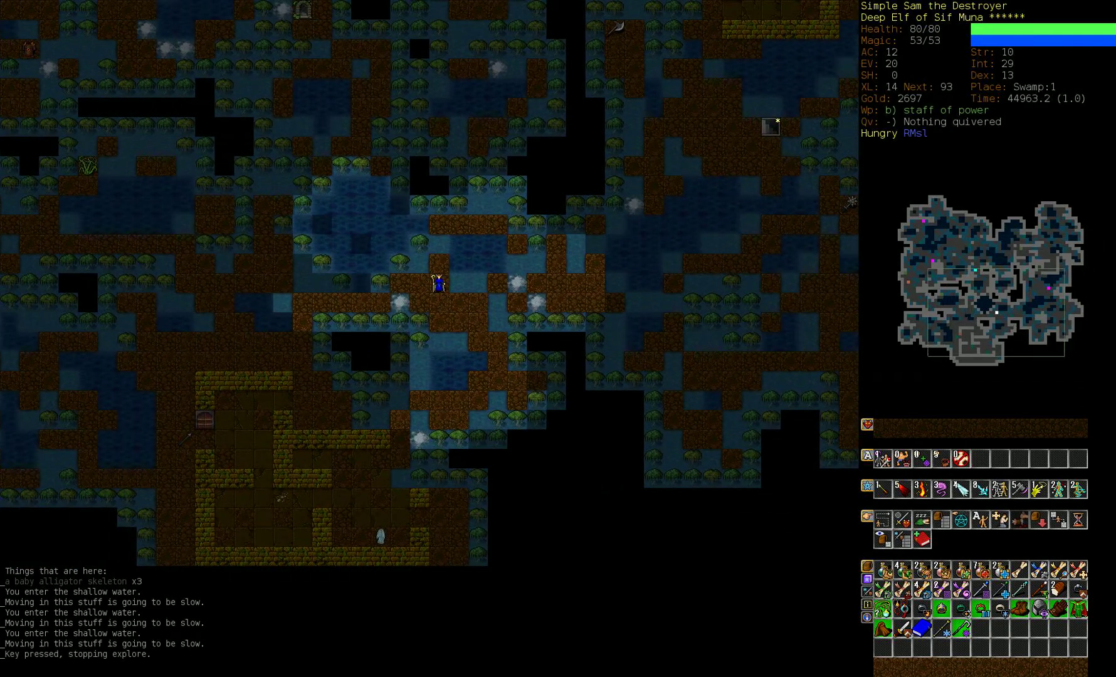
Cancel the magma targeting and travel to the downward stone staircase.
key("z")
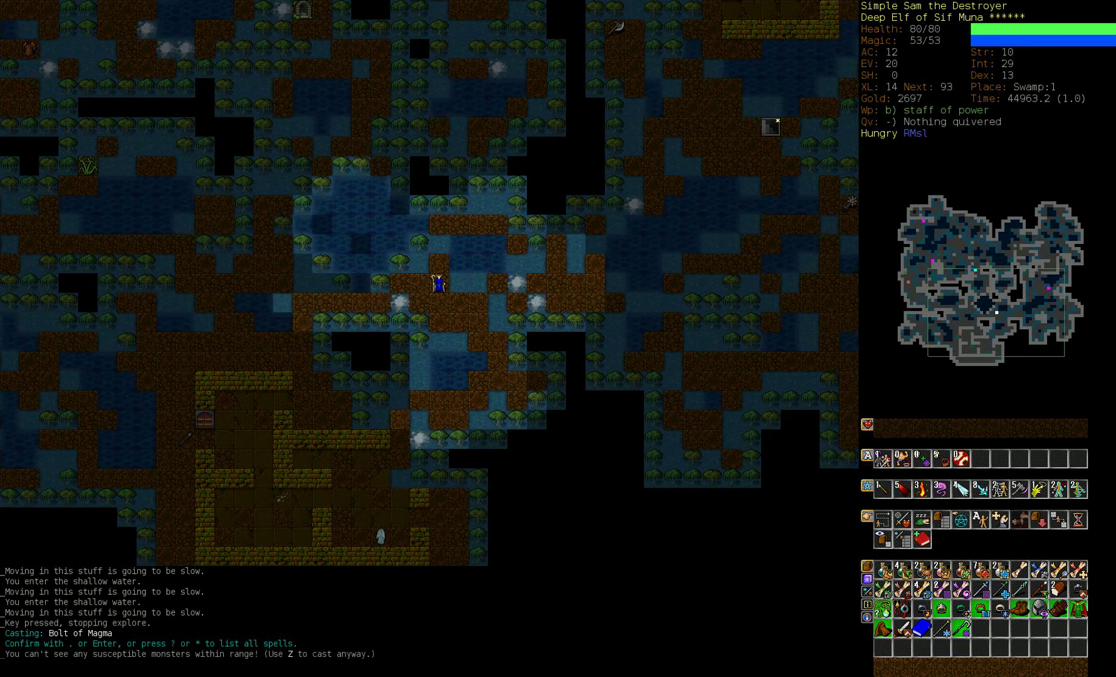
key("Z")
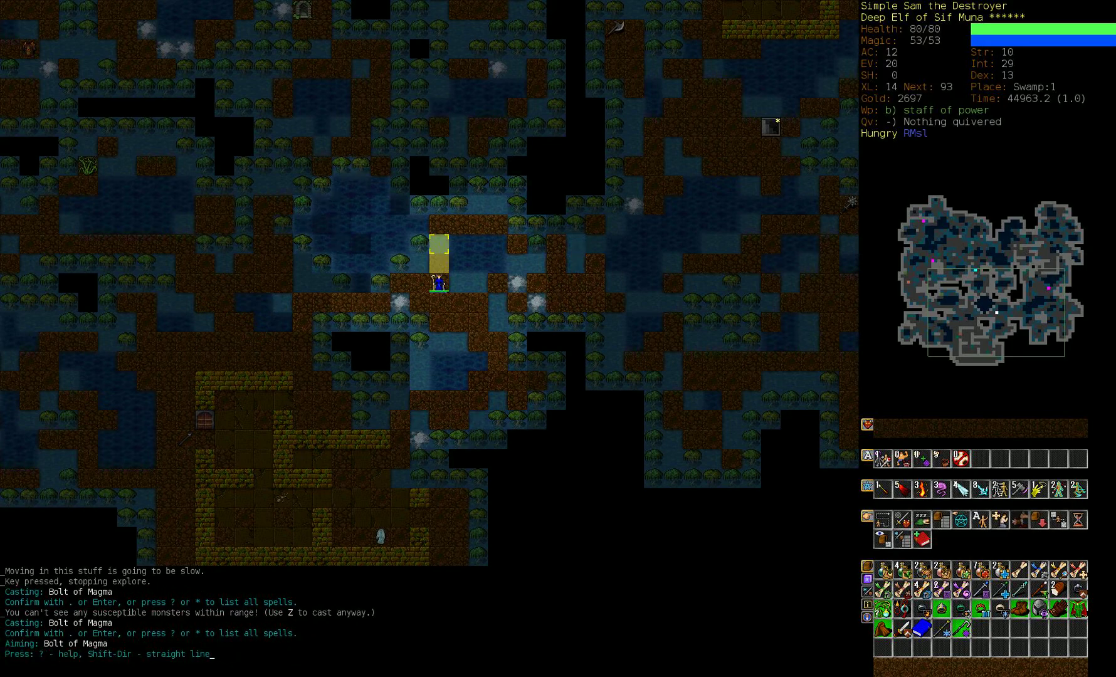
key("Return")
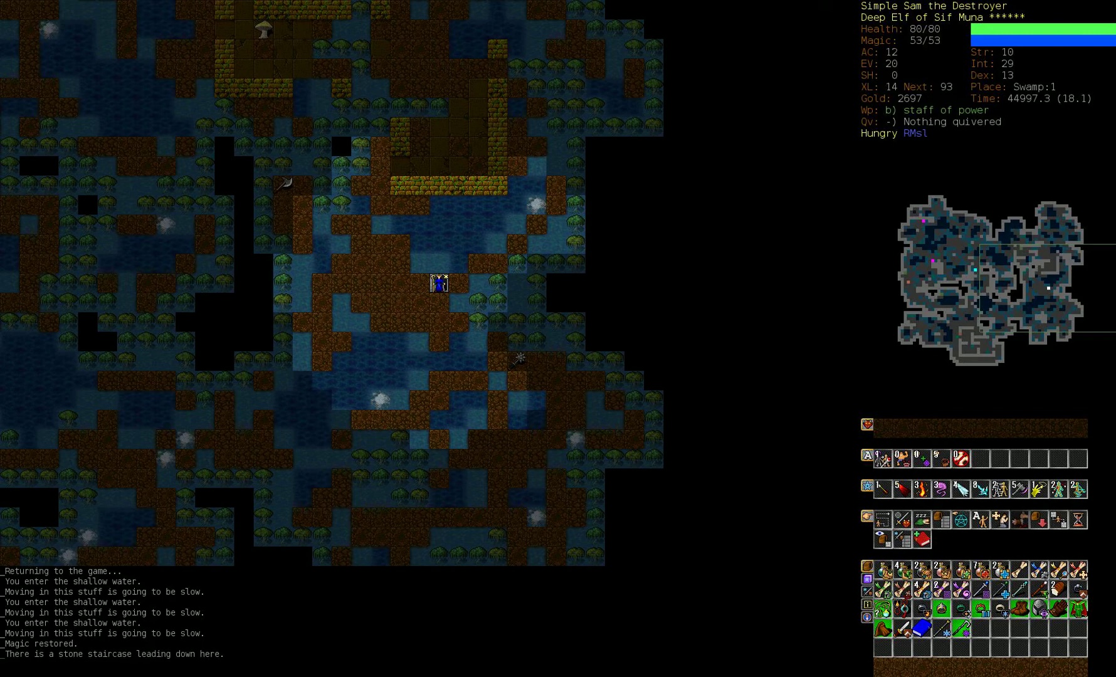
Descend to Swamp:2, kill the giant goldfish with magma, and retreat upstairs to rest.
key(">")
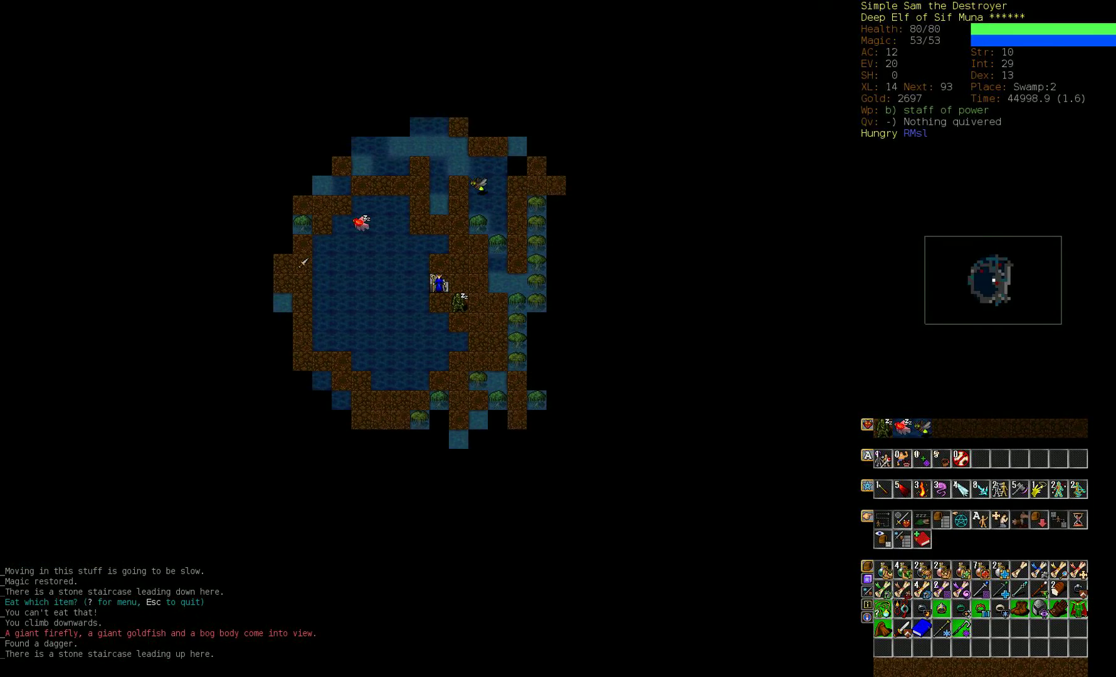
key("z")
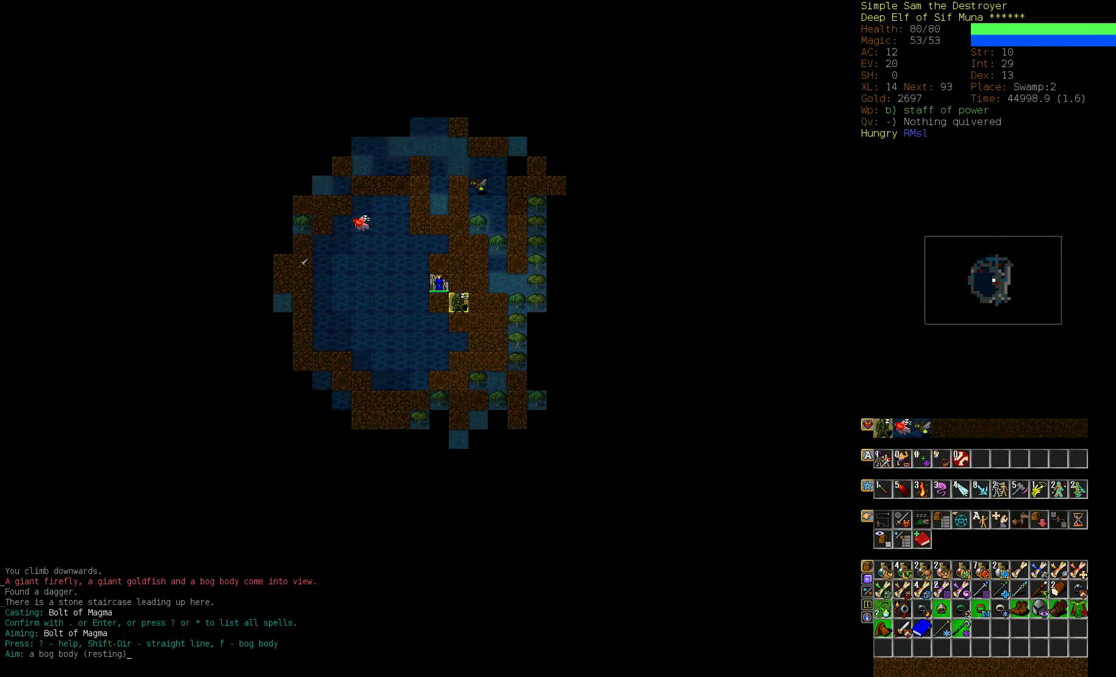
key("Return")
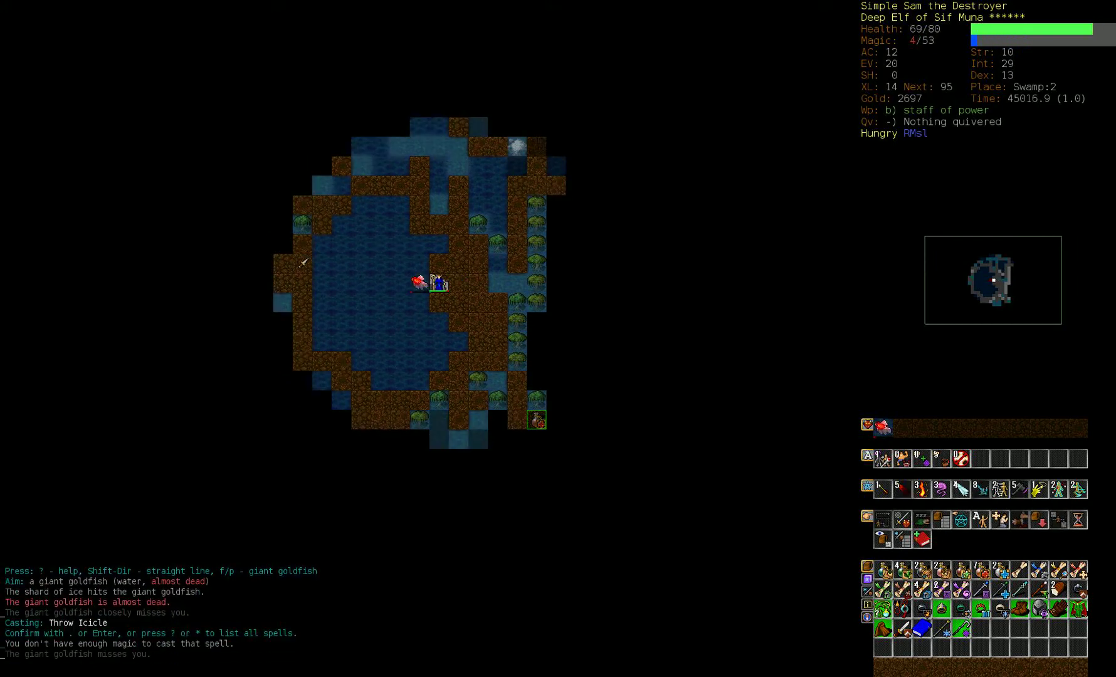
key("Return")
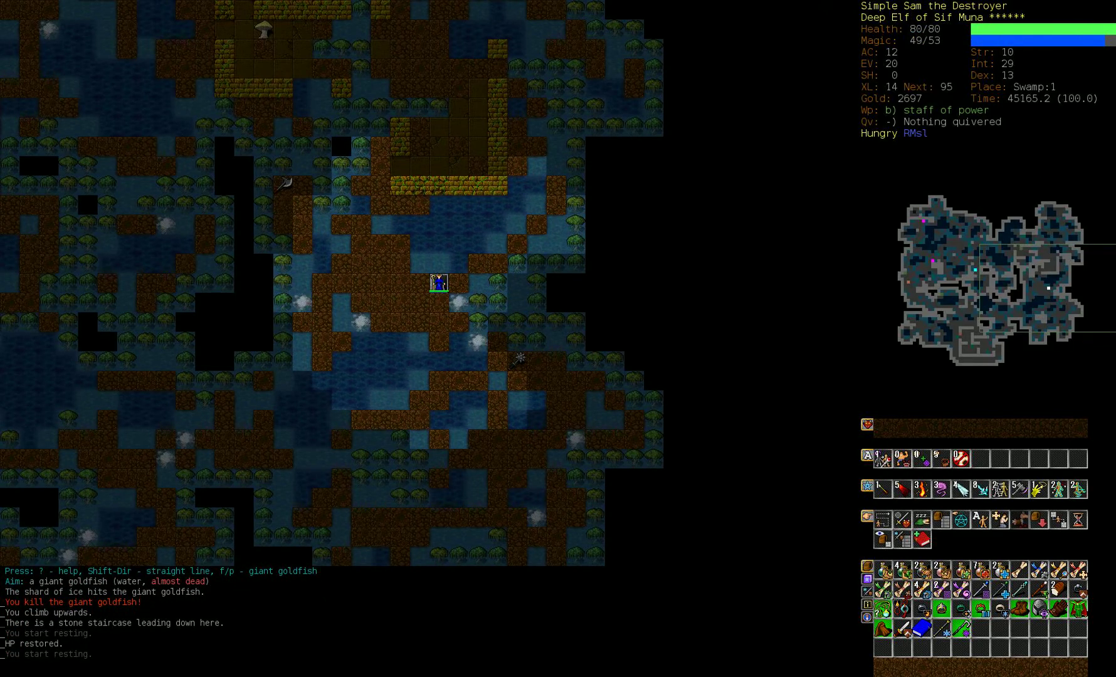
Dip into Swamp:2, return to Swamp:1, and kill the attacking raven.
key(">")
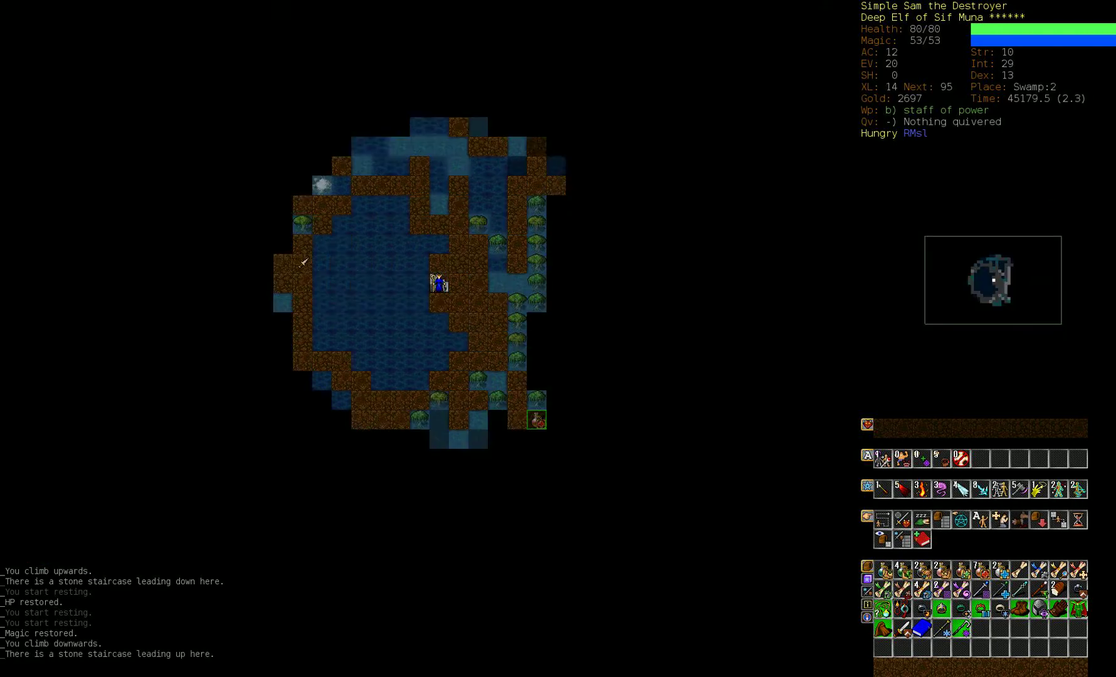
key("Up")
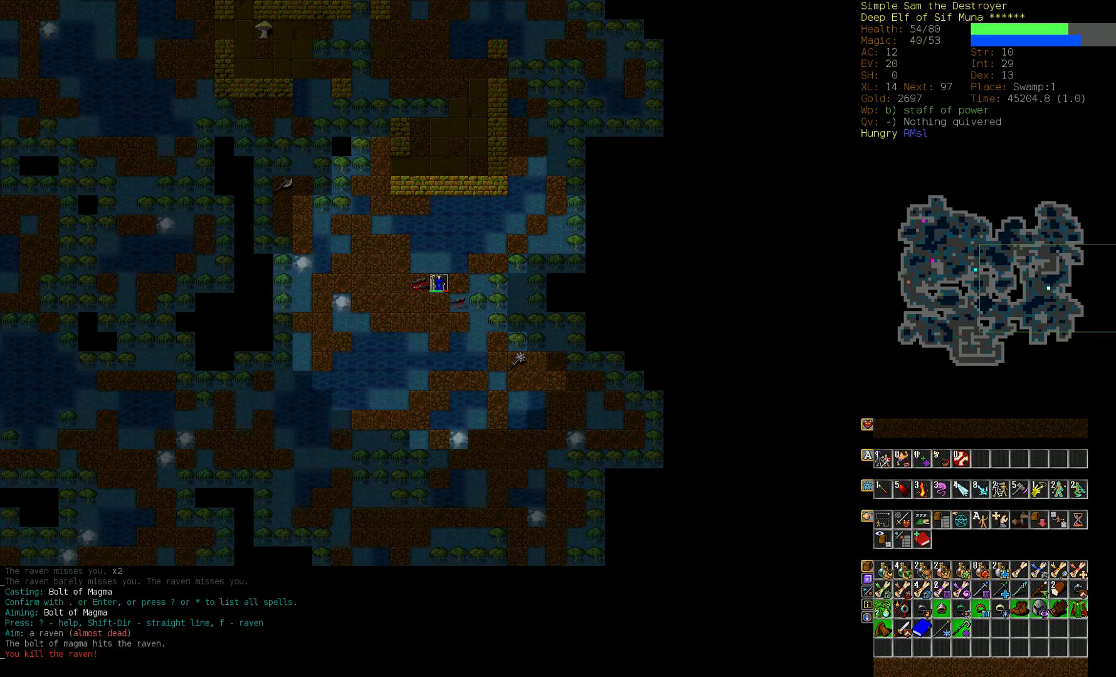
Butcher and eat the raven corpse, then head back down to Swamp:2.
key("5")
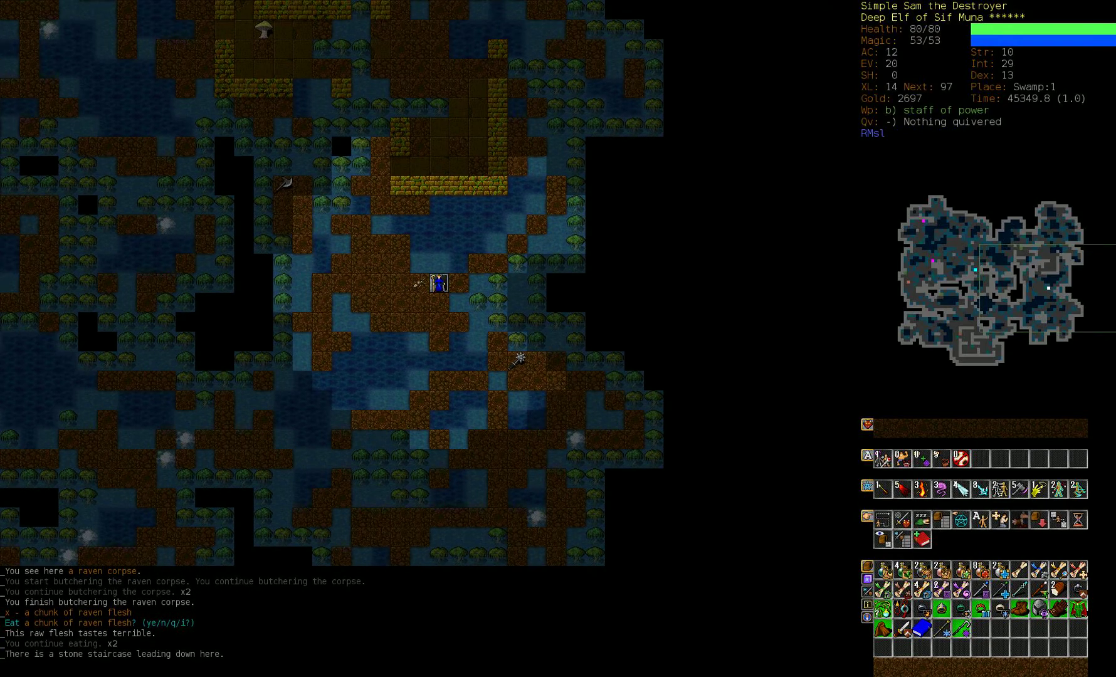
key(">")
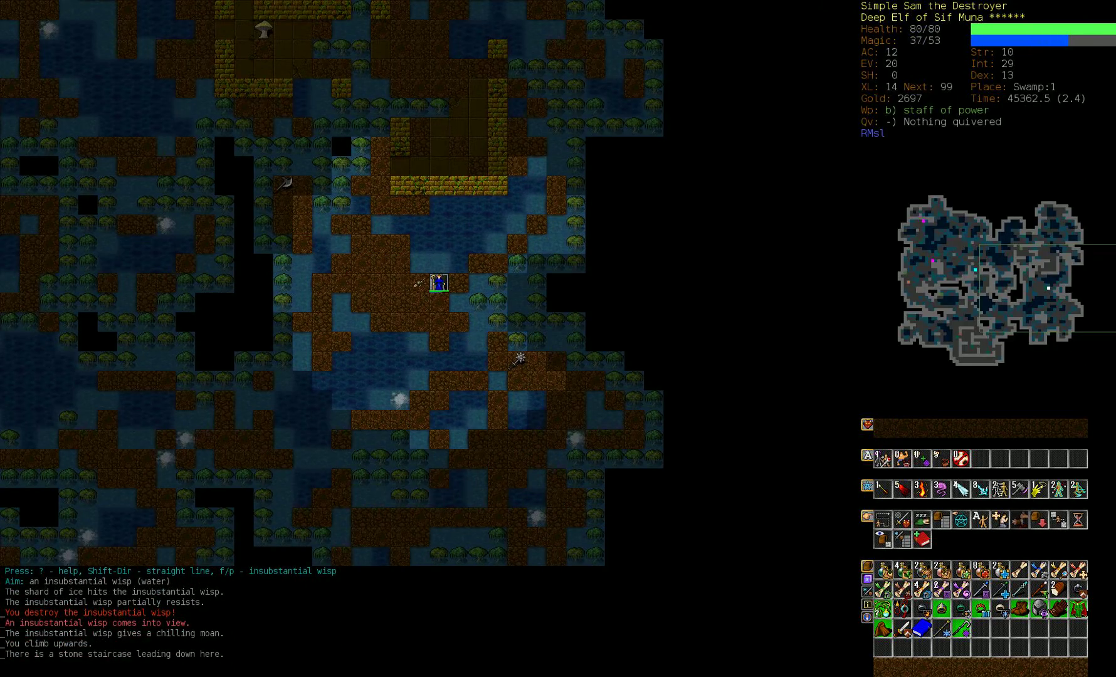
key(">")
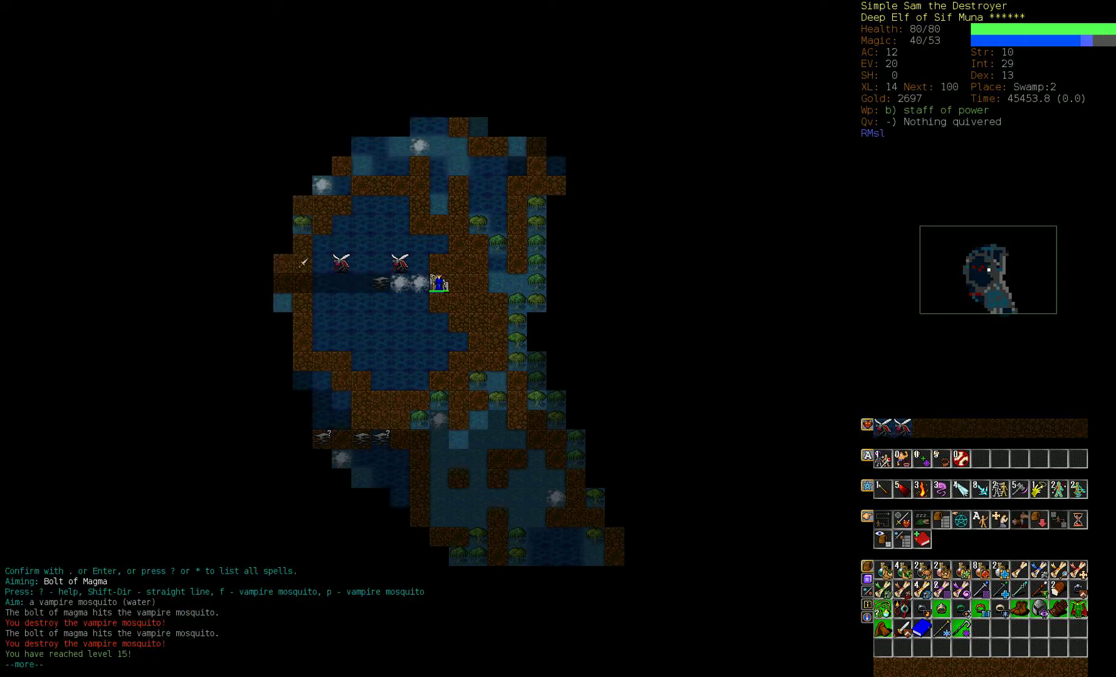
Dismiss the level-15 messages and raise Intelligence.
key("Return")
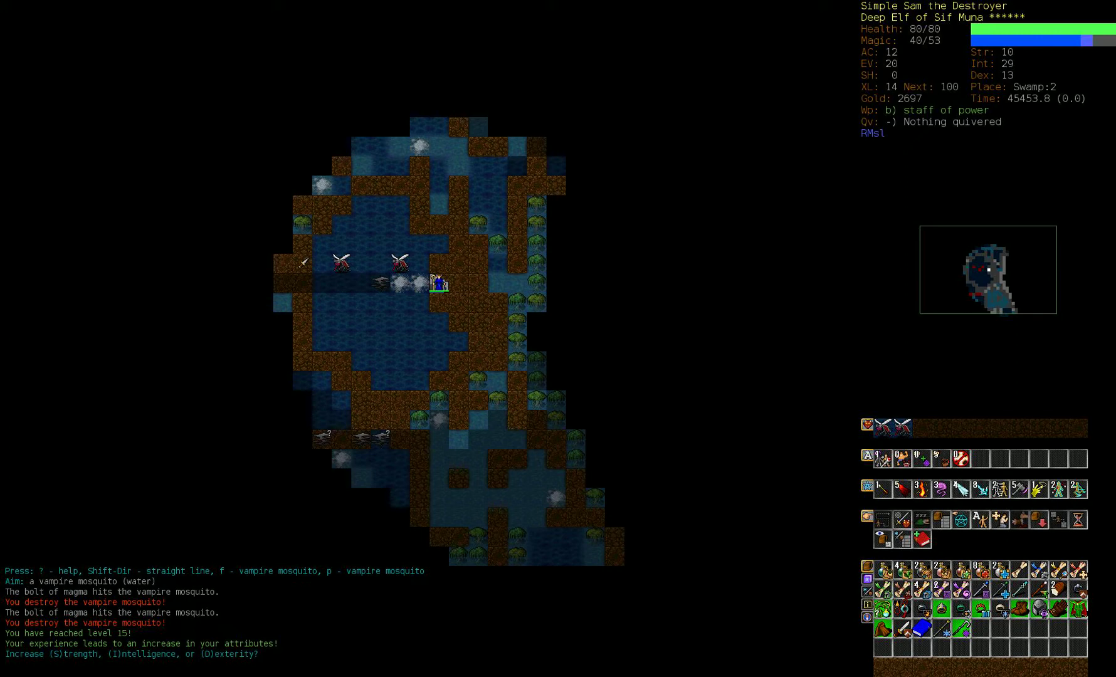
key("I")
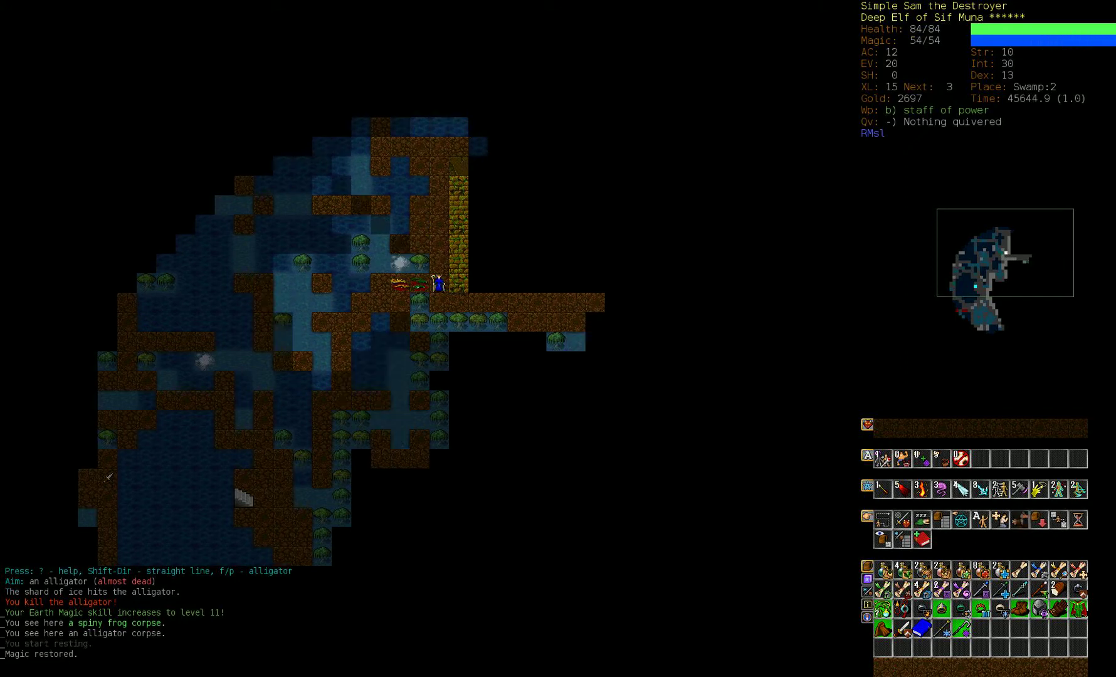
Kill the spriggan rider with magma bolts and an icicle, drinking a heal-wounds potion.
key("m")
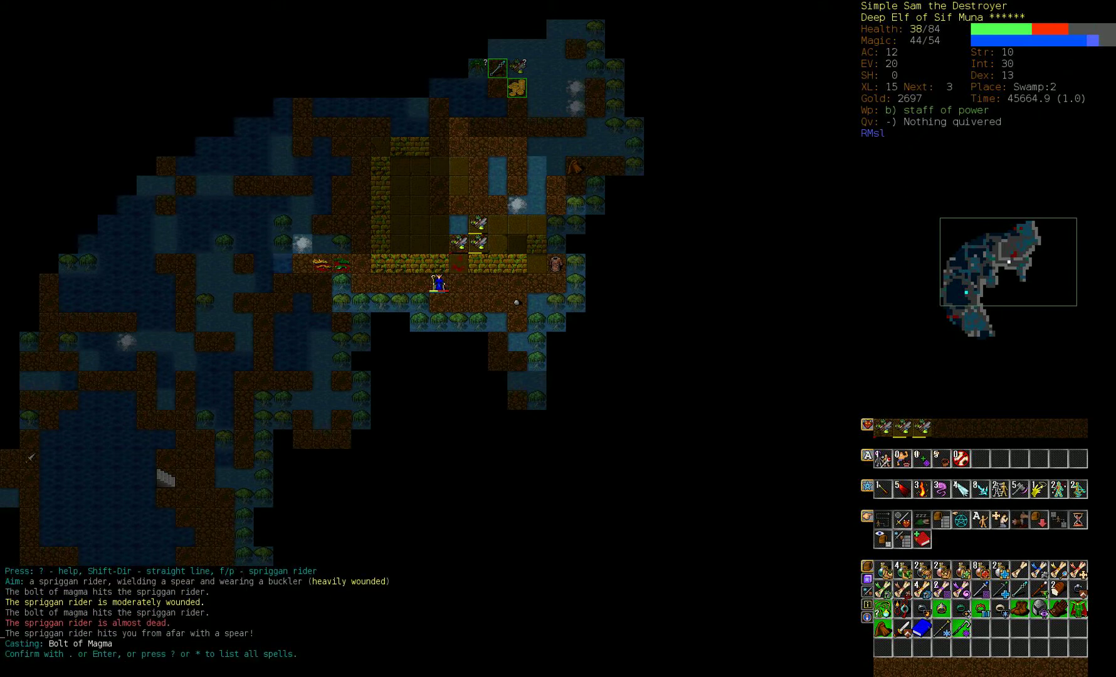
key("Return")
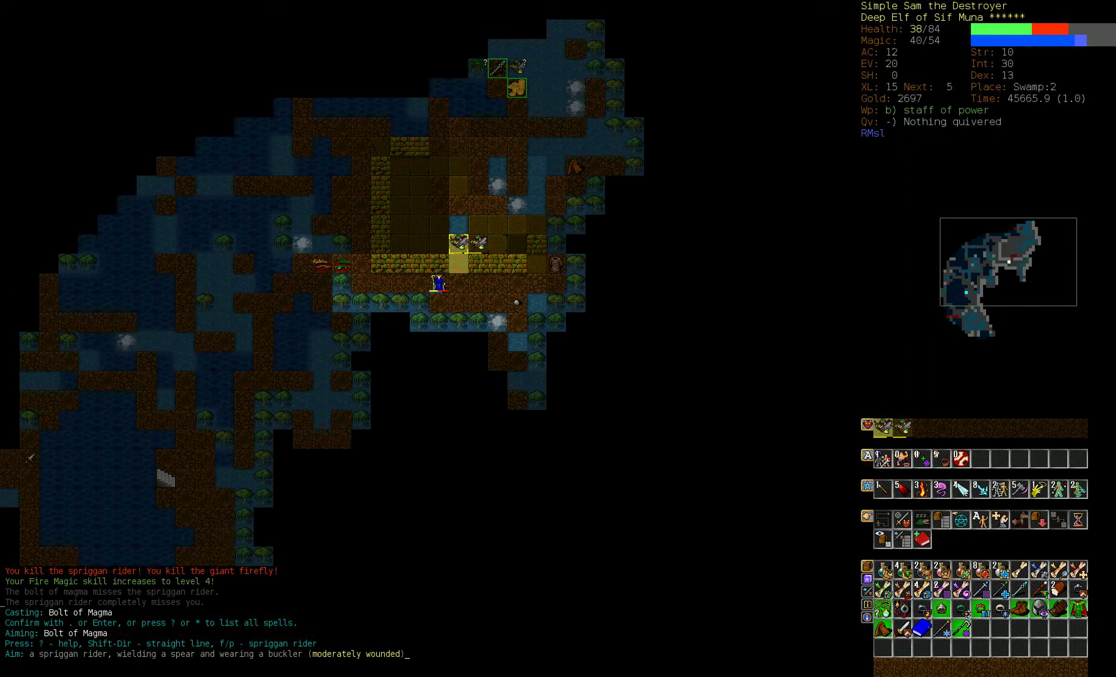
key("Return")
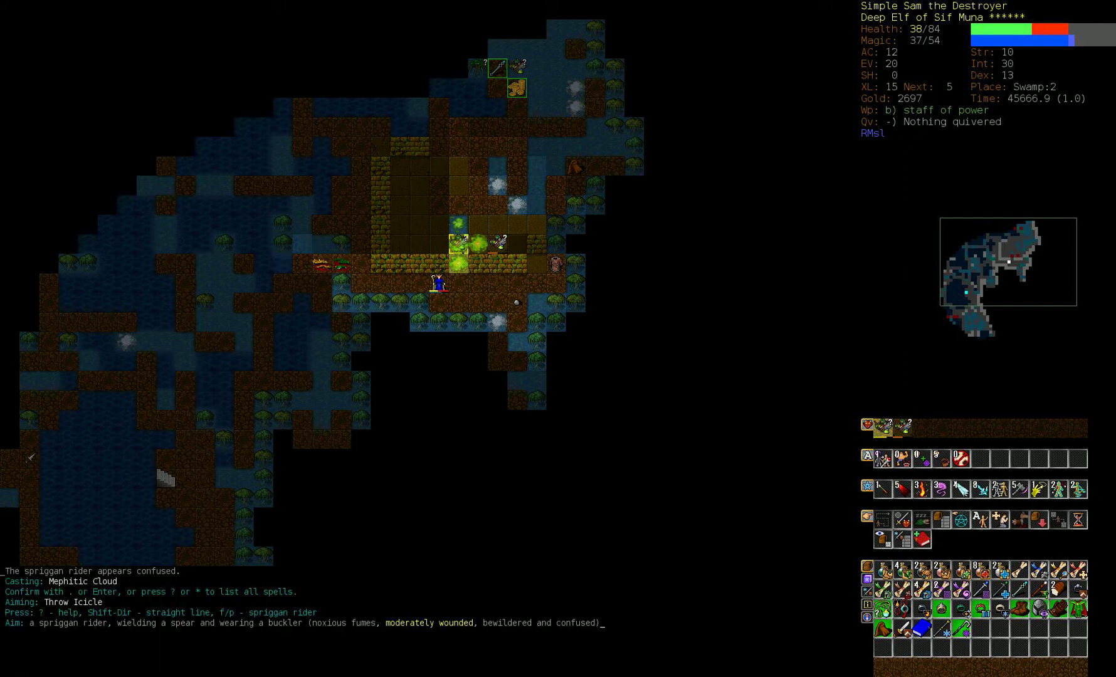
key("Return")
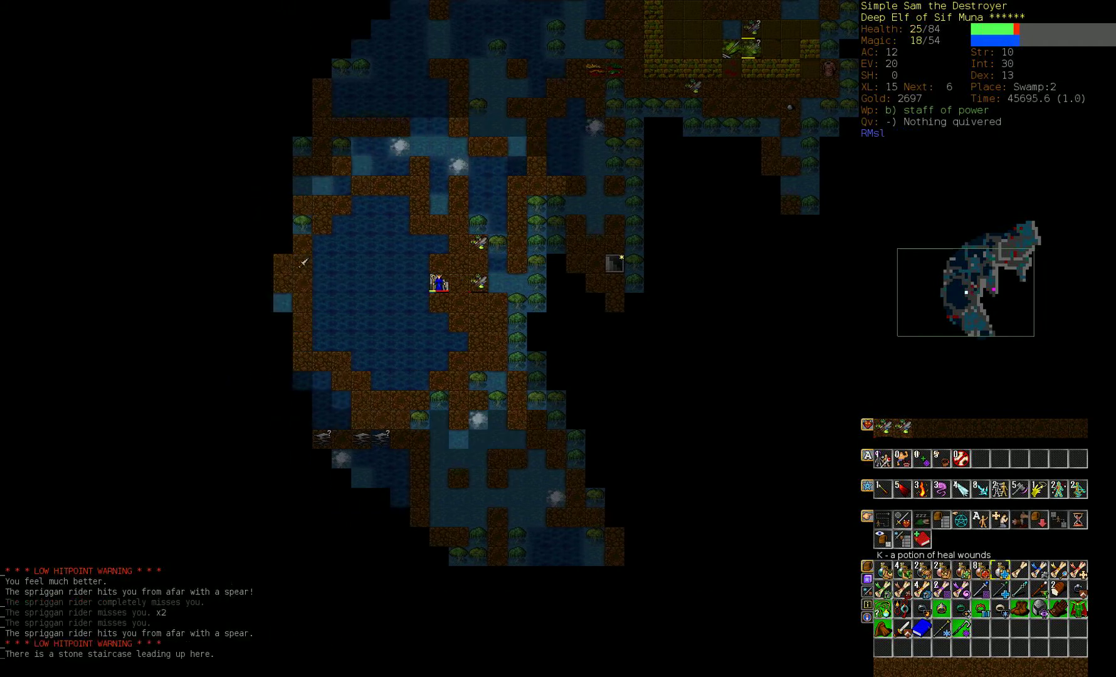
Climb to Swamp:1, rest, and blast the slime creature with magma bolts.
key("<")
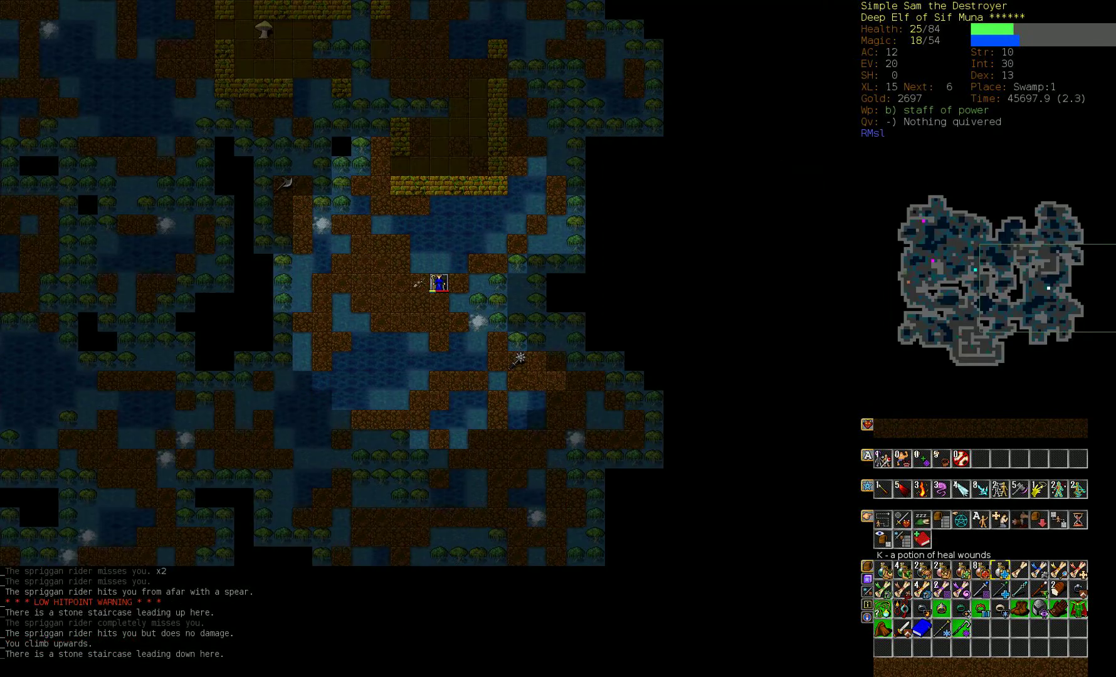
key("5")
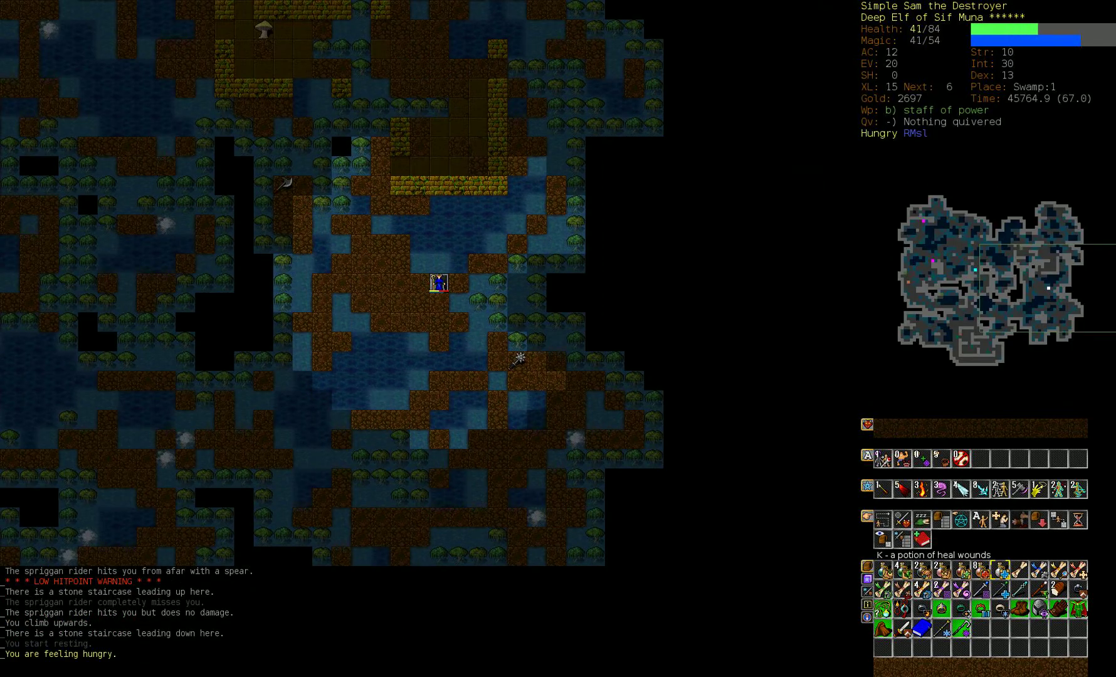
key("5")
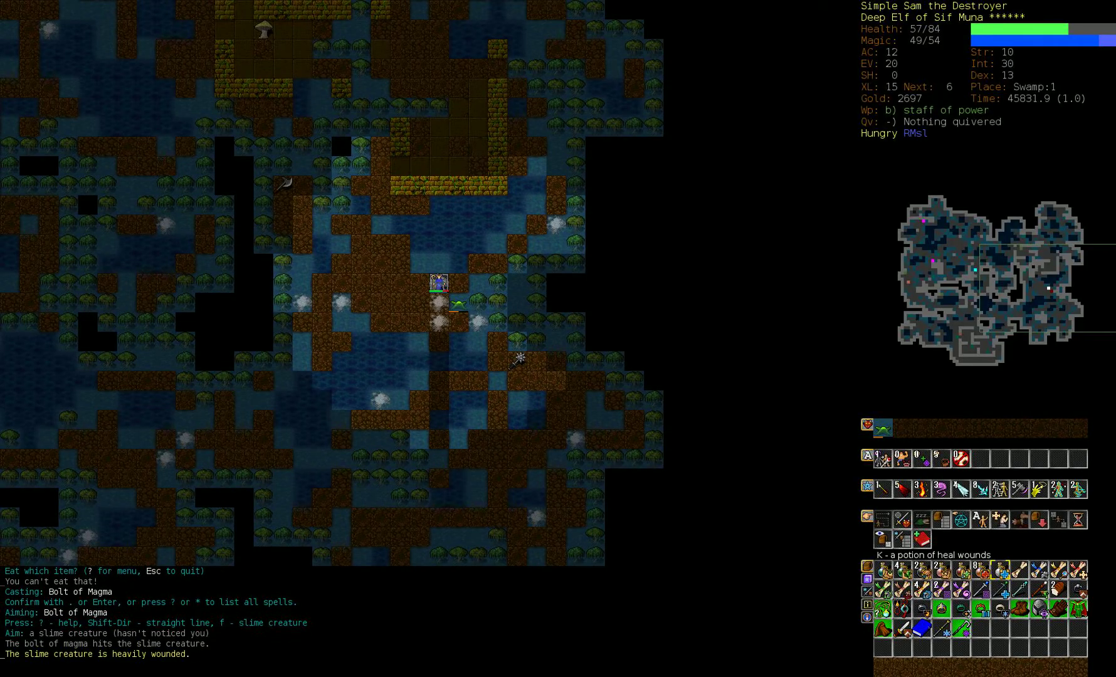
key("Return")
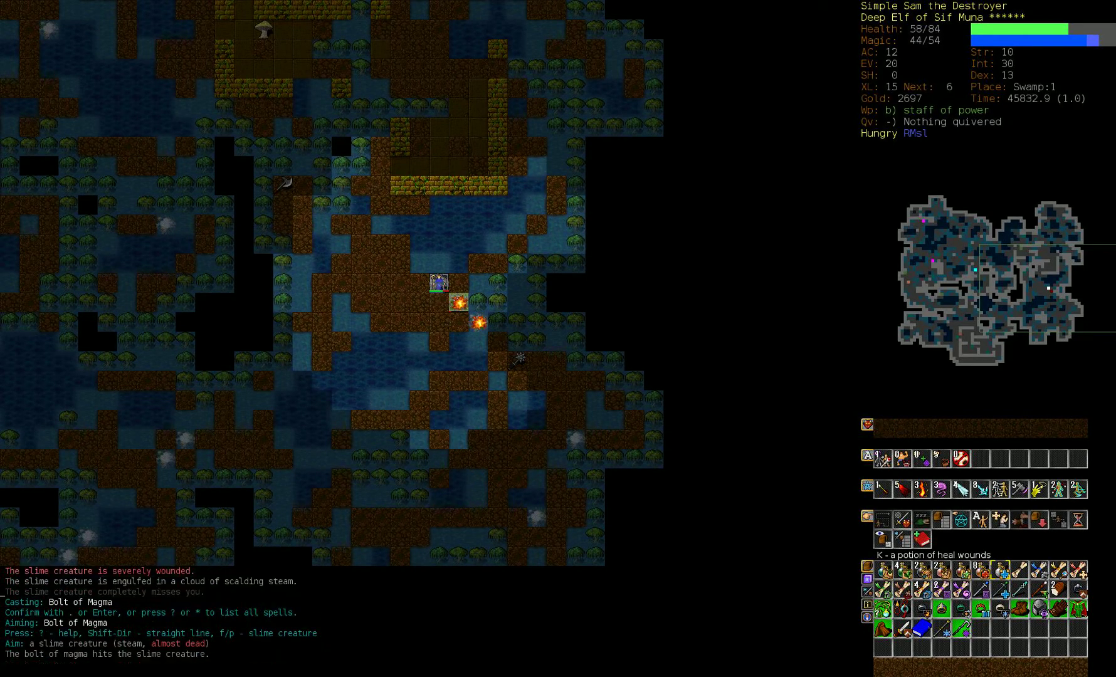
key("Return")
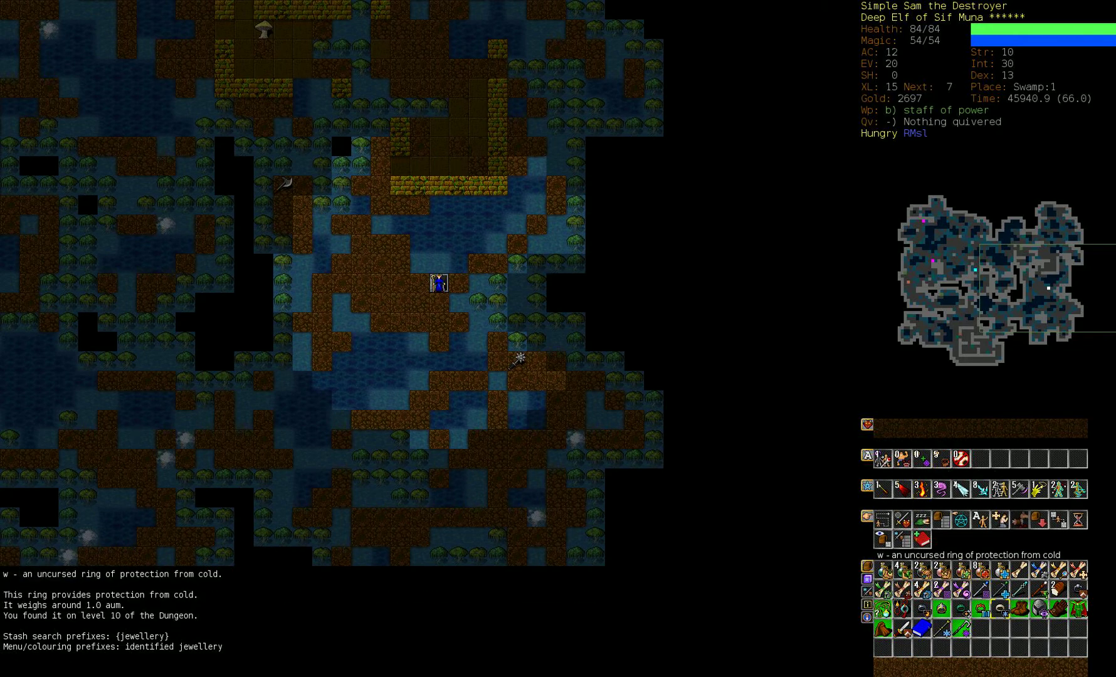
mouse_move(914, 493)
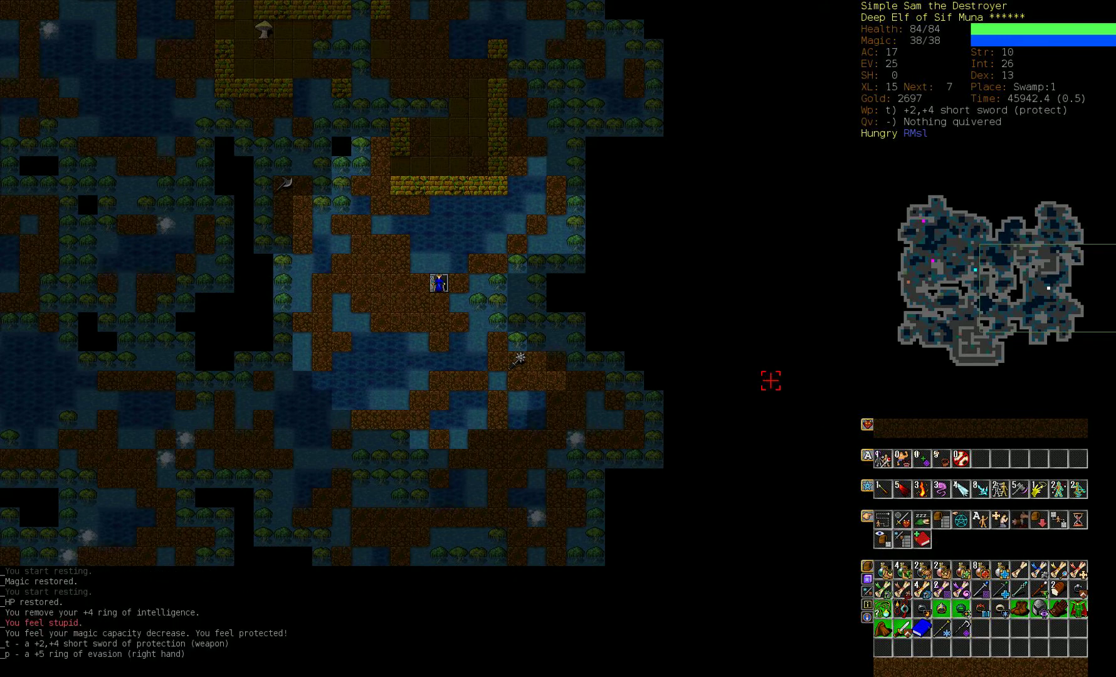
Descend to Swamp:2 and wound the spriggan rider with Throw Icicle and Mephitic Cloud.
key(">")
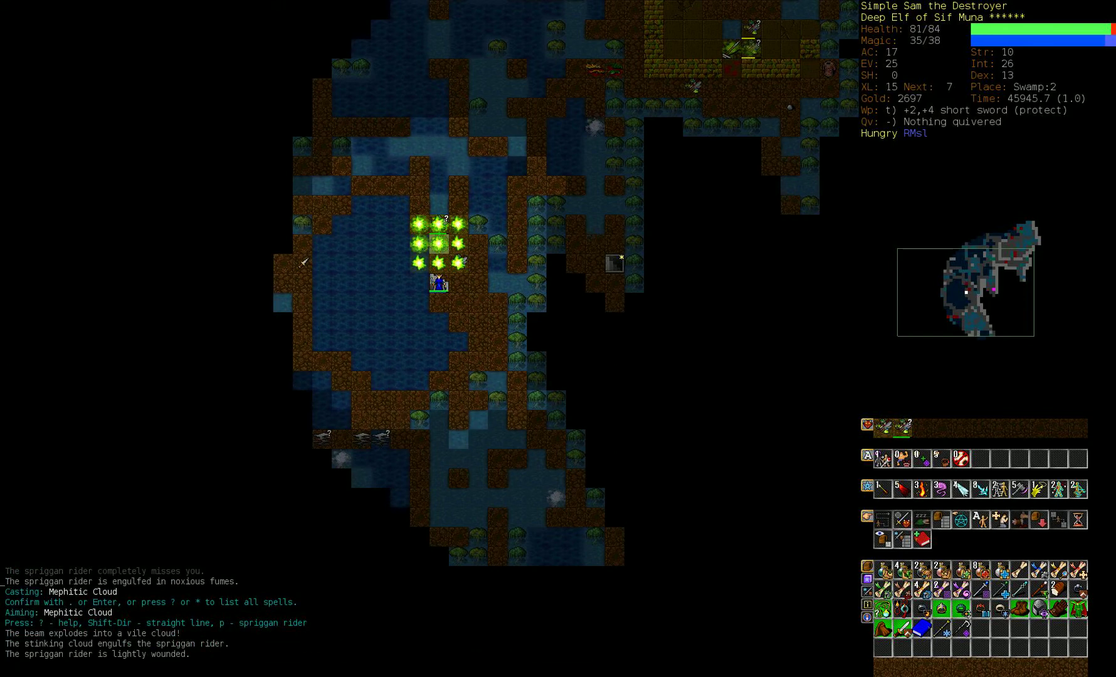
key("Return")
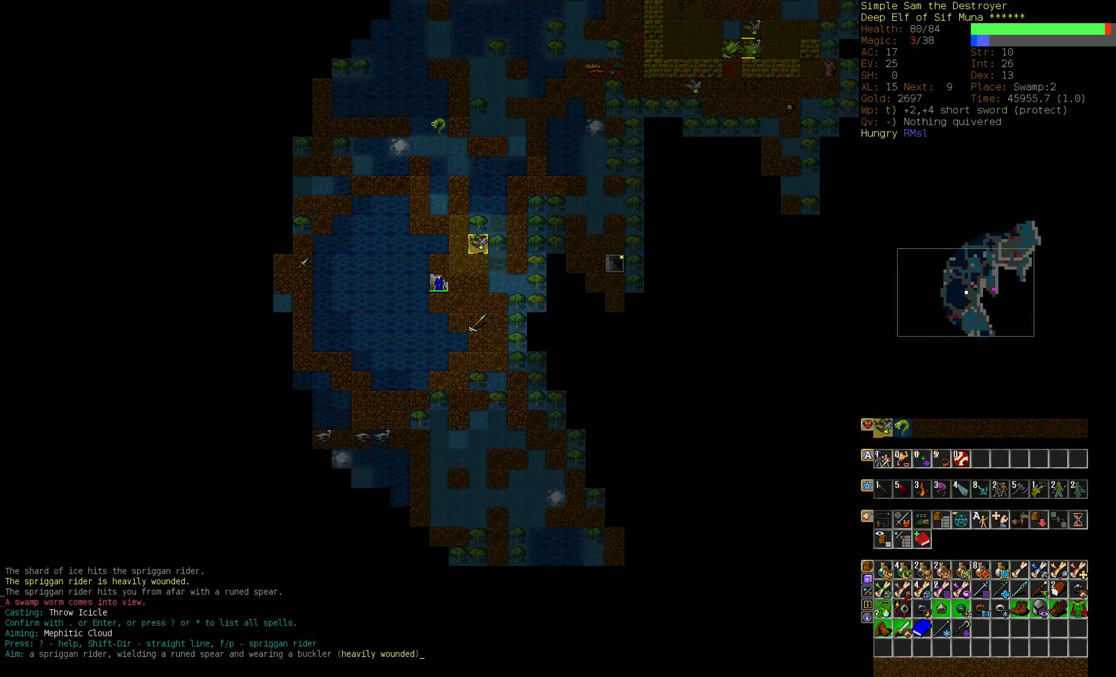
key("Return")
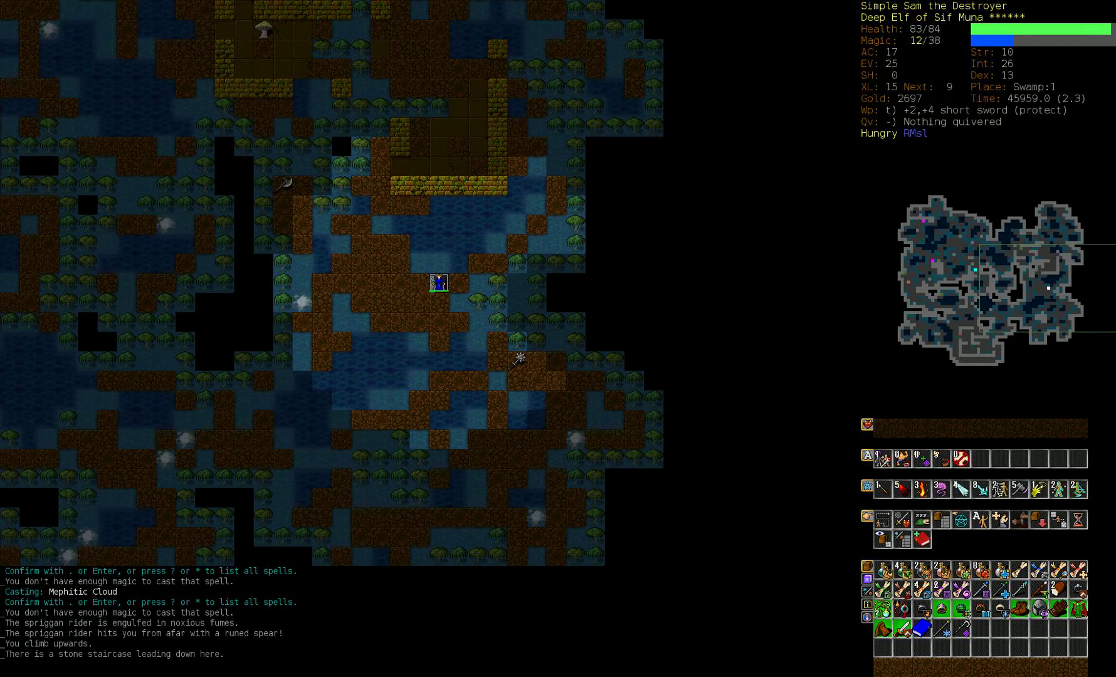
Rest after fleeing upstairs, then cast Swiftness from the spell panel.
key("5")
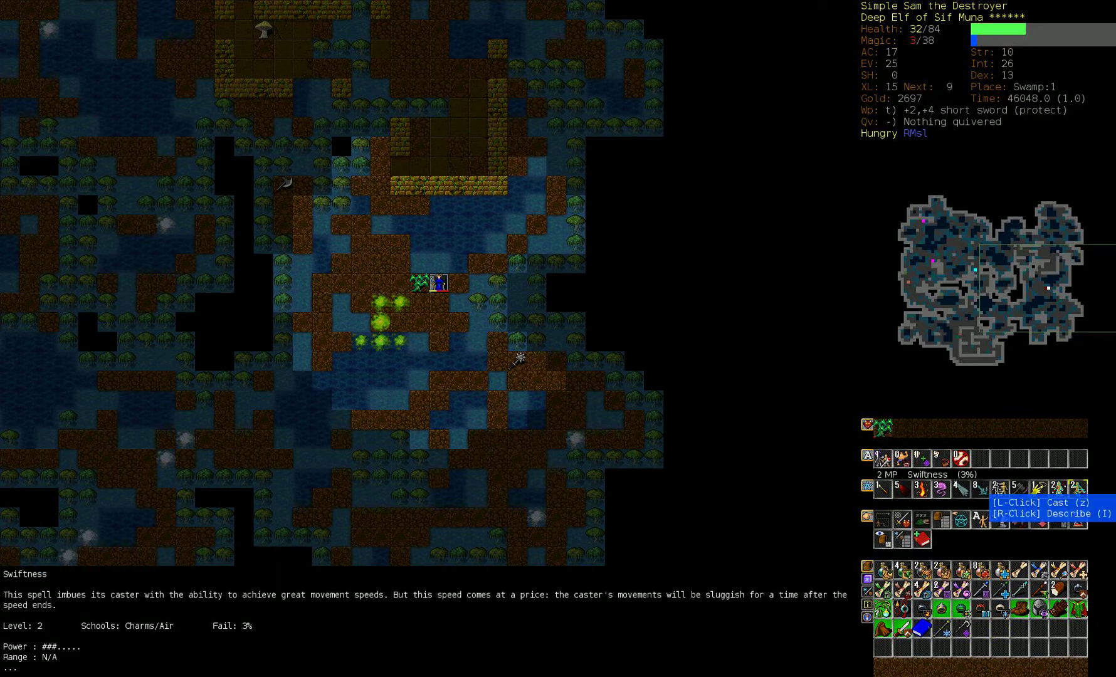
left_click(882, 489)
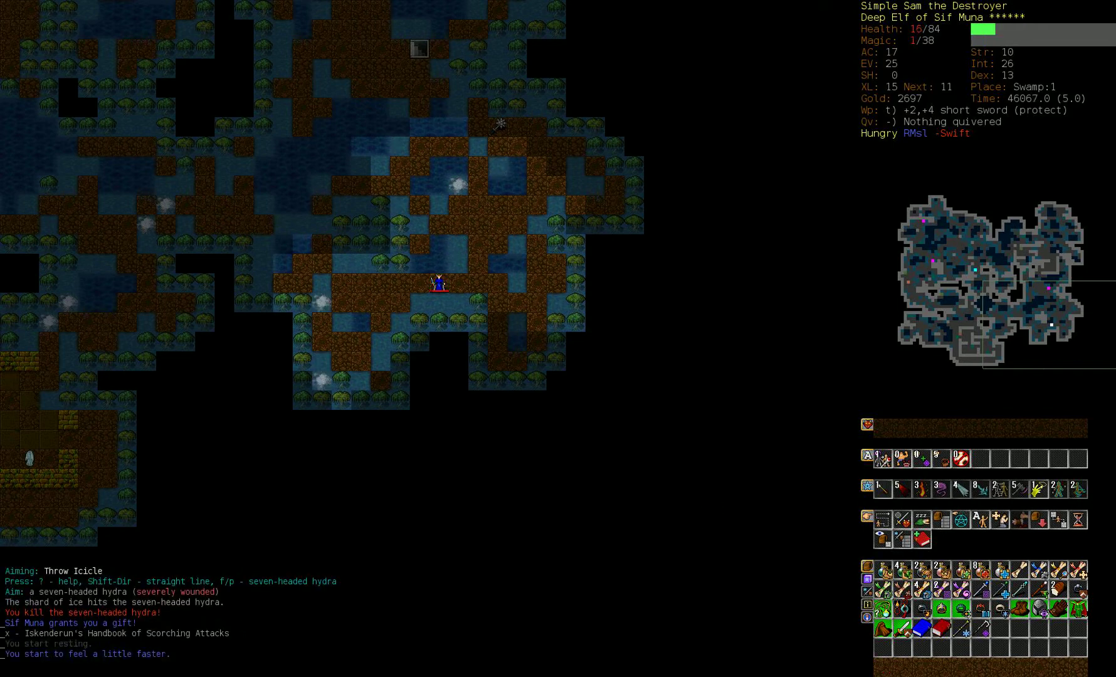
Rest to full health and magic, then zap the unknown wand, identifying it as draining.
key("5")
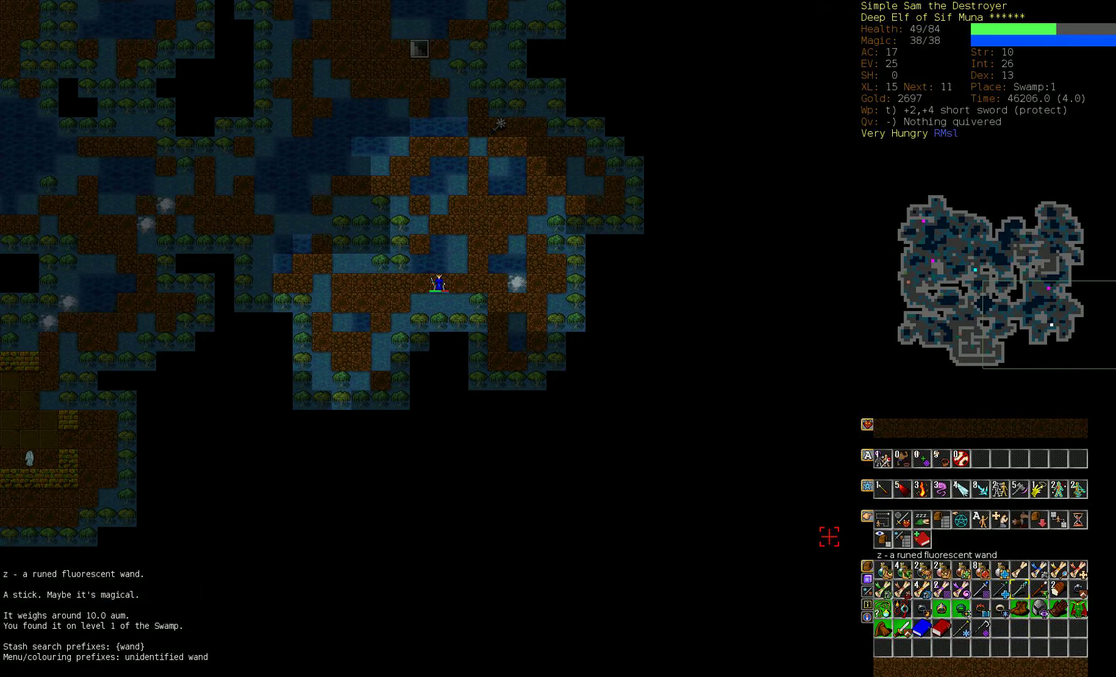
key("z")
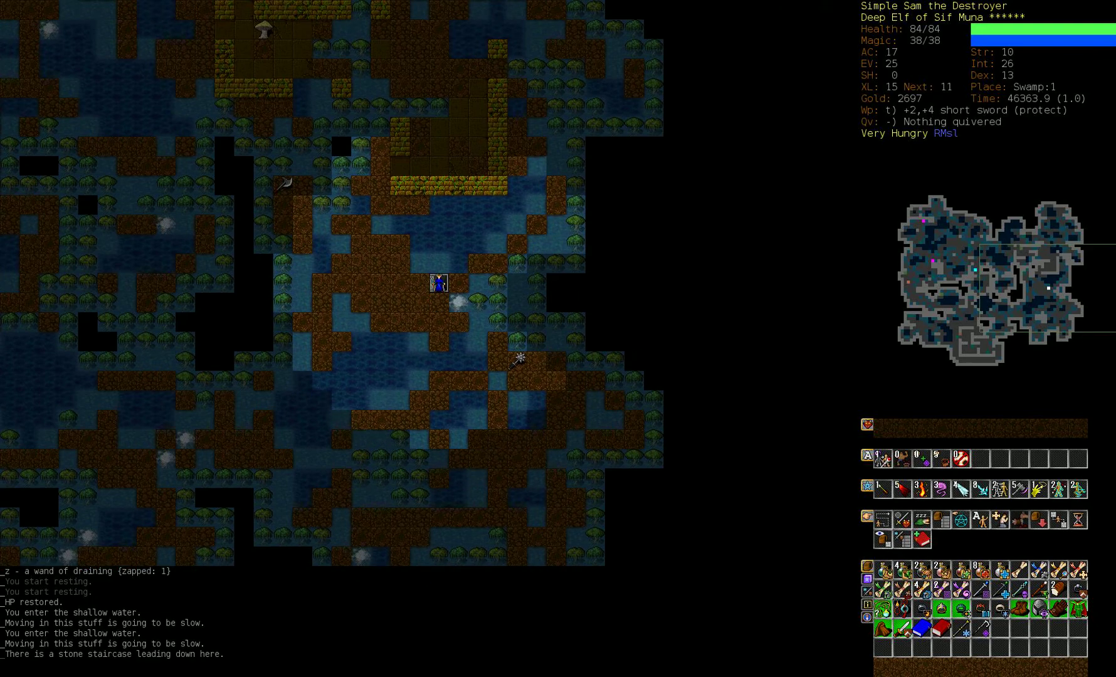
Kill both spriggan riders with icicles and a magic dart, then hop up to Swamp:1 and back.
key(">")
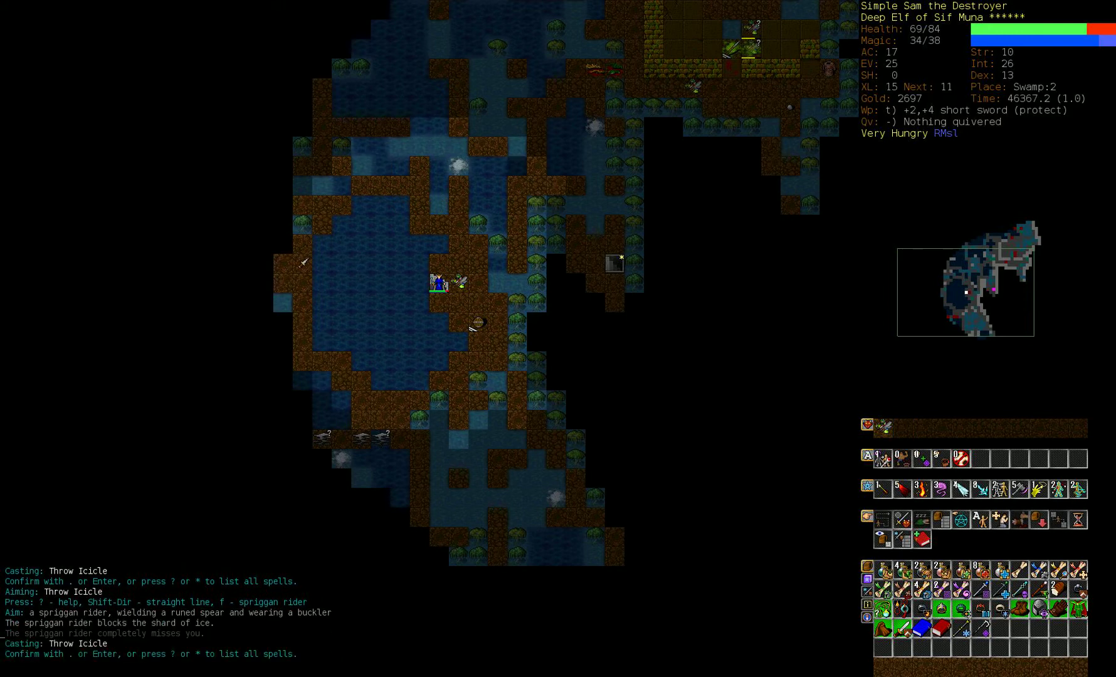
key("Return")
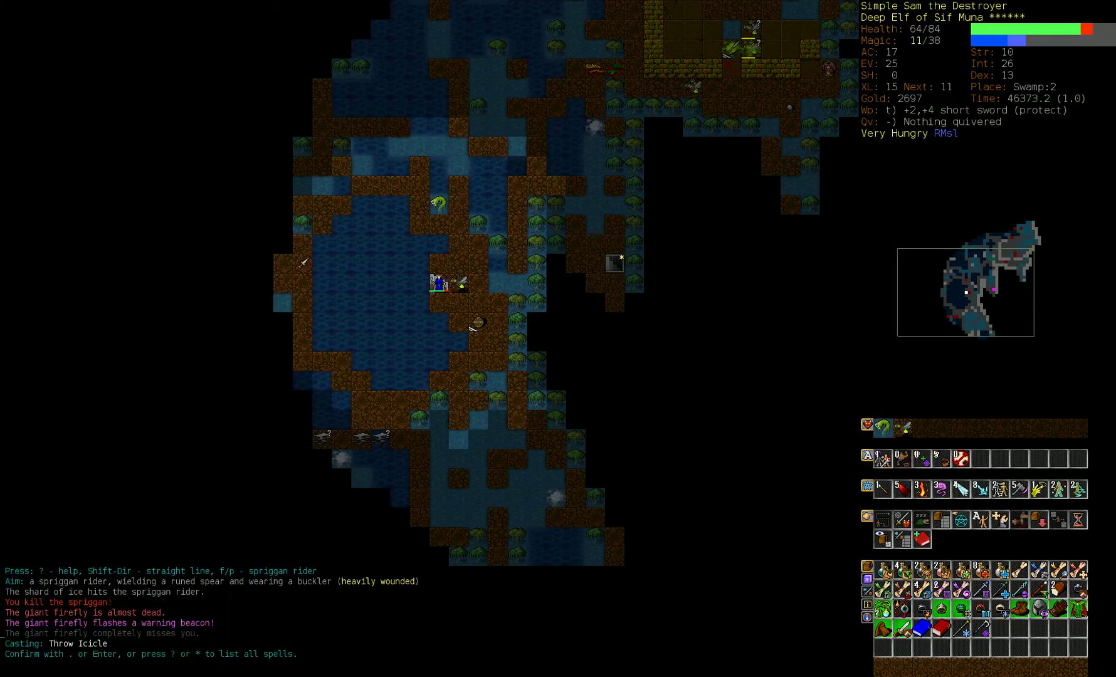
key("Return")
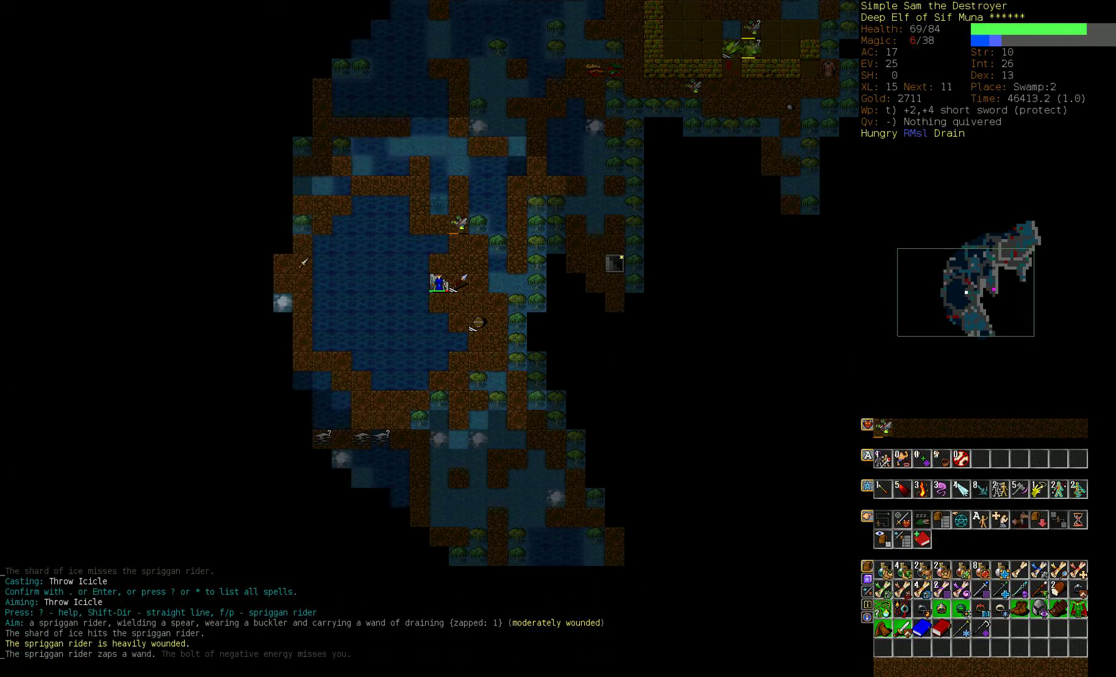
key("Return")
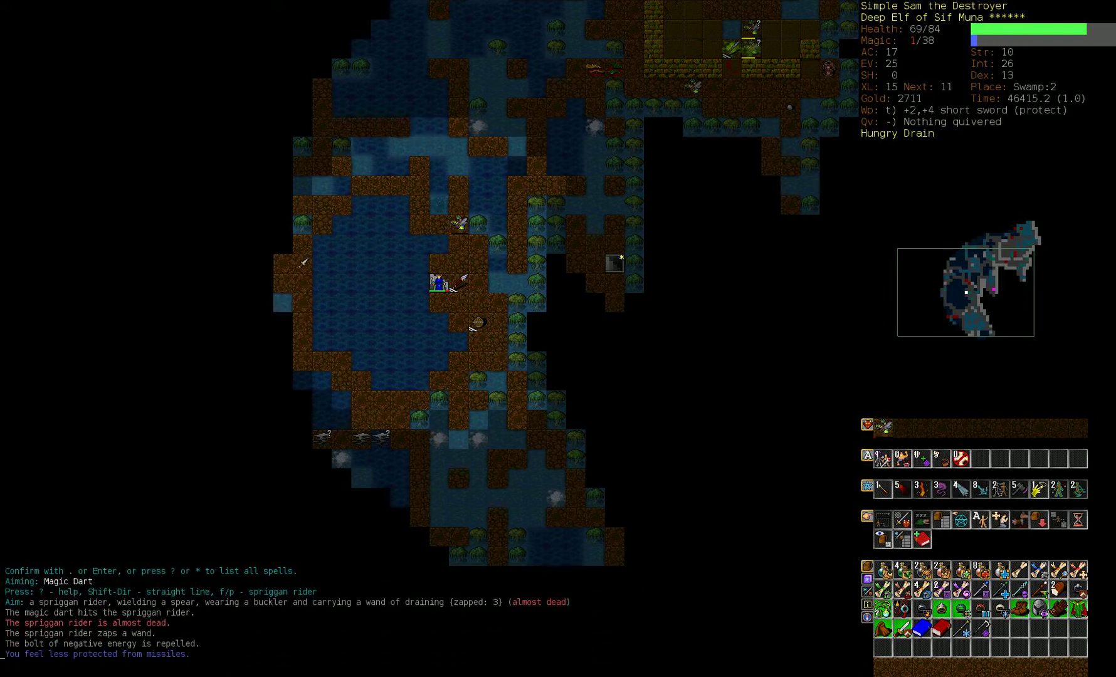
key("Return")
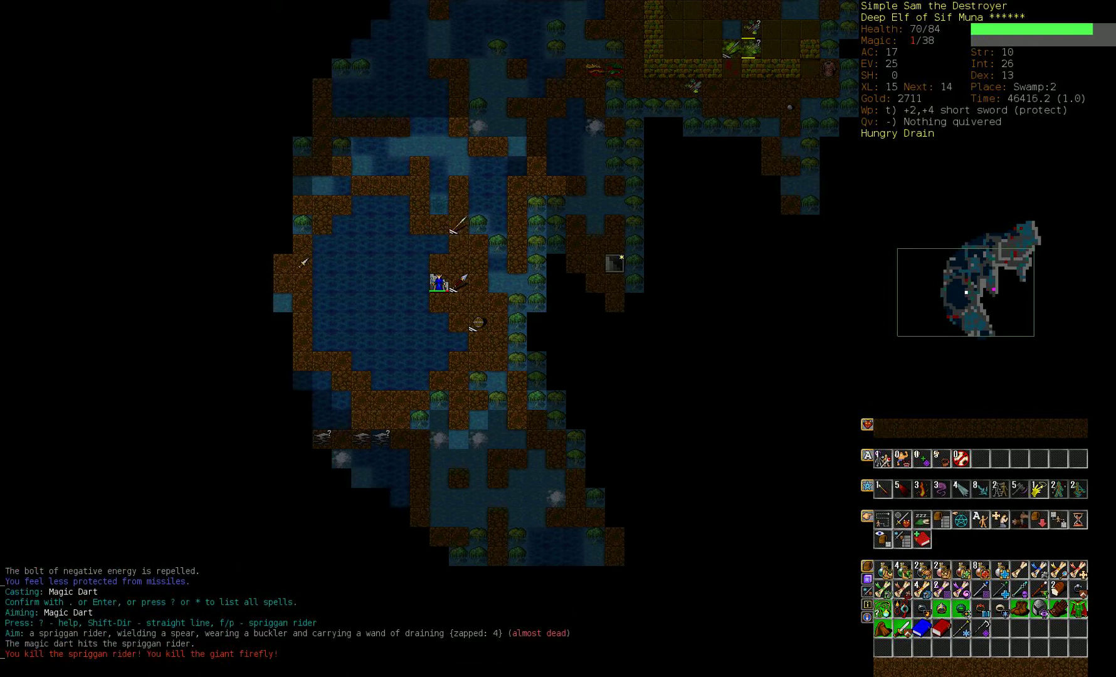
key("<")
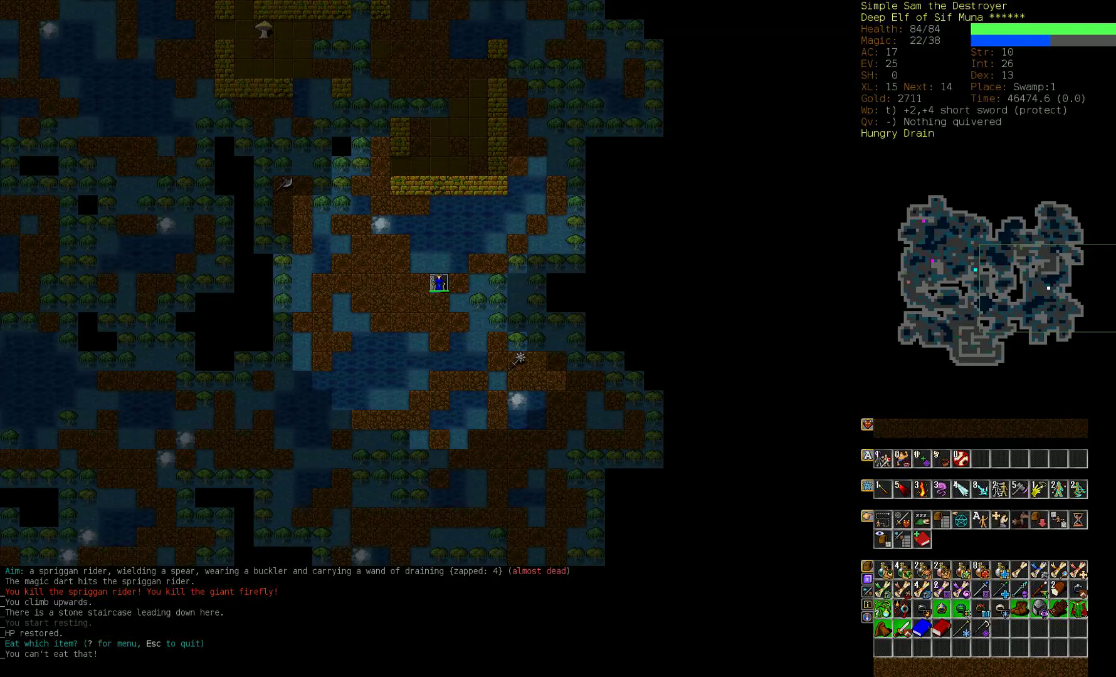
key(">")
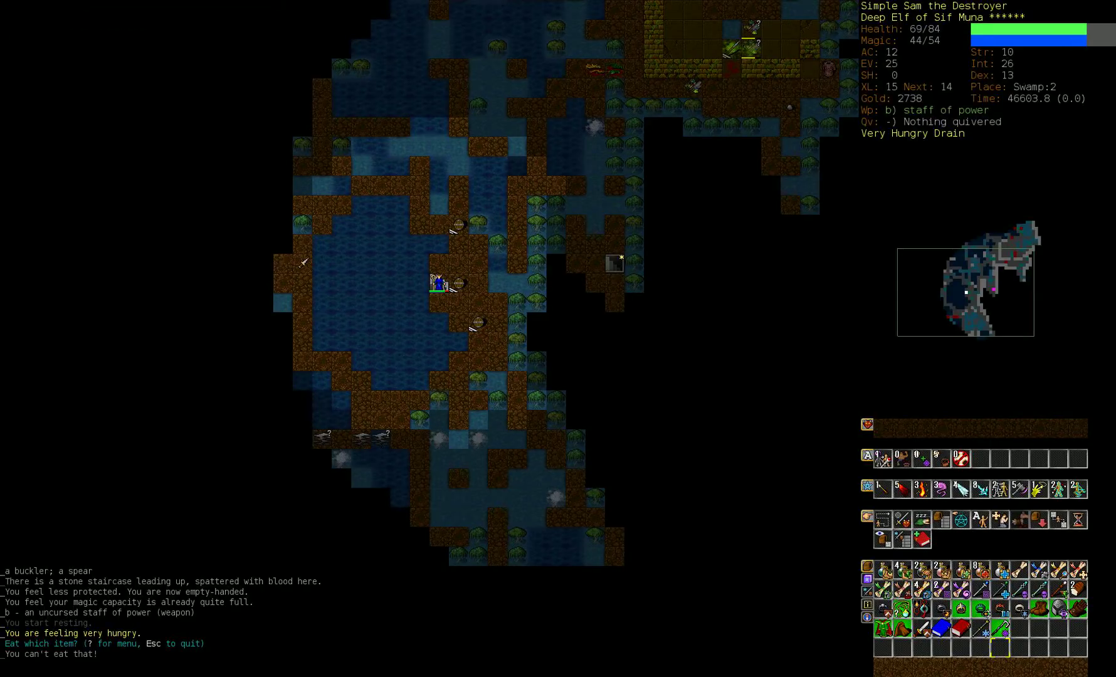
Rest to full, explore further through Swamp:2, and start throwing icicles at an alligator.
key("5")
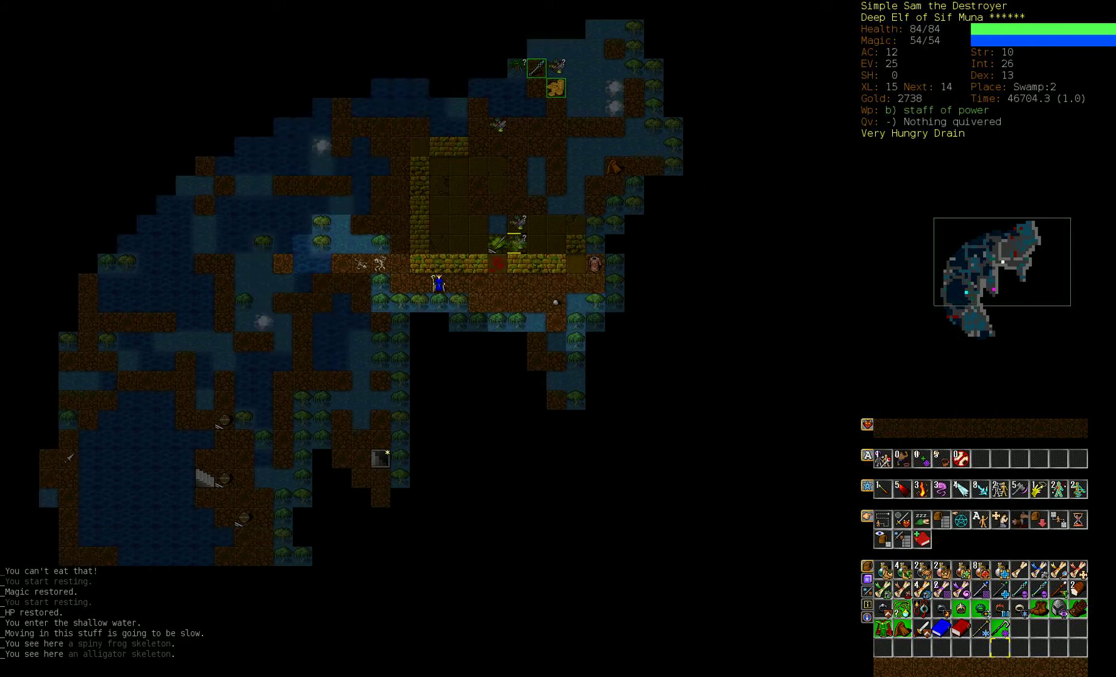
key("up")
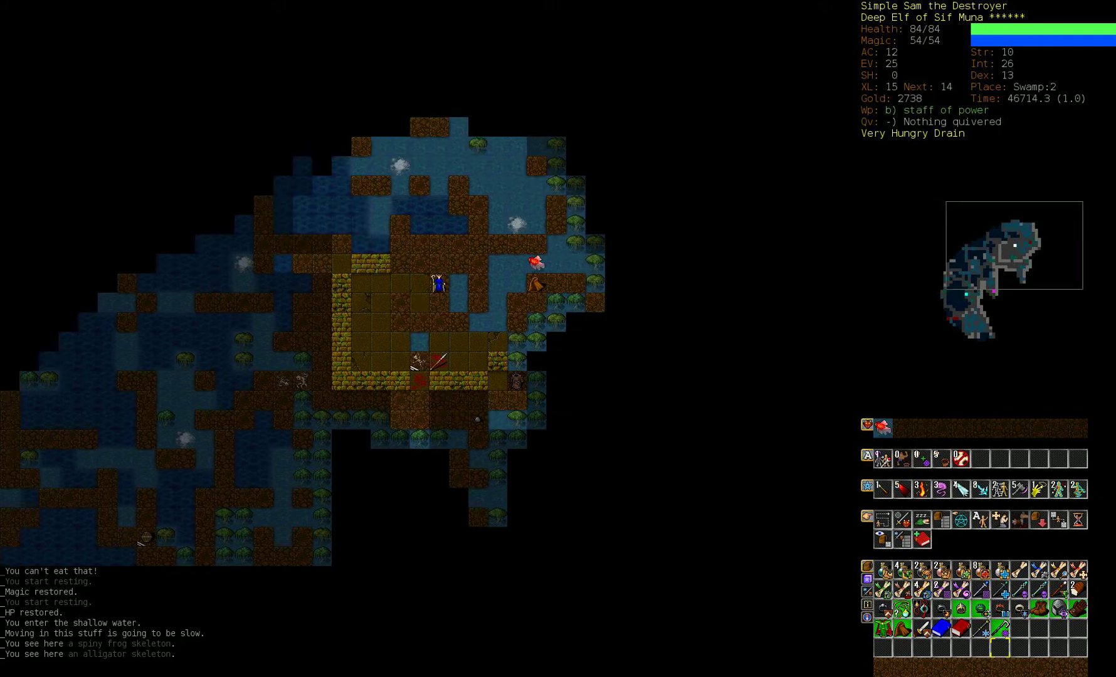
key("z")
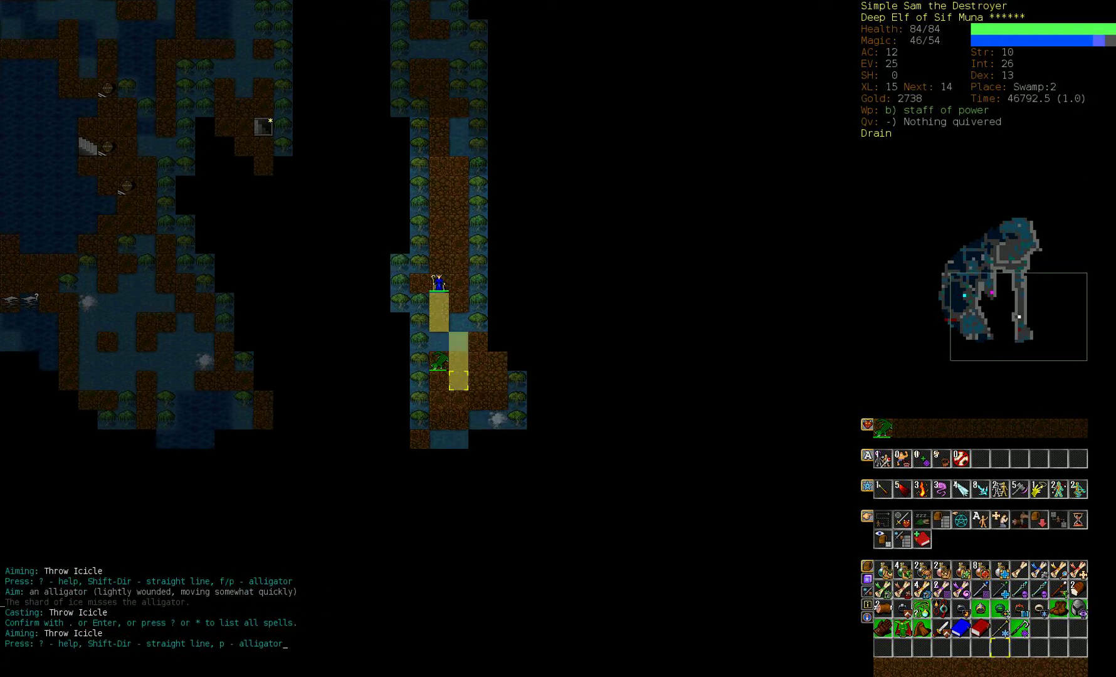
Kill the alligator with repeated icicles, look up Blink, and butcher the corpse for flesh.
key("Return")
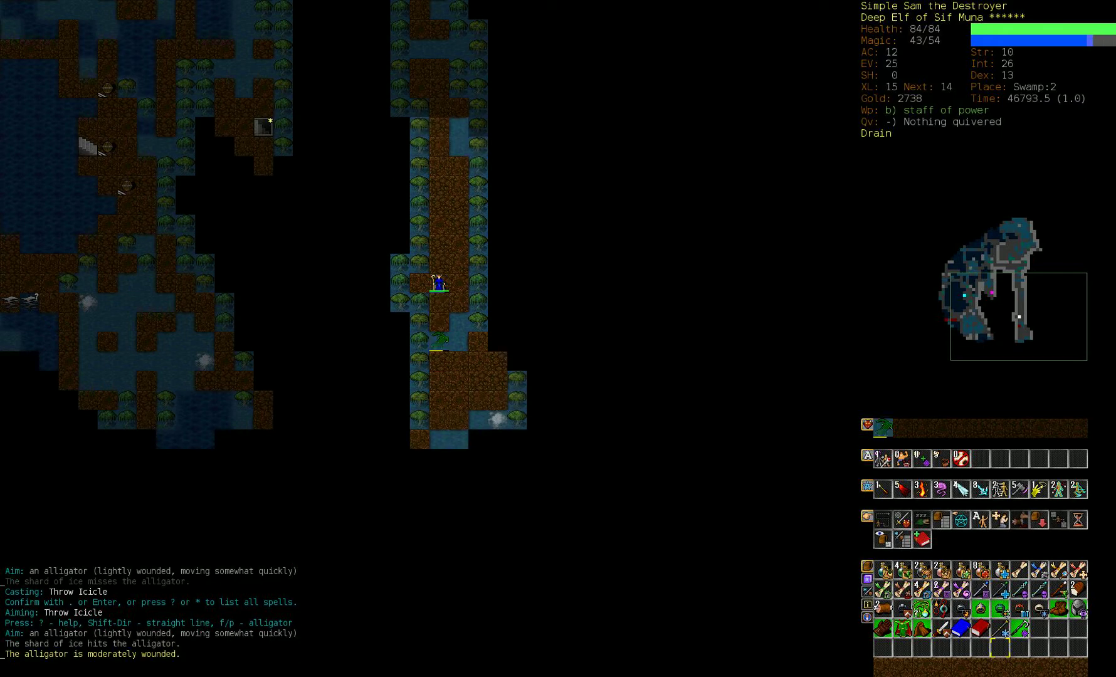
key("Return")
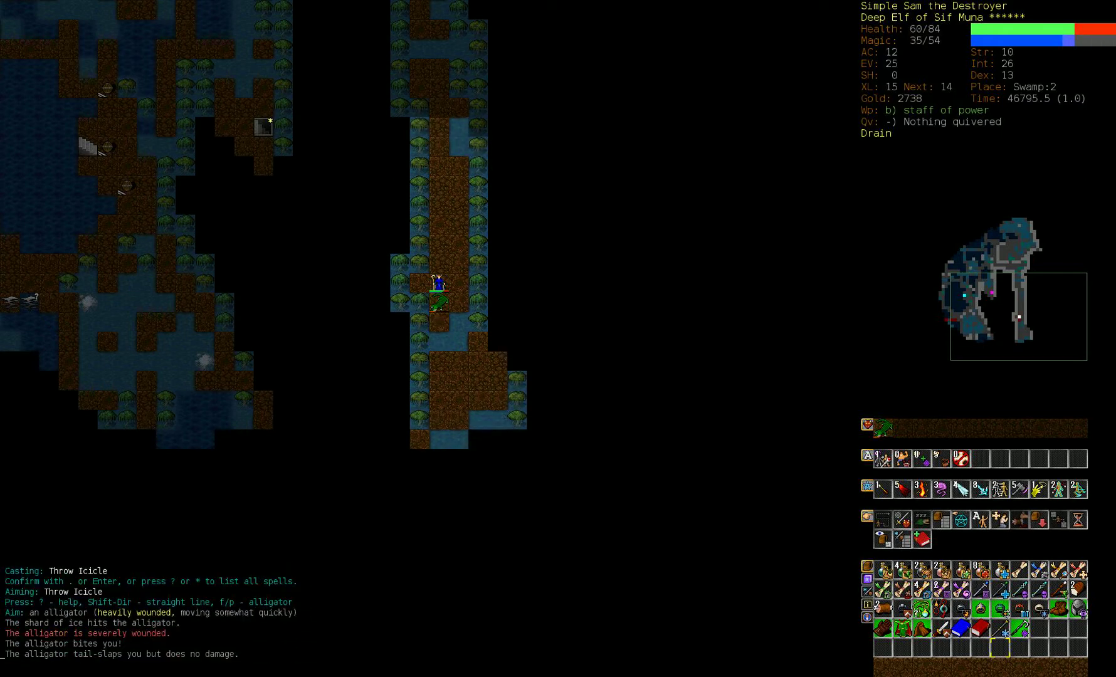
key("Return")
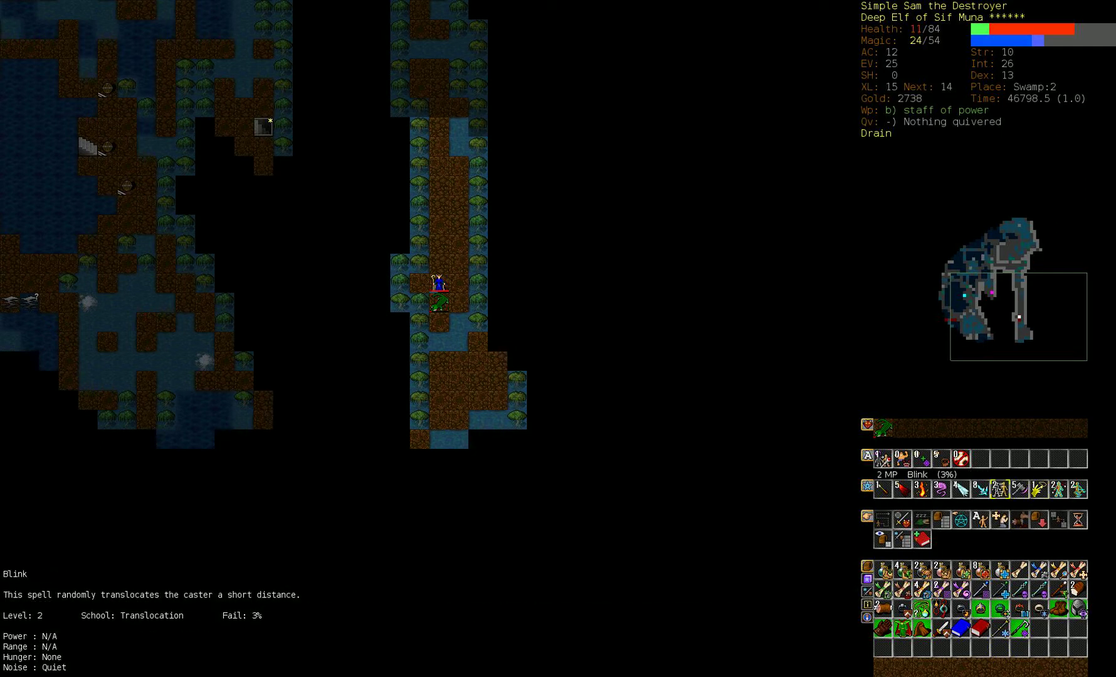
key("b")
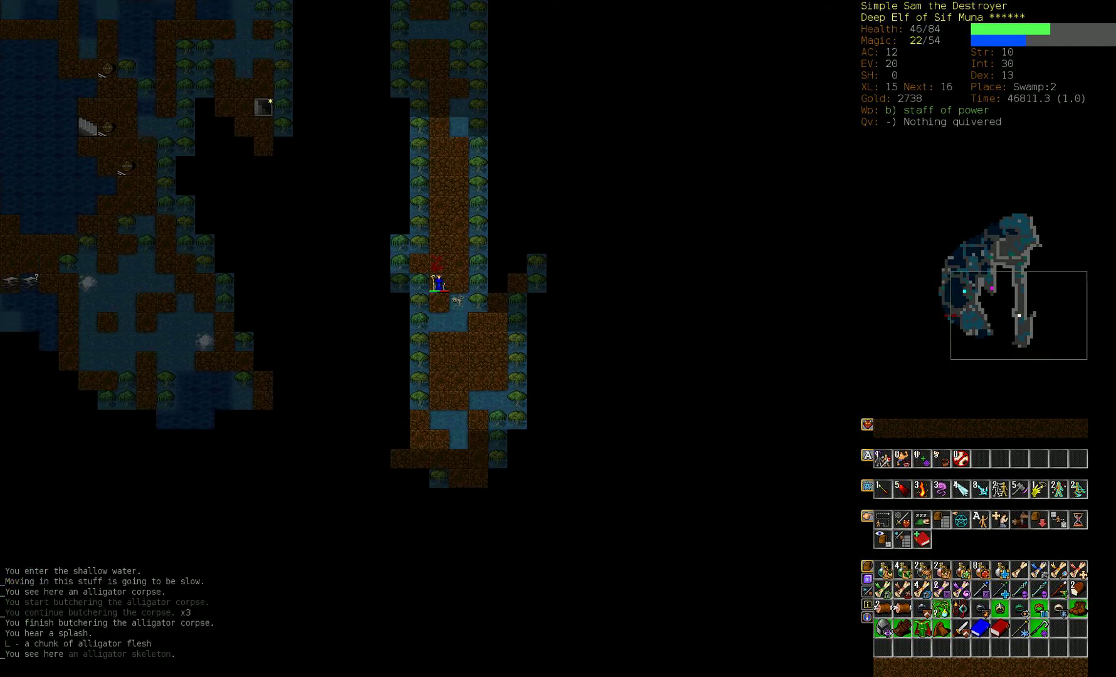
Rest to full, then walk north past the ruined building toward the western pond.
key("5")
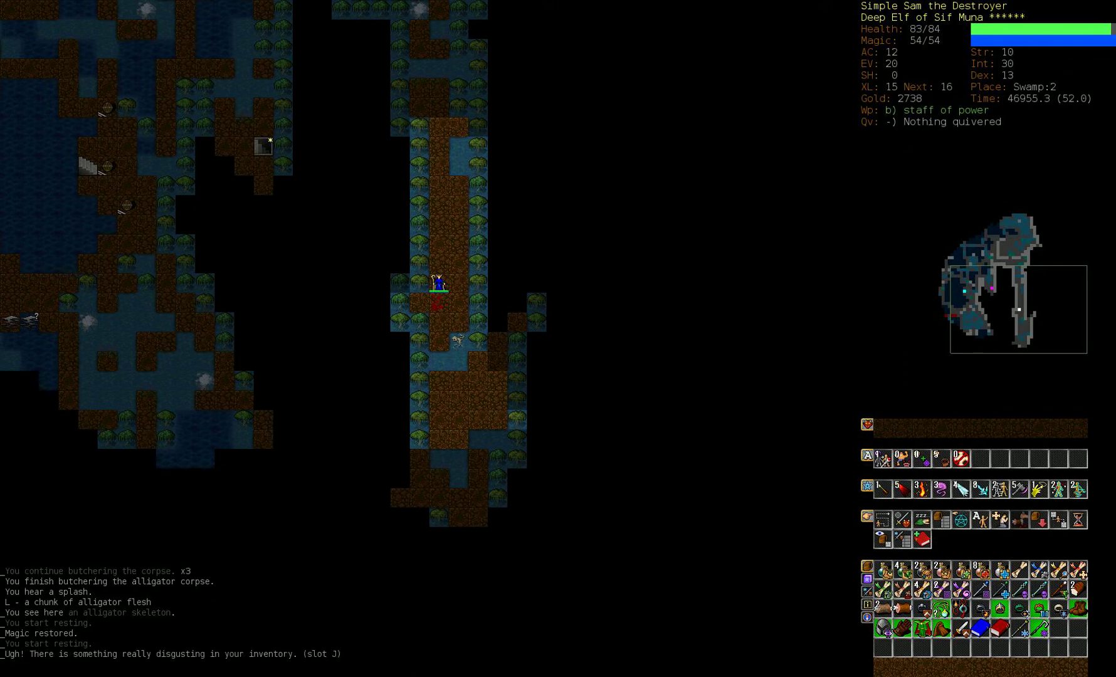
key("Down")
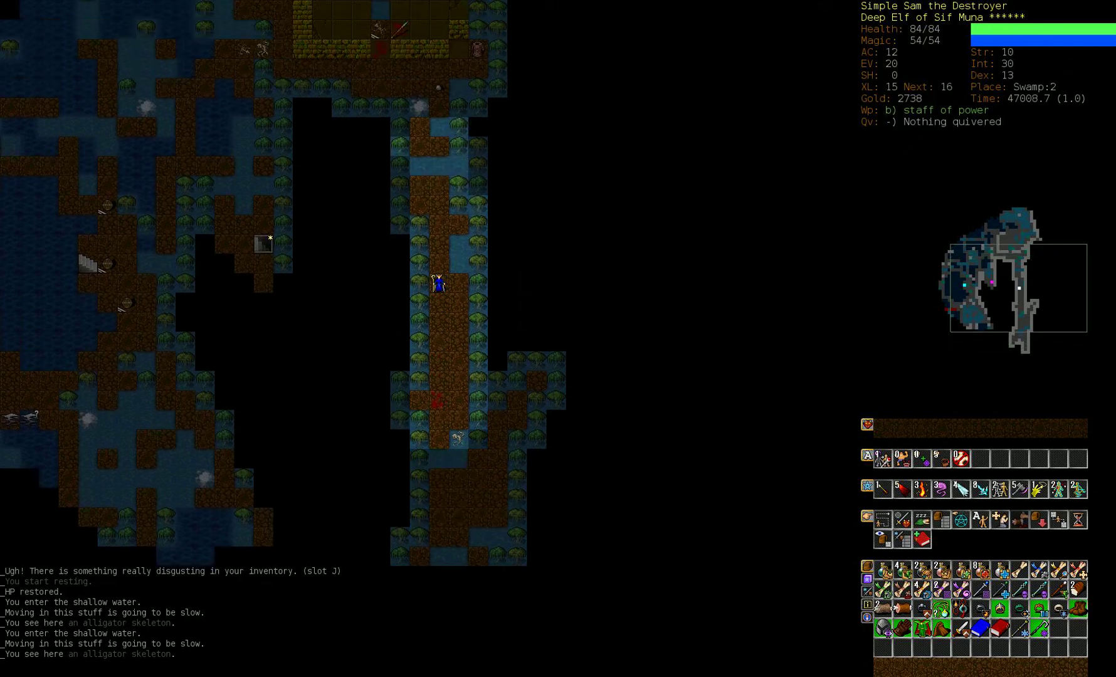
key("Up")
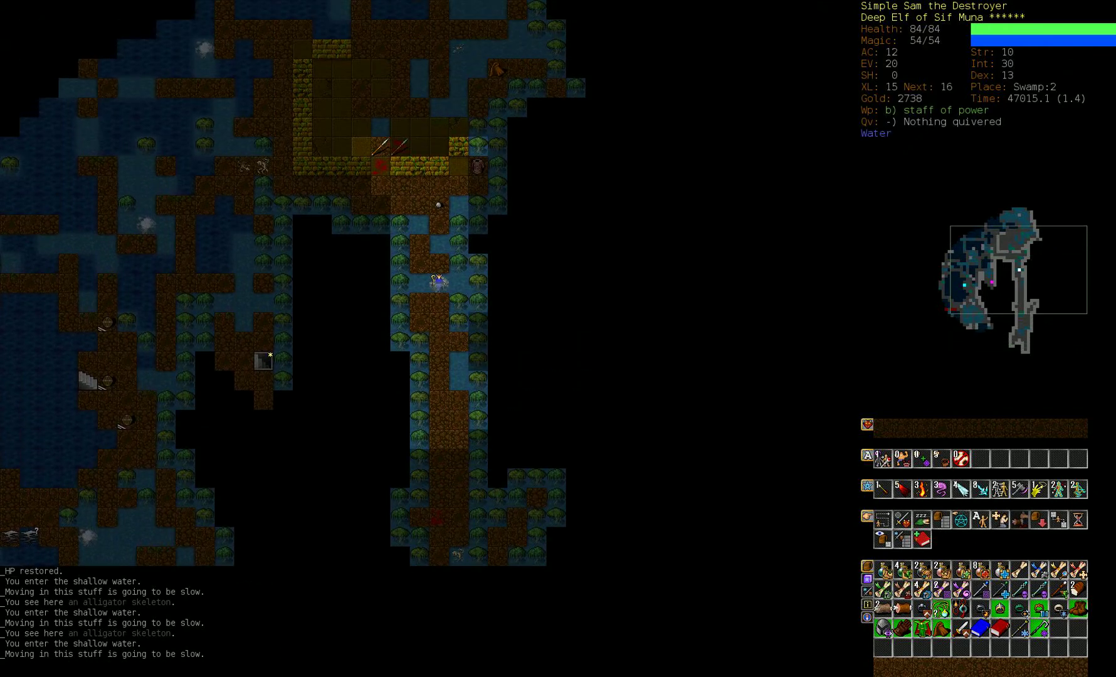
key("Up")
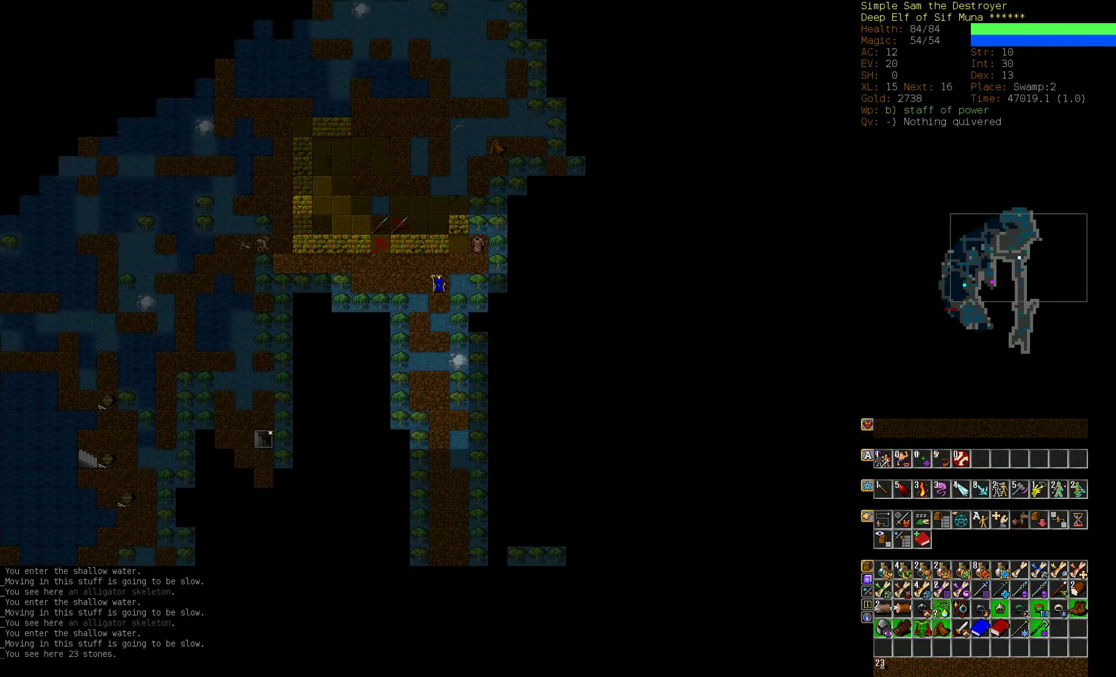
key("Up")
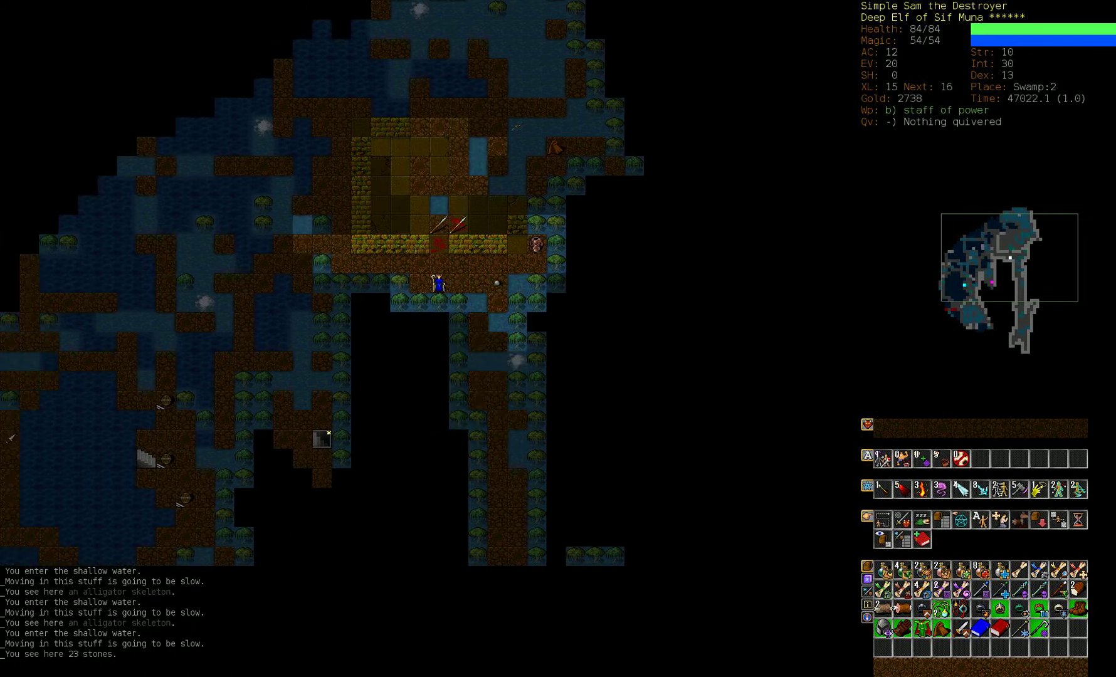
key("up")
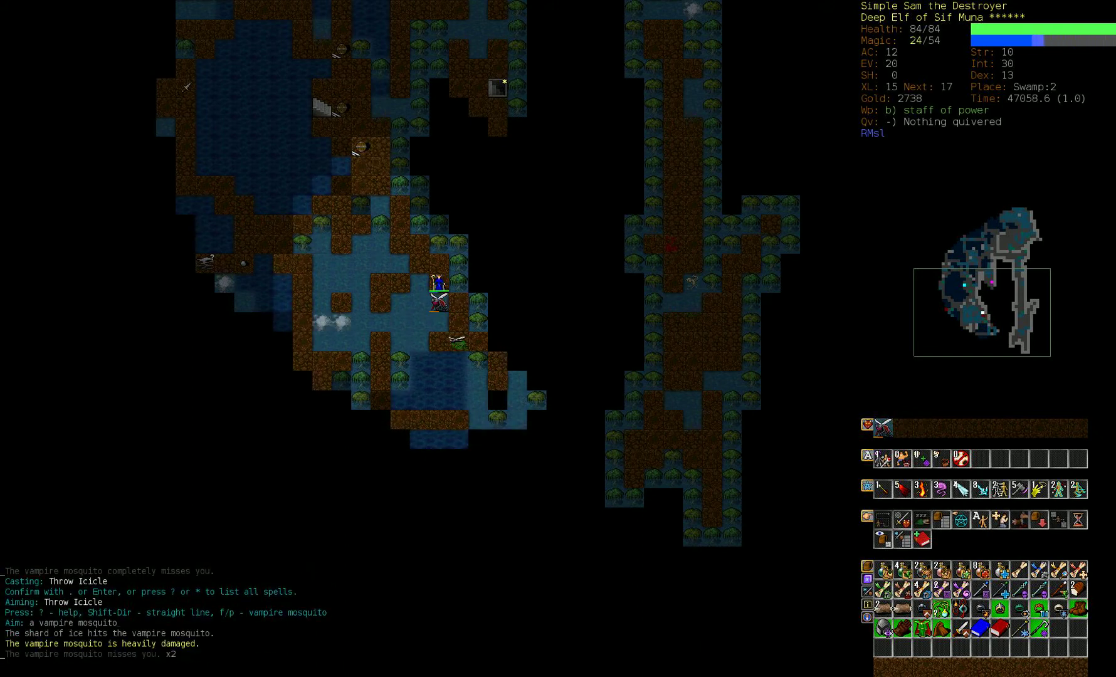
Fire repeated Magic Darts at the thorn lotus until it is almost destroyed.
key("m")
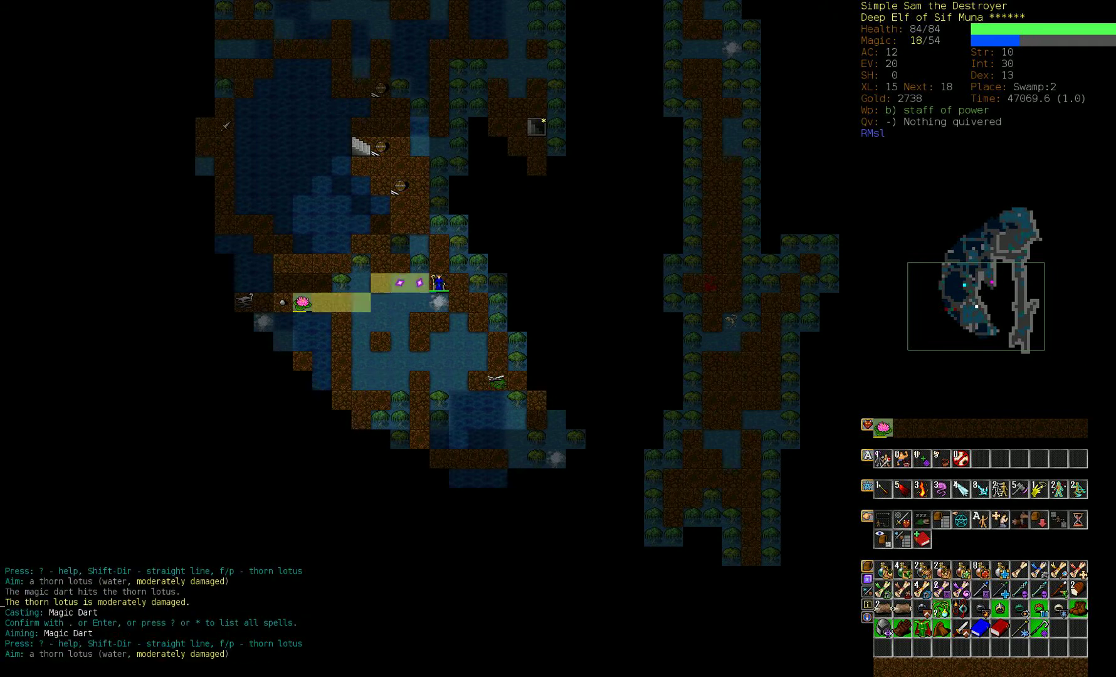
key("Return")
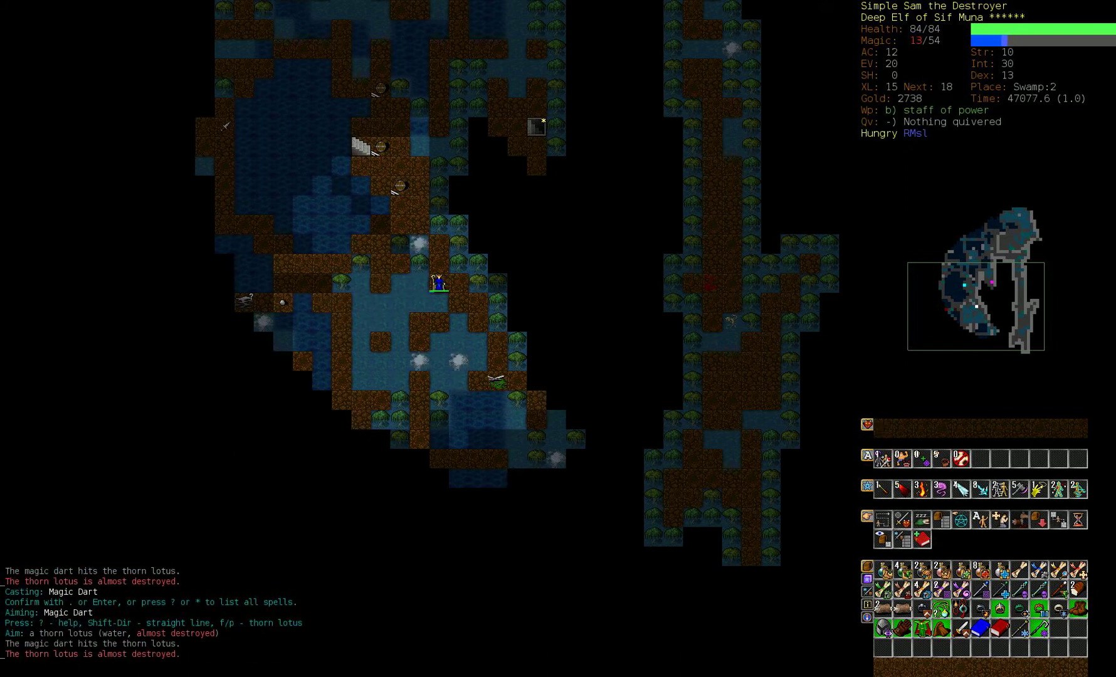
key("Return")
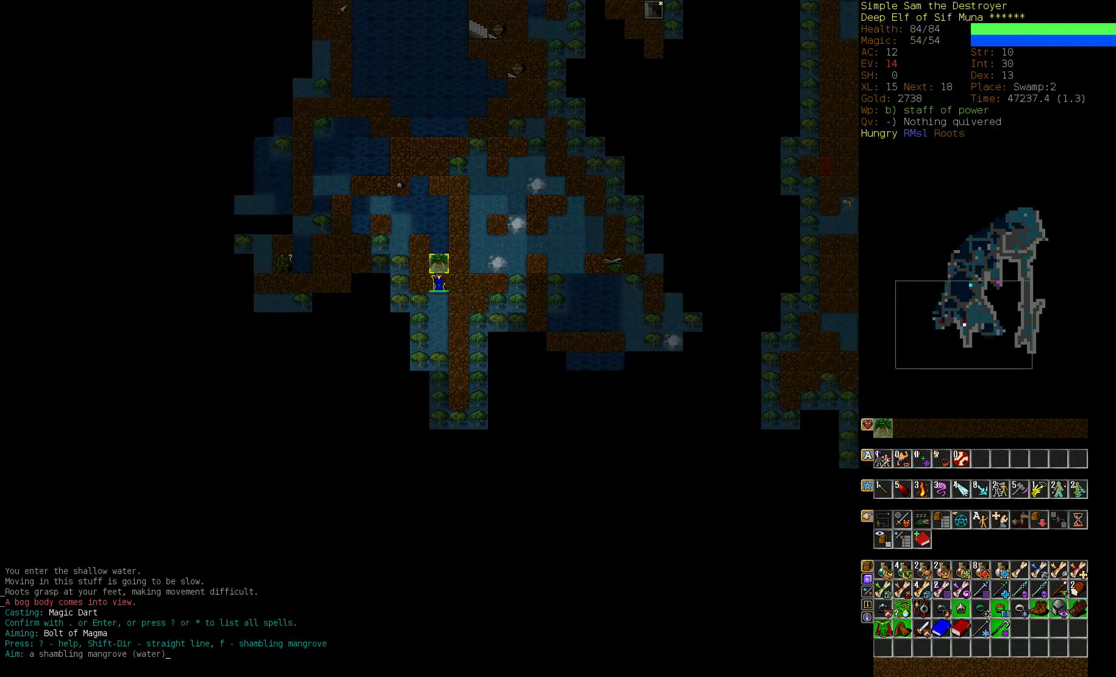
Blast the shambling mangrove with Bolt of Magma, then read a scroll of teleportation.
key("Return")
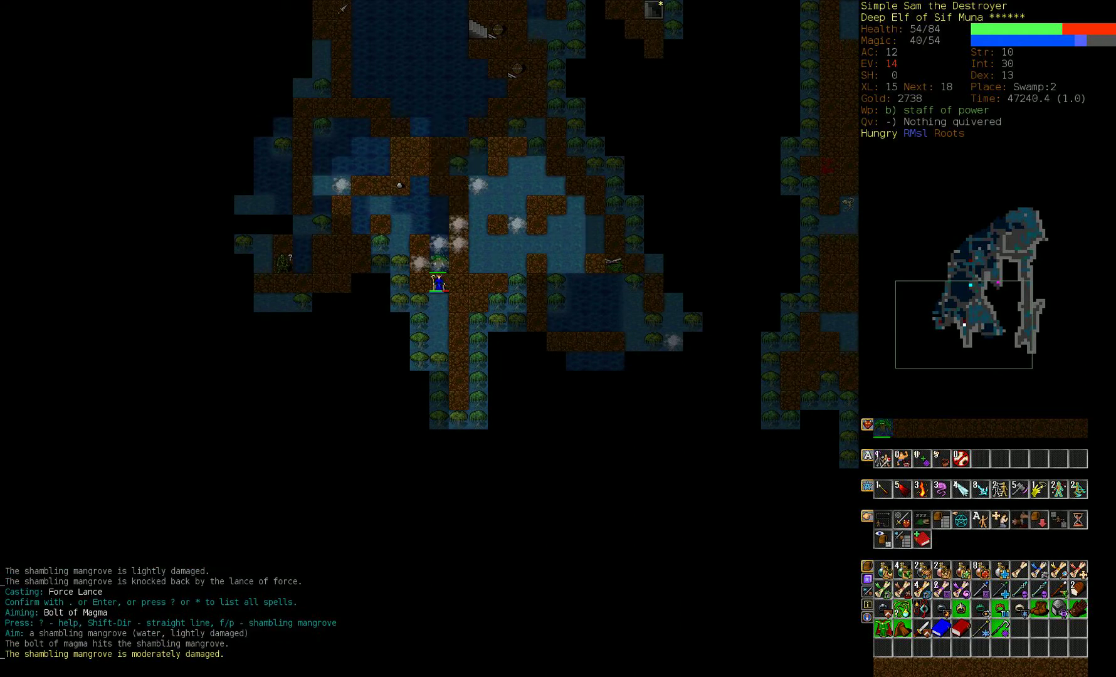
key("Return")
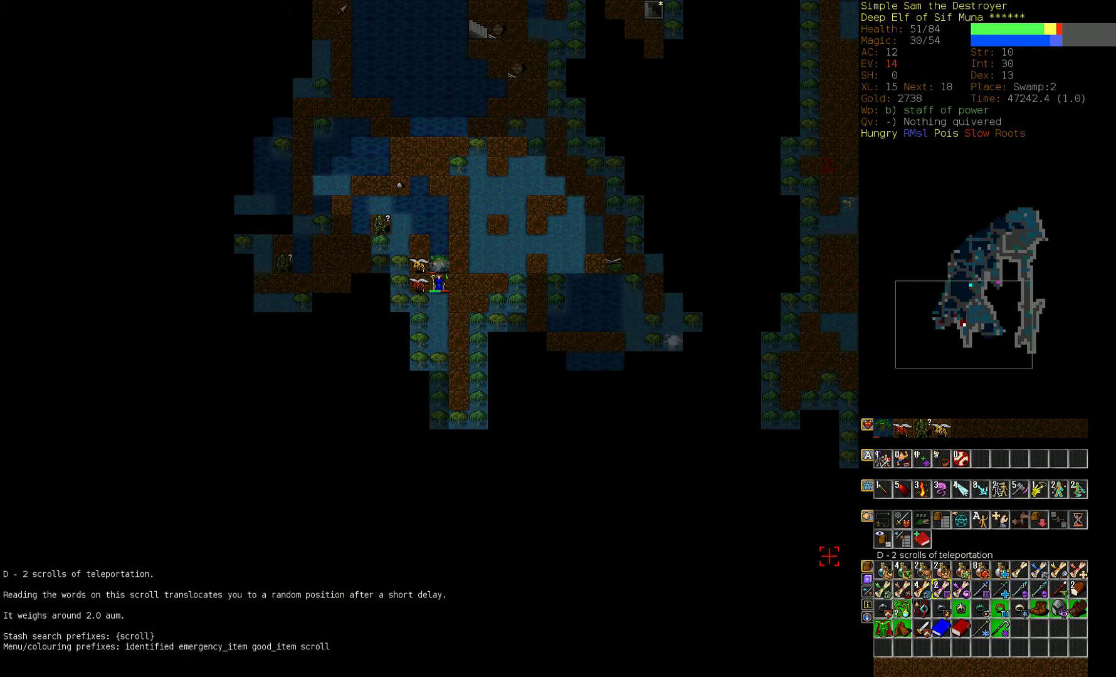
key("r")
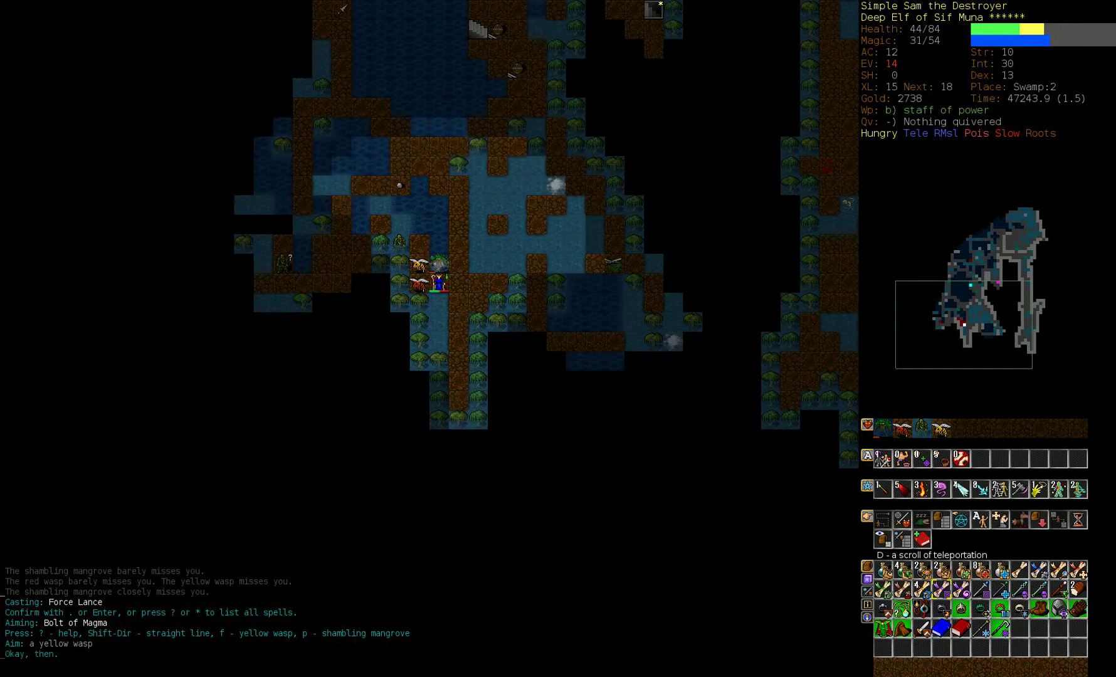
key("Return")
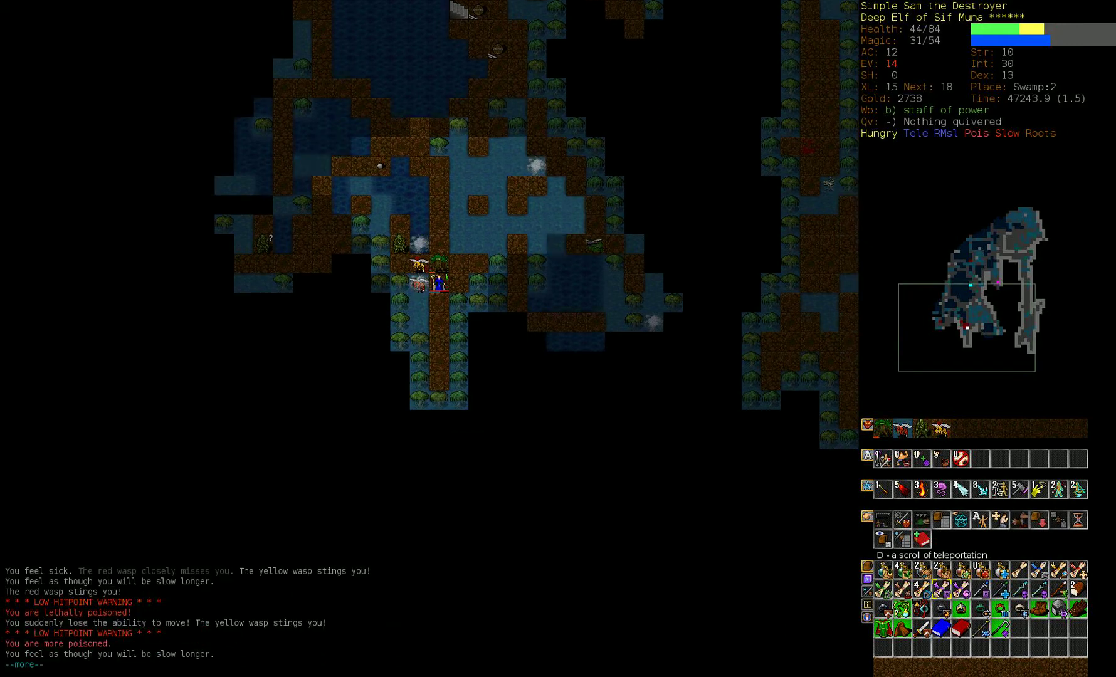